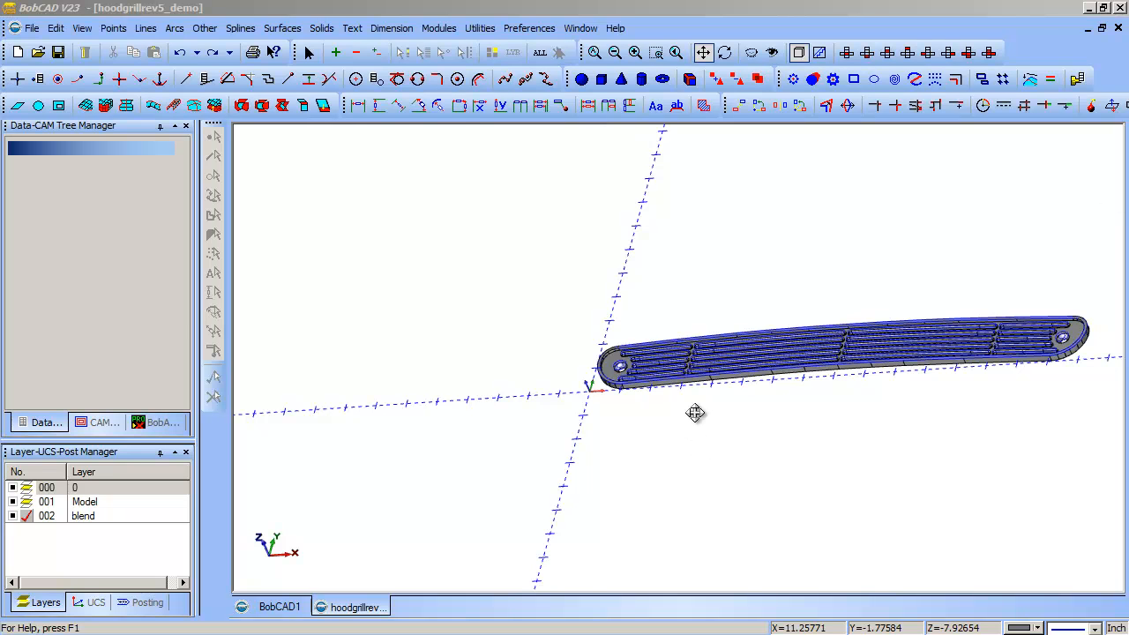
{"action": "mouse_move", "coordinate": [661, 193]}
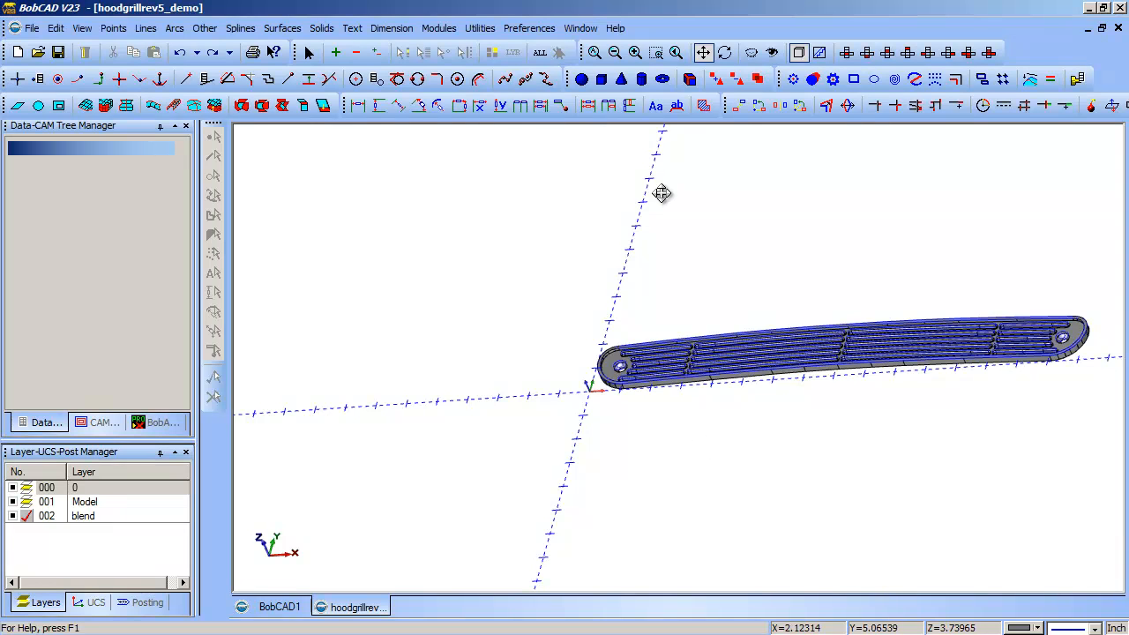
Fit and rotate the view, then hide layers 000 and 001, leaving the blend layer.
{"action": "left_click_drag", "start_coordinate": [661, 192], "coordinate": [599, 326]}
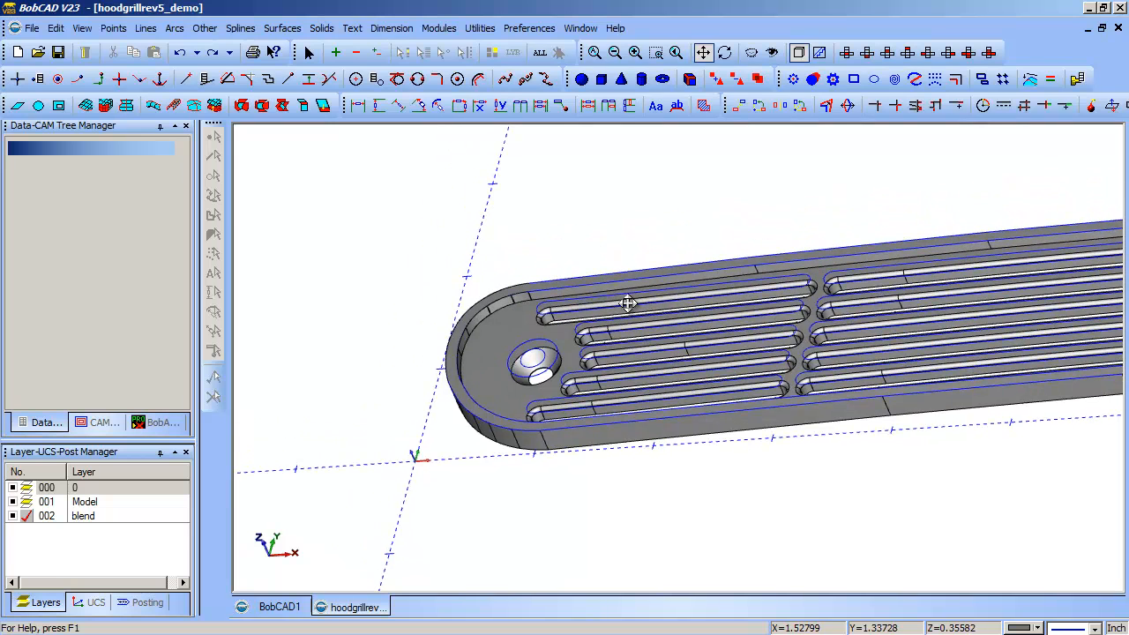
{"action": "mouse_move", "coordinate": [551, 288]}
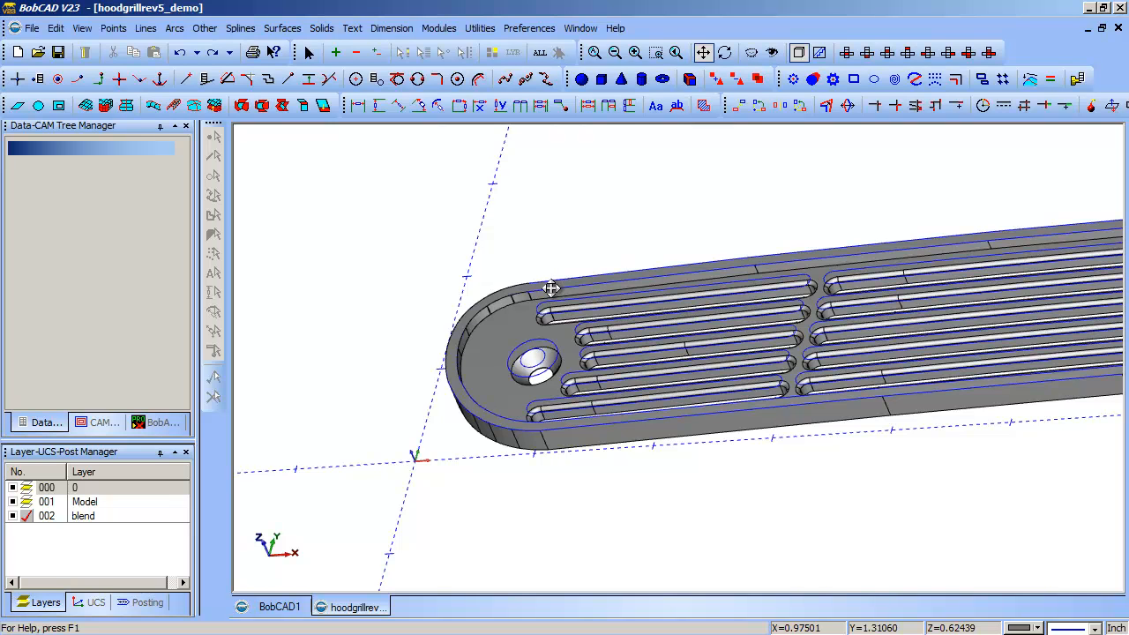
{"action": "mouse_move", "coordinate": [540, 300]}
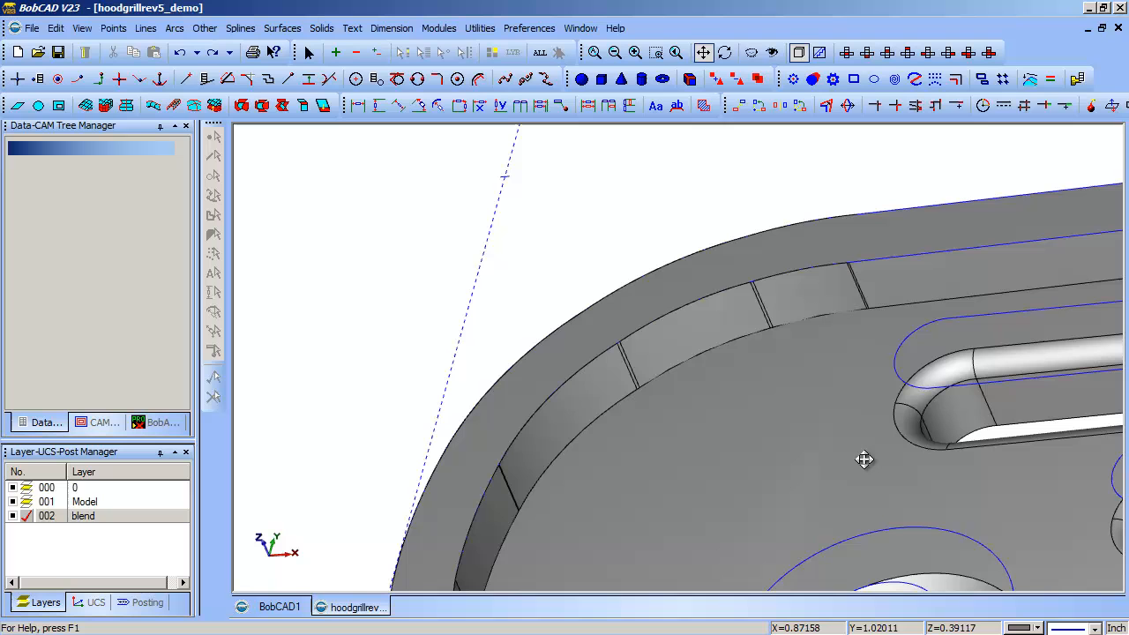
{"action": "mouse_move", "coordinate": [774, 298]}
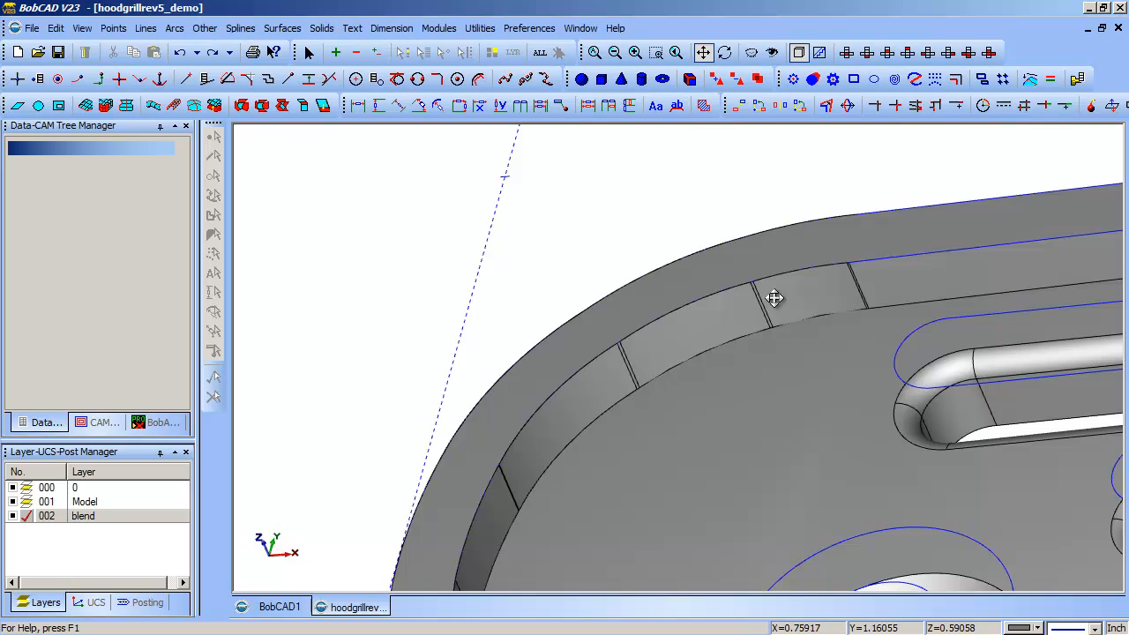
{"action": "mouse_move", "coordinate": [737, 300]}
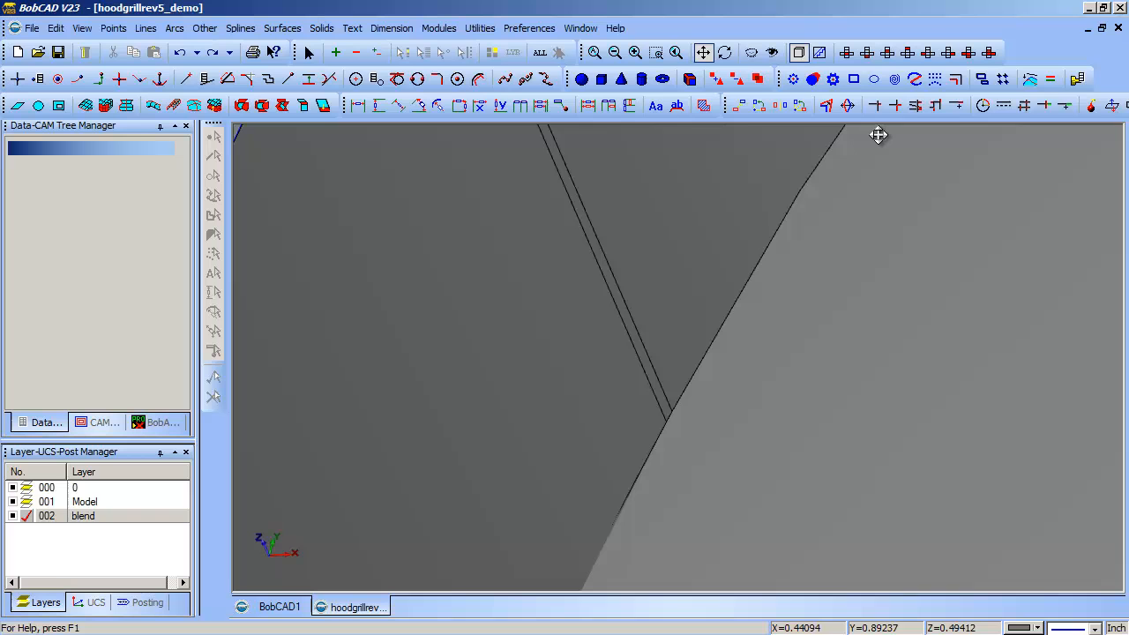
{"action": "mouse_move", "coordinate": [683, 396]}
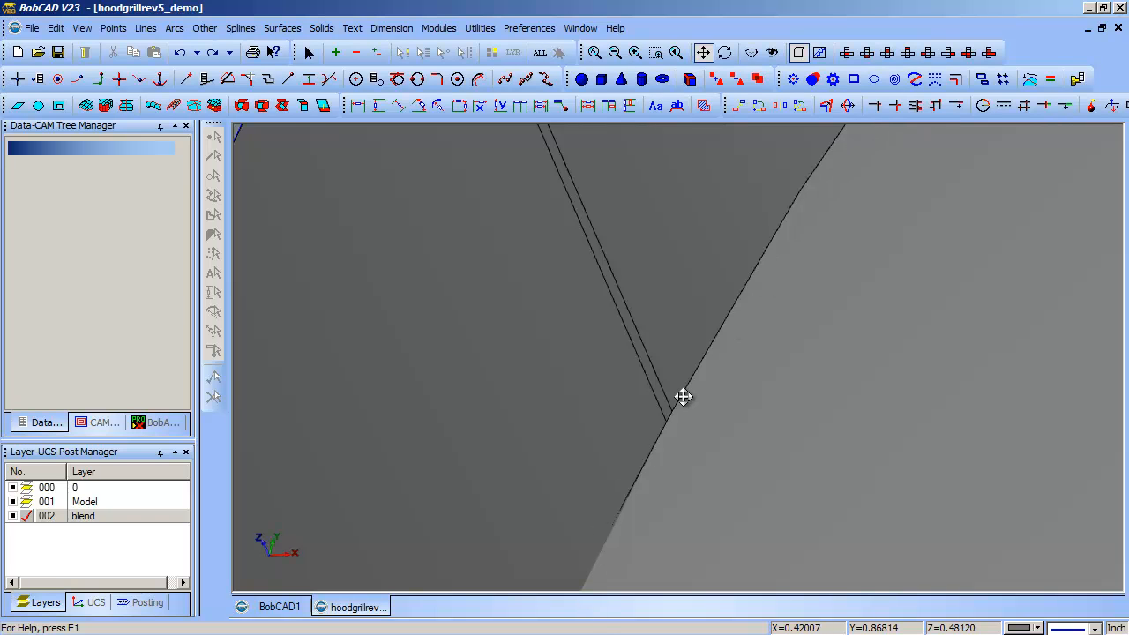
{"action": "mouse_move", "coordinate": [668, 422]}
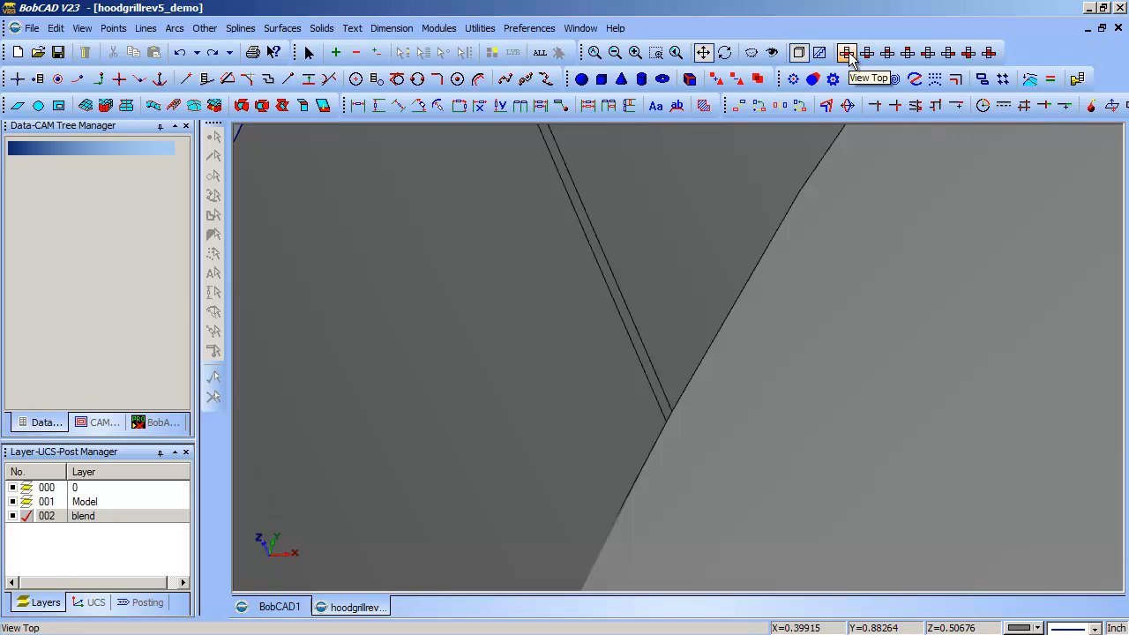
{"action": "left_click", "coordinate": [846, 52]}
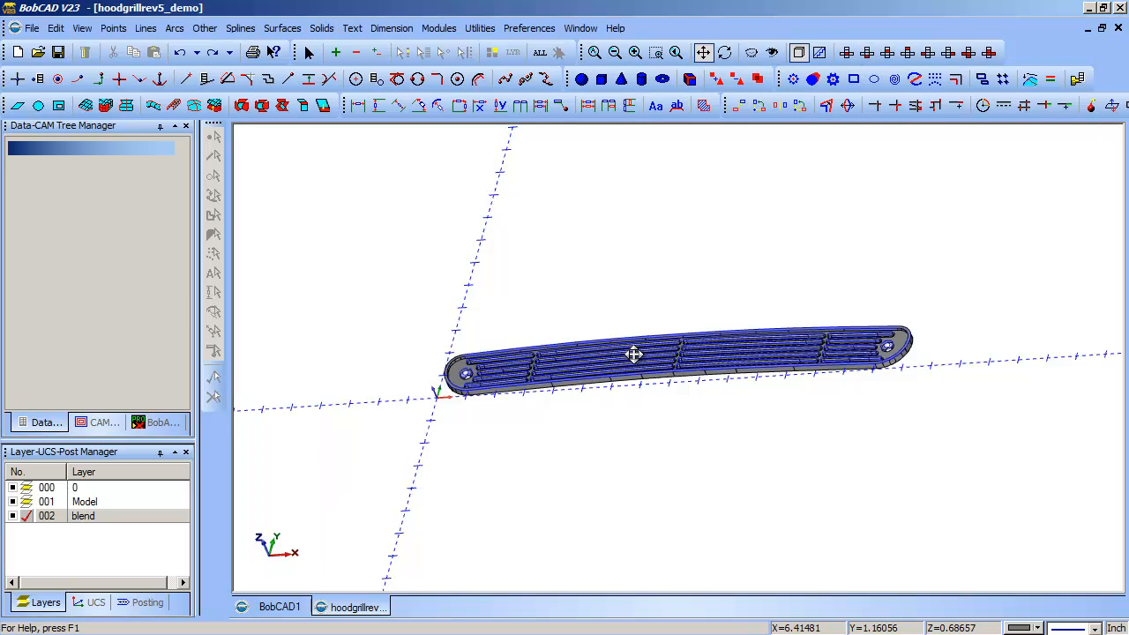
{"action": "left_click_drag", "start_coordinate": [633, 355], "coordinate": [730, 429]}
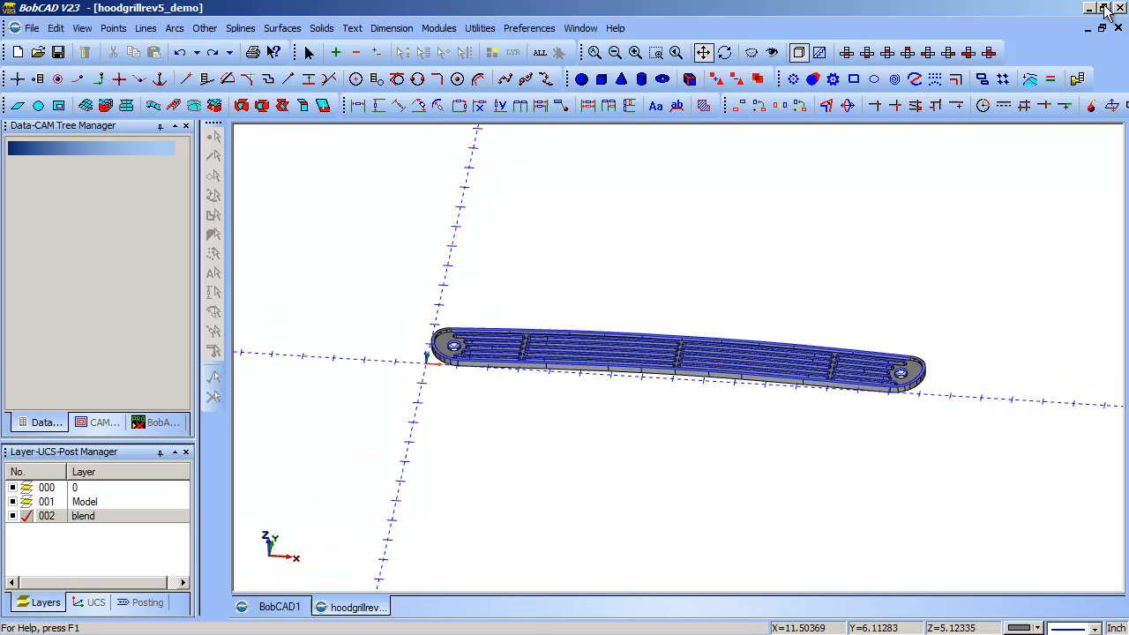
{"action": "left_click", "coordinate": [1101, 7]}
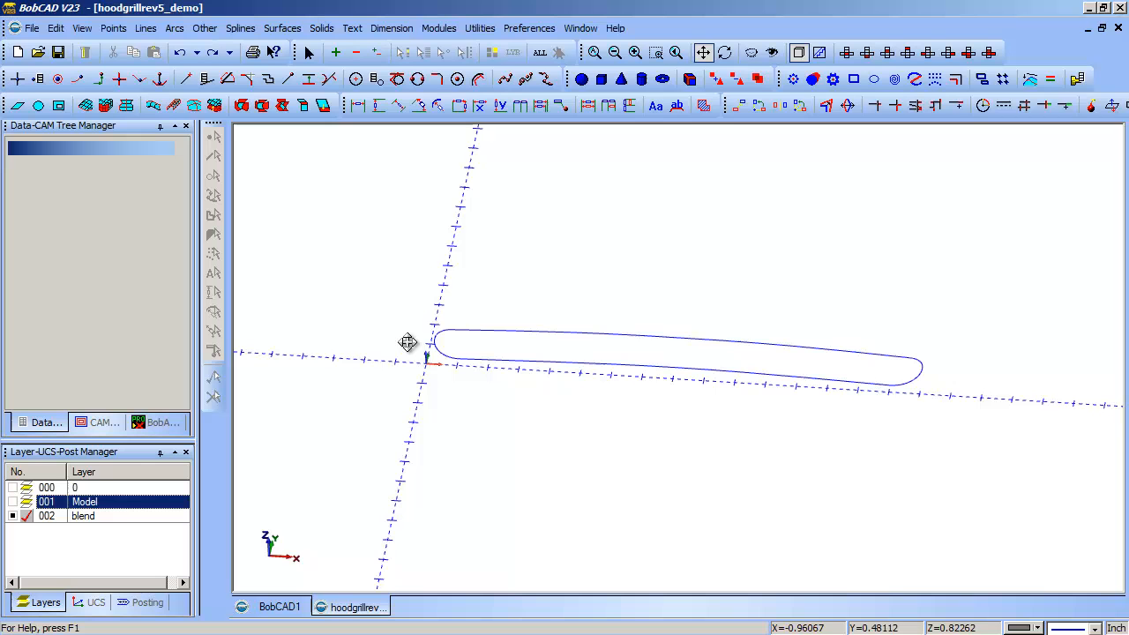
{"action": "mouse_move", "coordinate": [437, 372]}
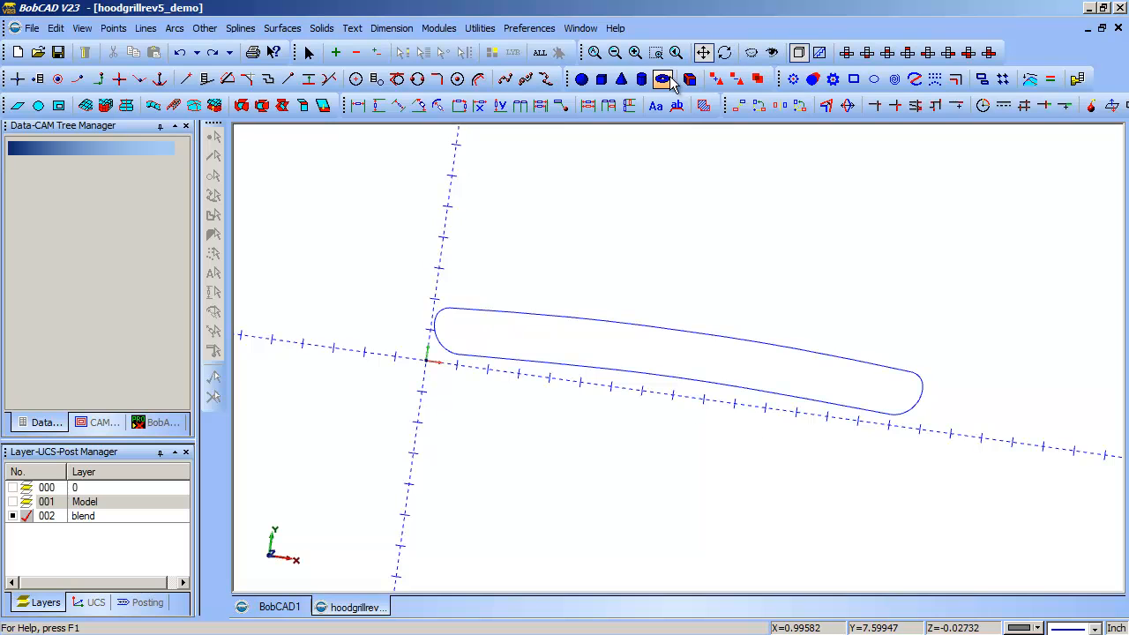
Select the outline's left corner arc in Top view, revealing a tiny short segment.
{"action": "left_click", "coordinate": [664, 80]}
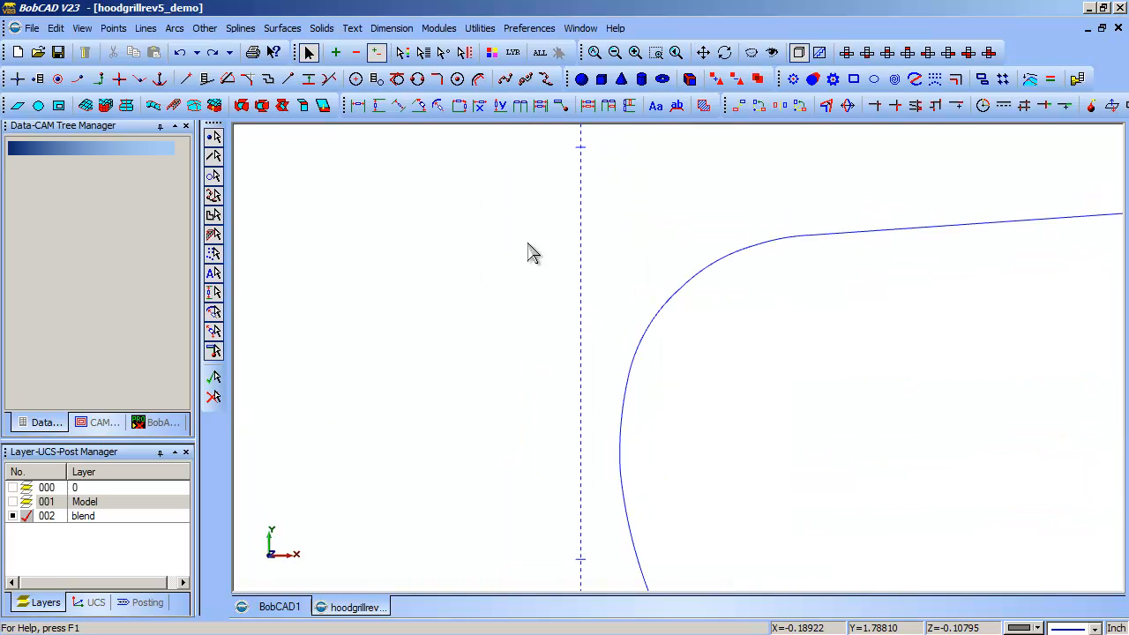
{"action": "mouse_move", "coordinate": [761, 255]}
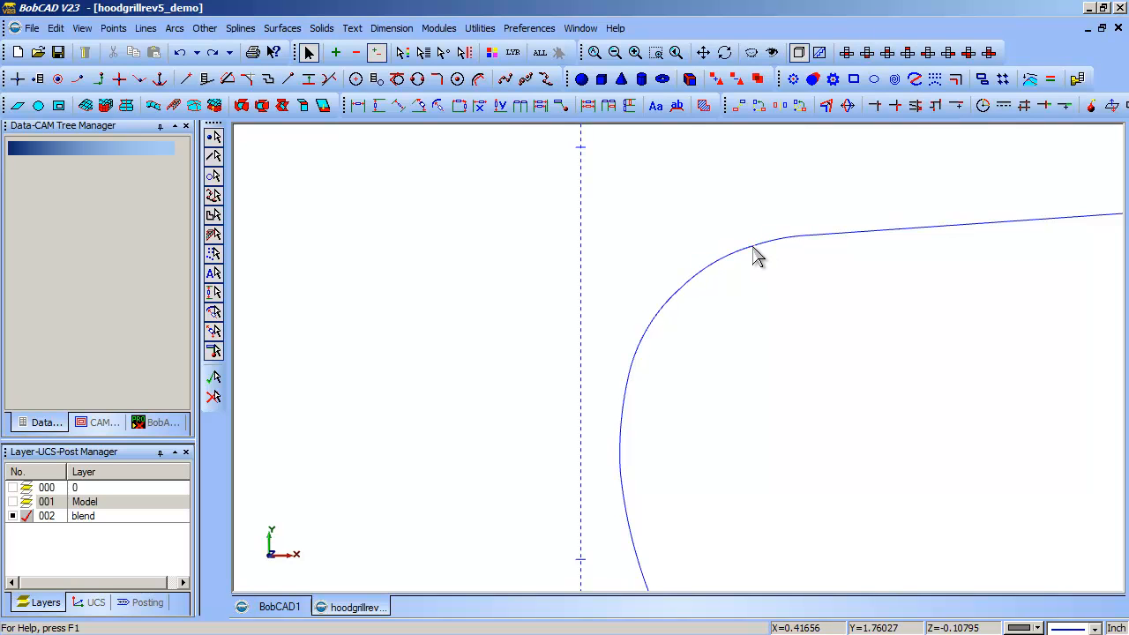
{"action": "mouse_move", "coordinate": [635, 369]}
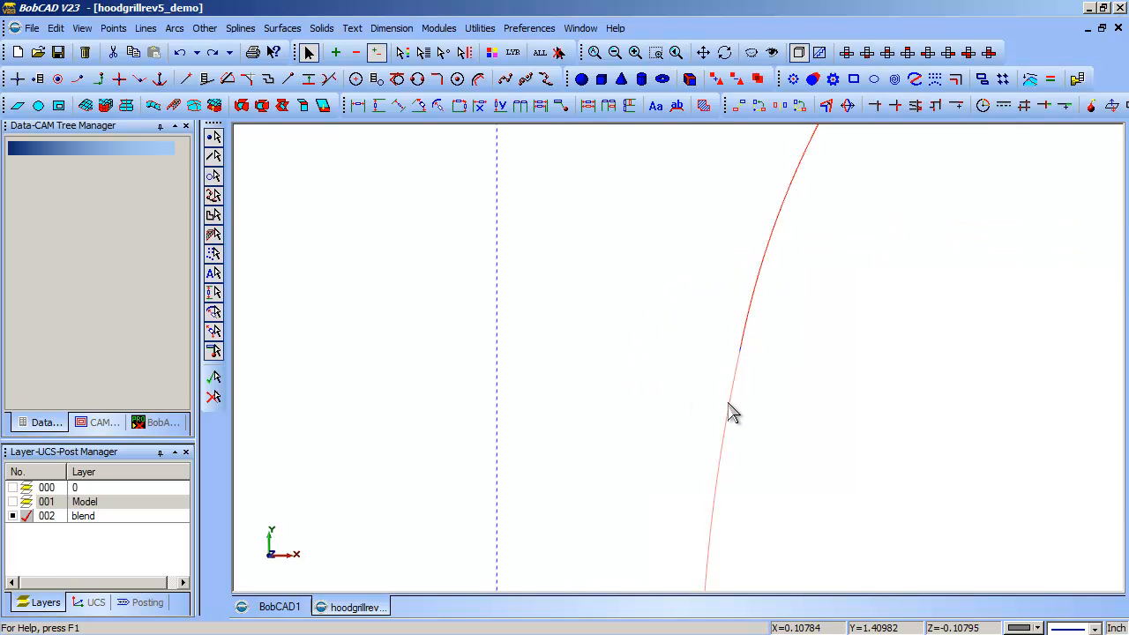
{"action": "mouse_move", "coordinate": [697, 300]}
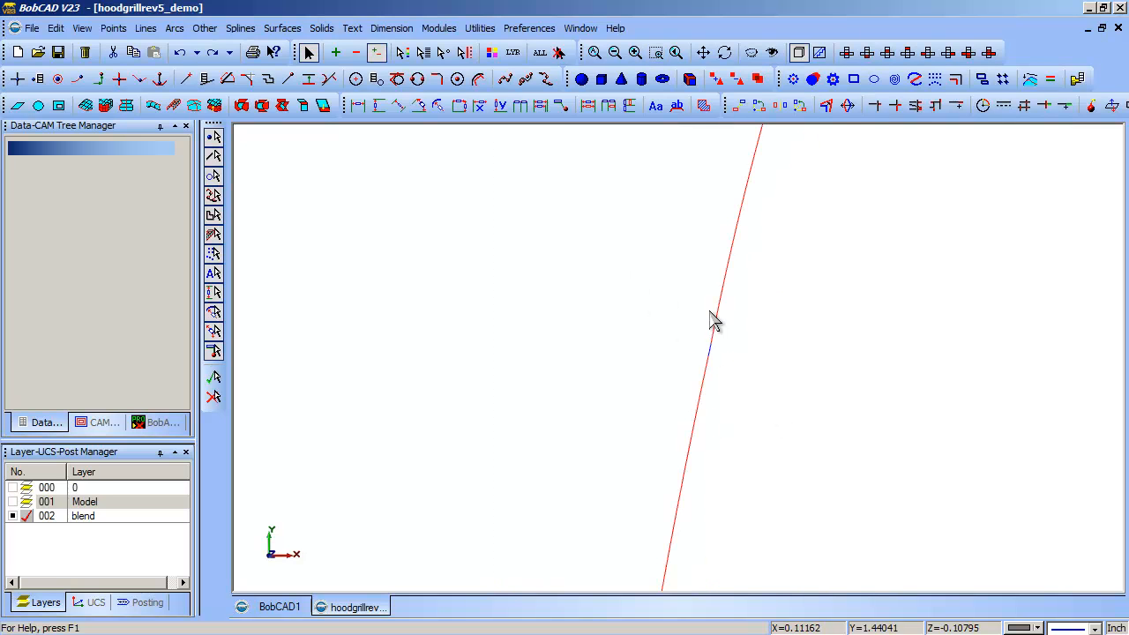
{"action": "mouse_move", "coordinate": [651, 342]}
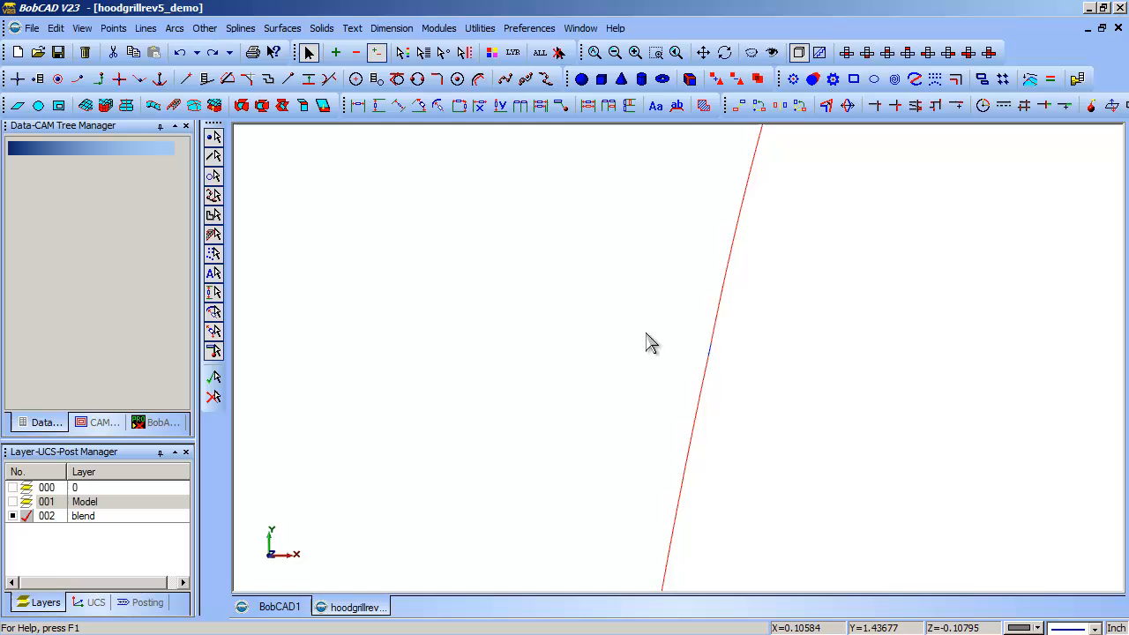
{"action": "mouse_move", "coordinate": [750, 203]}
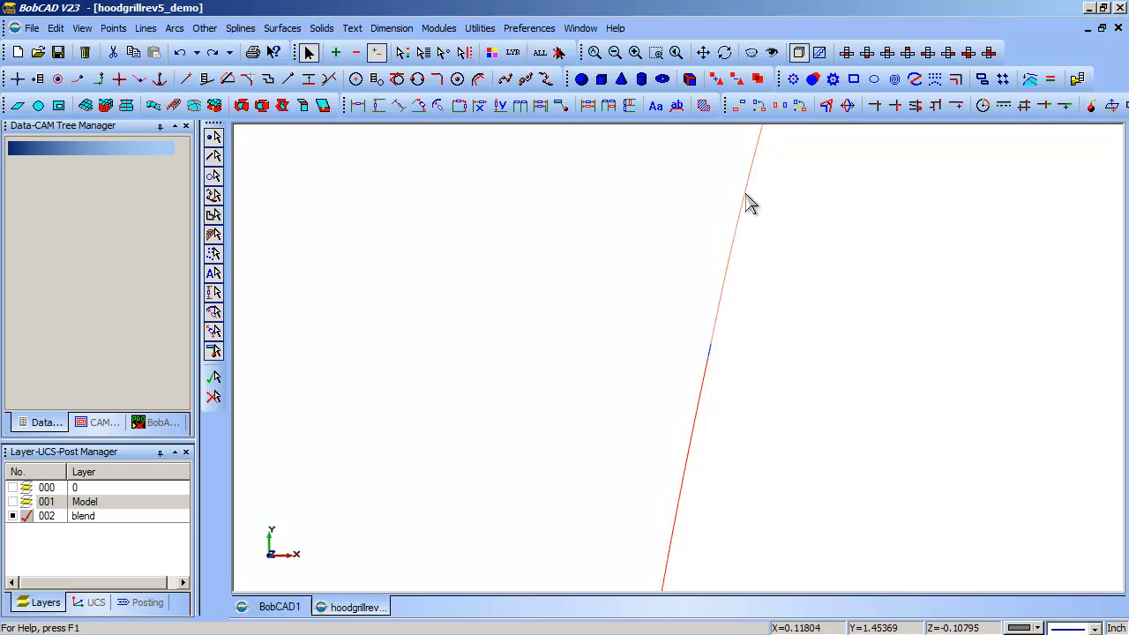
{"action": "mouse_move", "coordinate": [723, 311]}
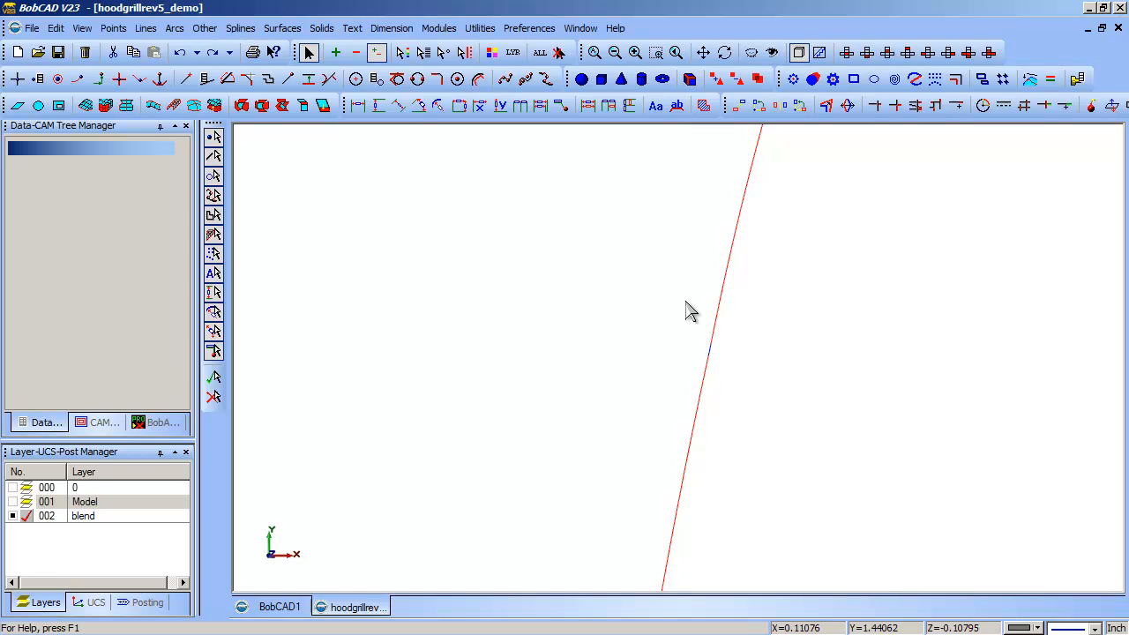
{"action": "mouse_move", "coordinate": [666, 367]}
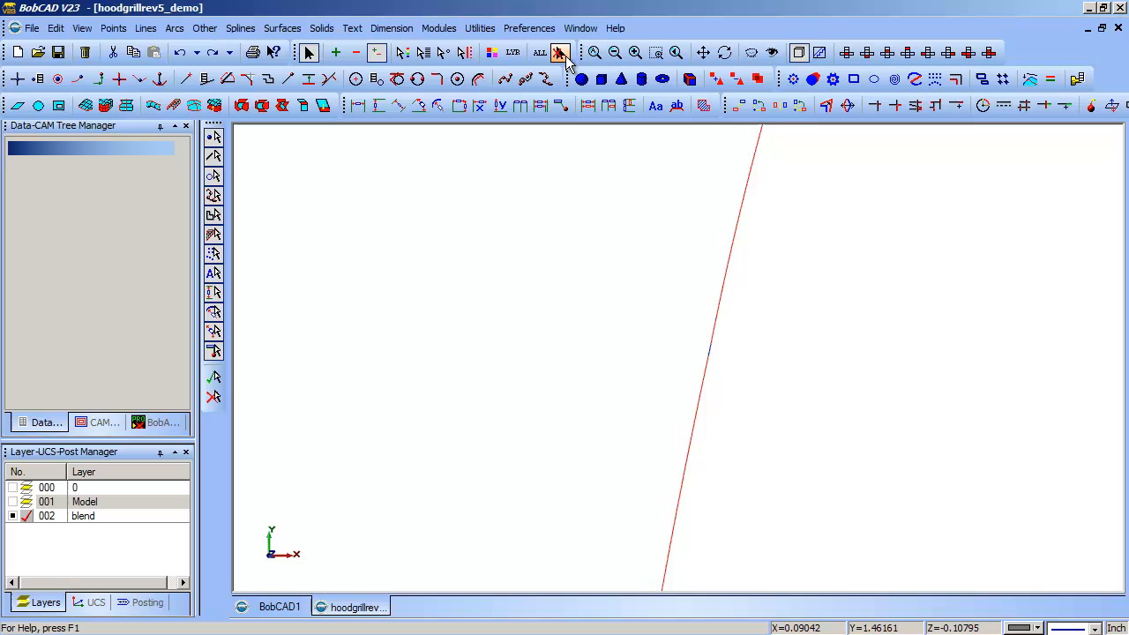
Blend the bad corner segments into the top edge with a fitted spline, then clear selection.
{"action": "left_click", "coordinate": [560, 52]}
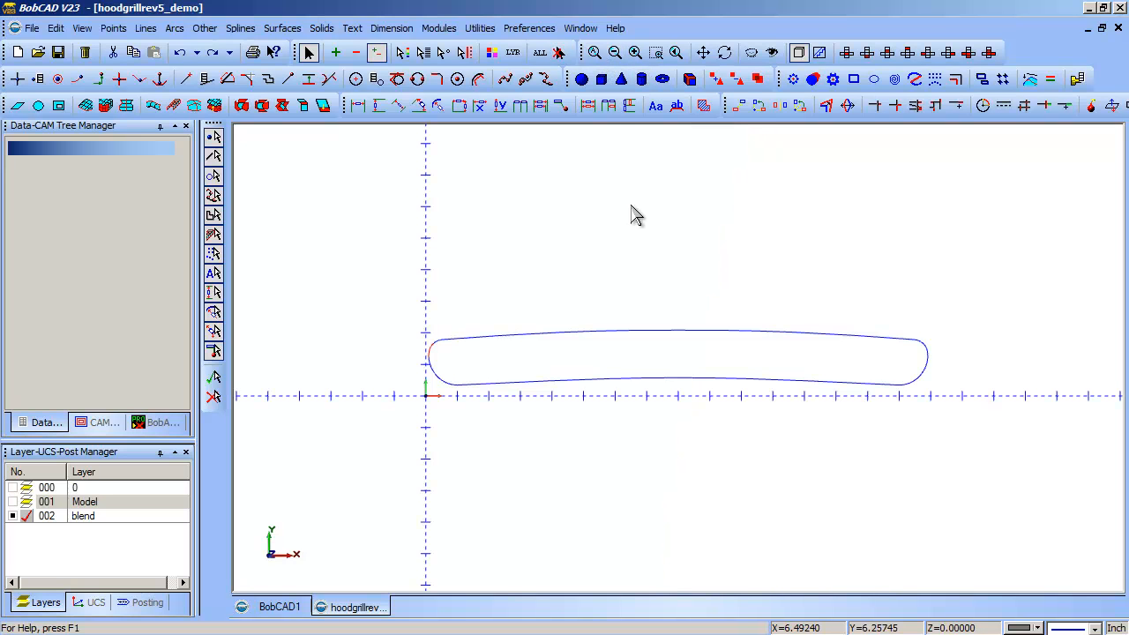
{"action": "mouse_move", "coordinate": [441, 353]}
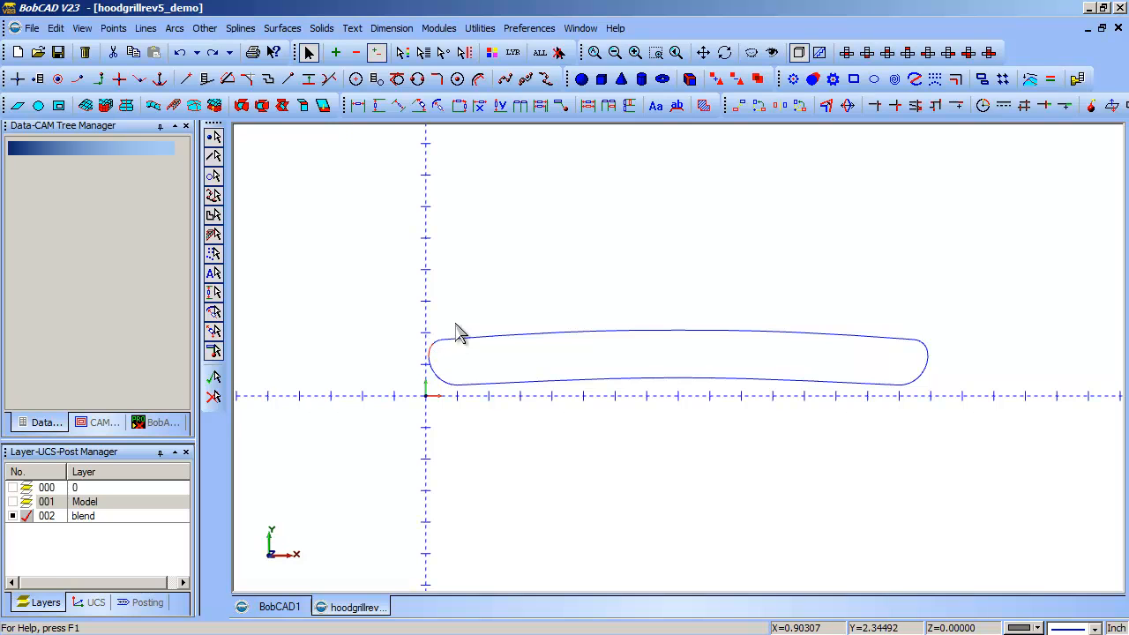
{"action": "mouse_move", "coordinate": [432, 363]}
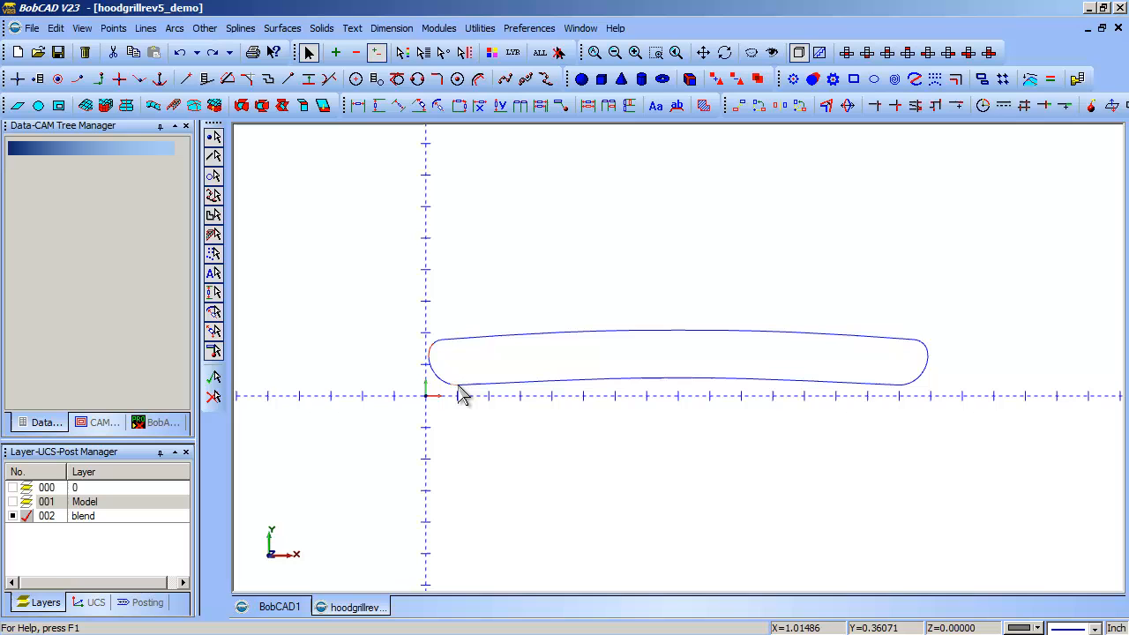
{"action": "mouse_move", "coordinate": [434, 357]}
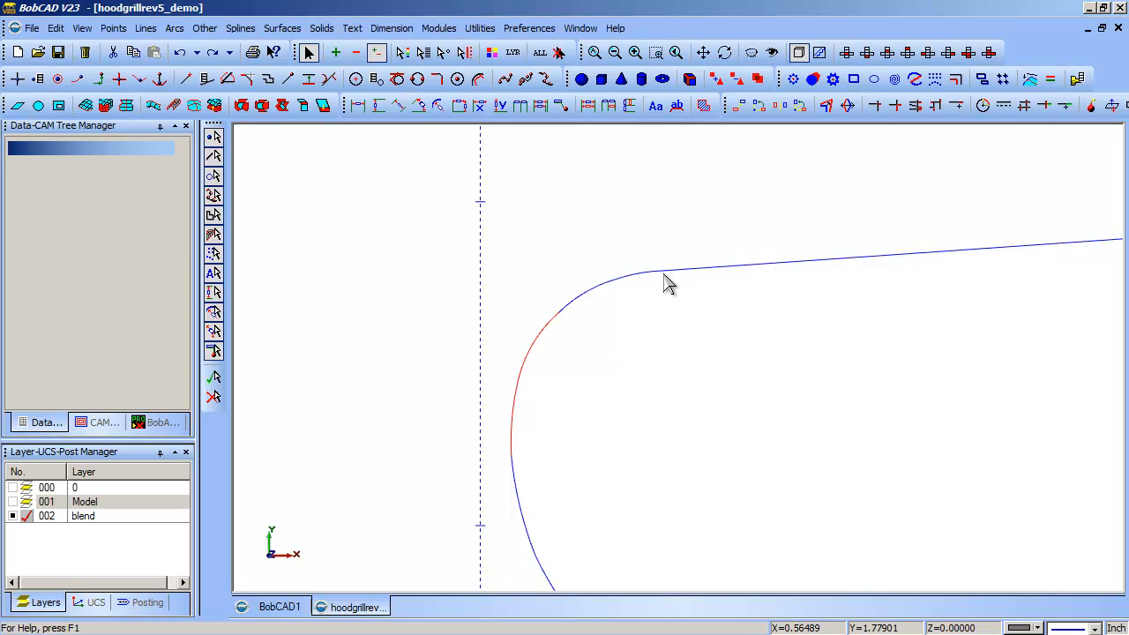
{"action": "left_click", "coordinate": [675, 273]}
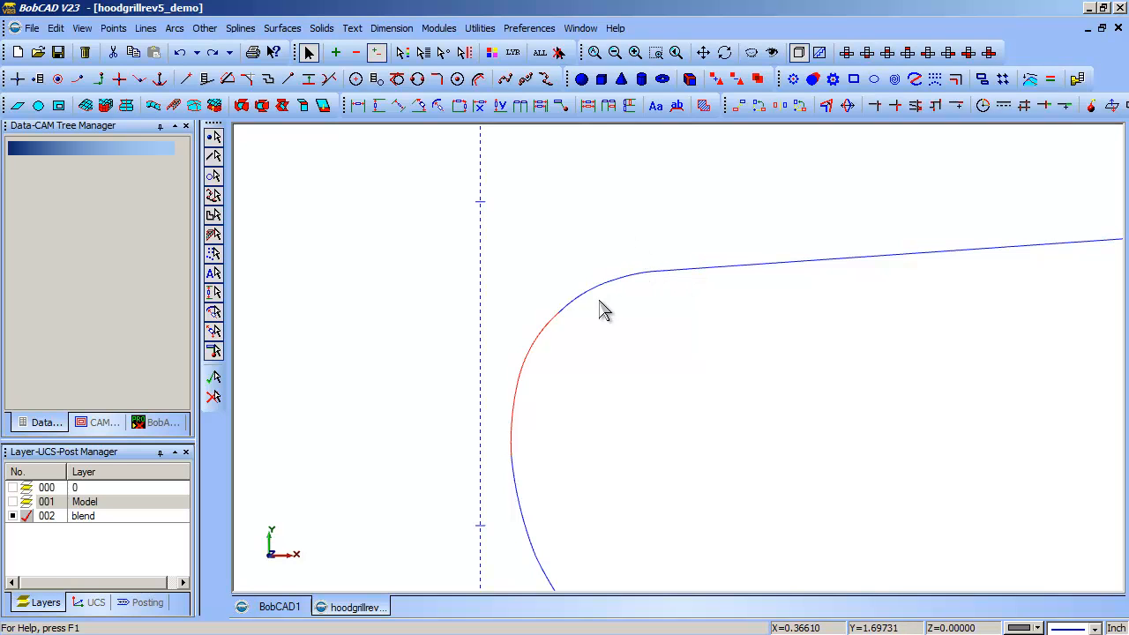
{"action": "mouse_move", "coordinate": [612, 294]}
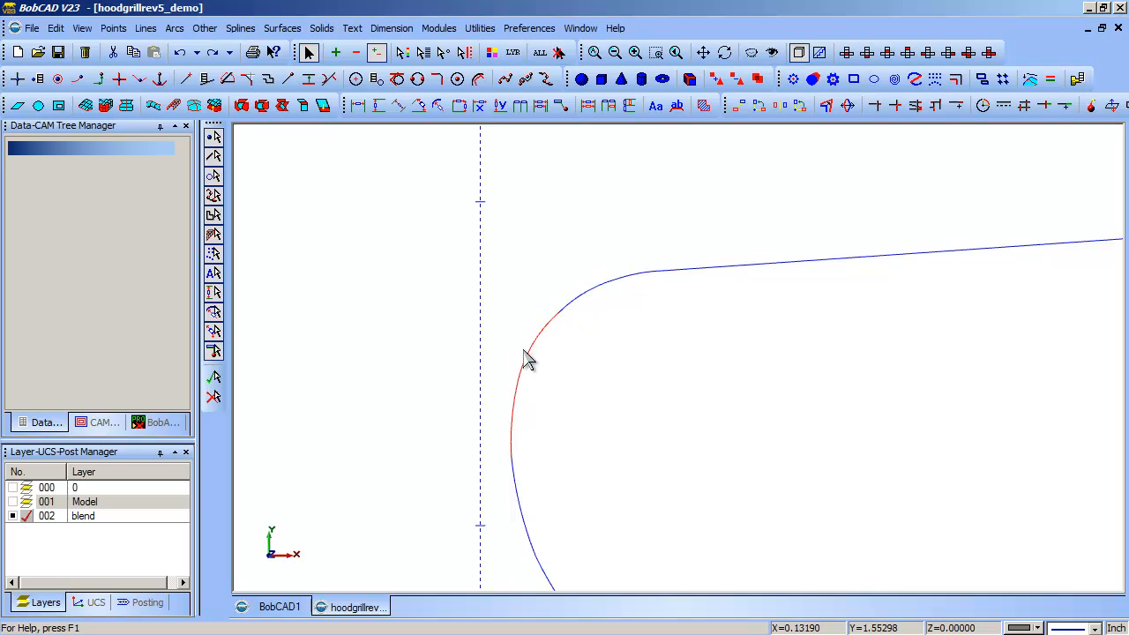
{"action": "mouse_move", "coordinate": [668, 367]}
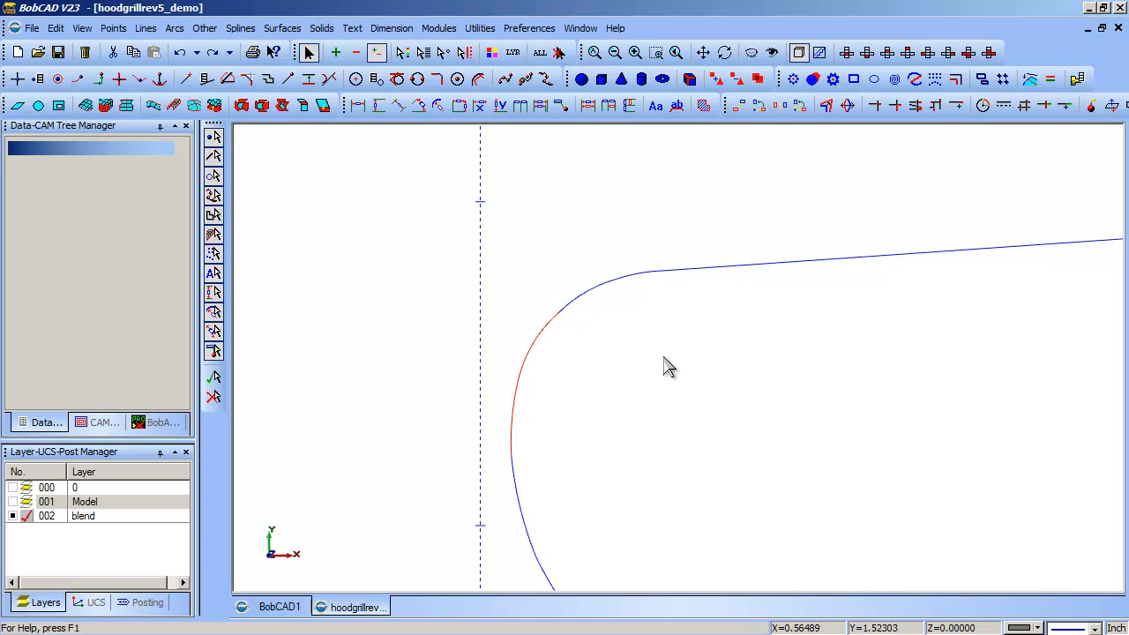
{"action": "mouse_move", "coordinate": [654, 280]}
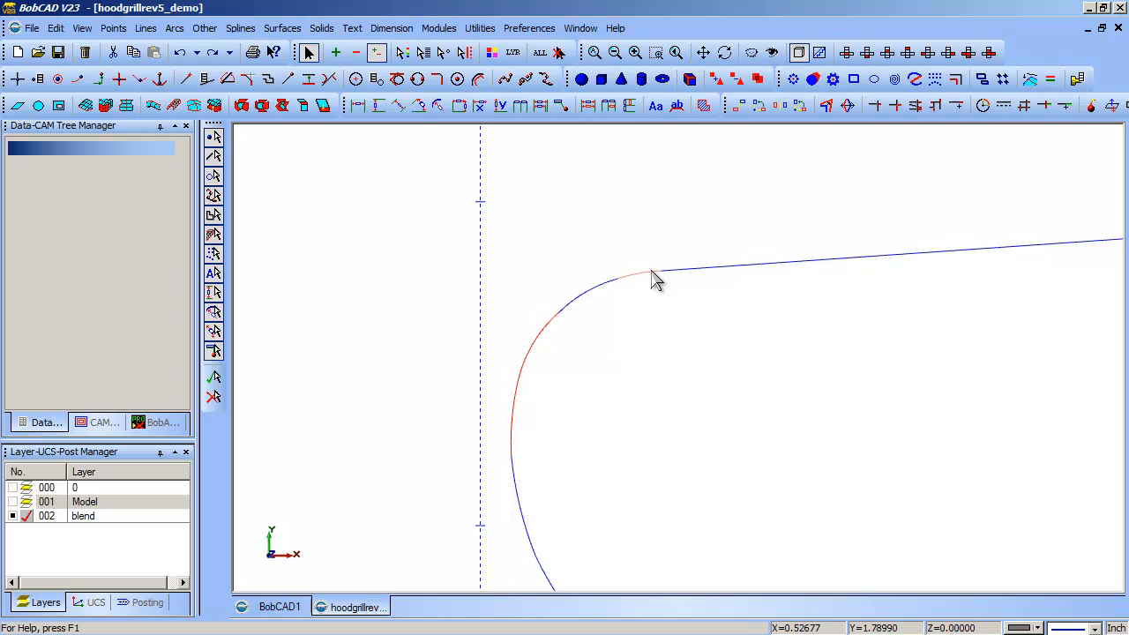
{"action": "left_click", "coordinate": [845, 52]}
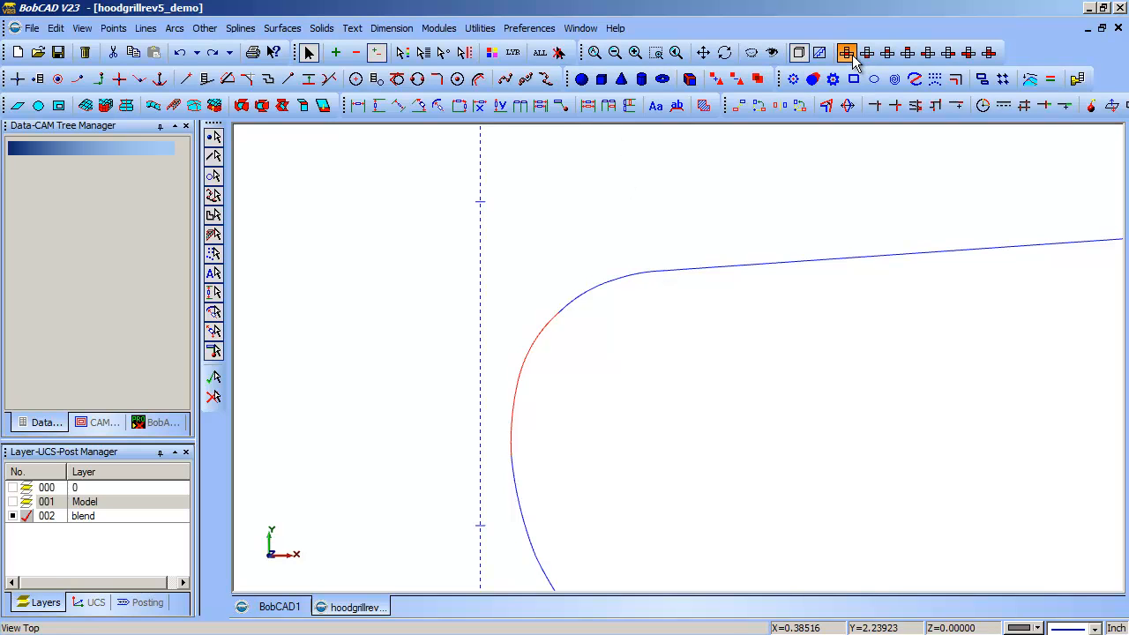
{"action": "left_click", "coordinate": [846, 52]}
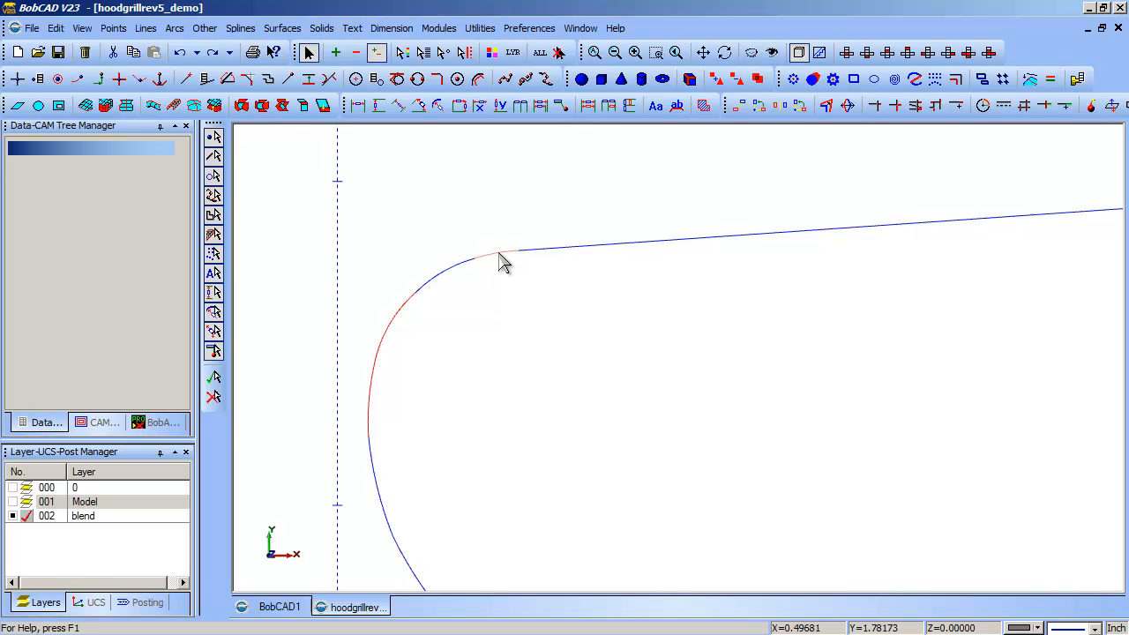
{"action": "mouse_move", "coordinate": [520, 264]}
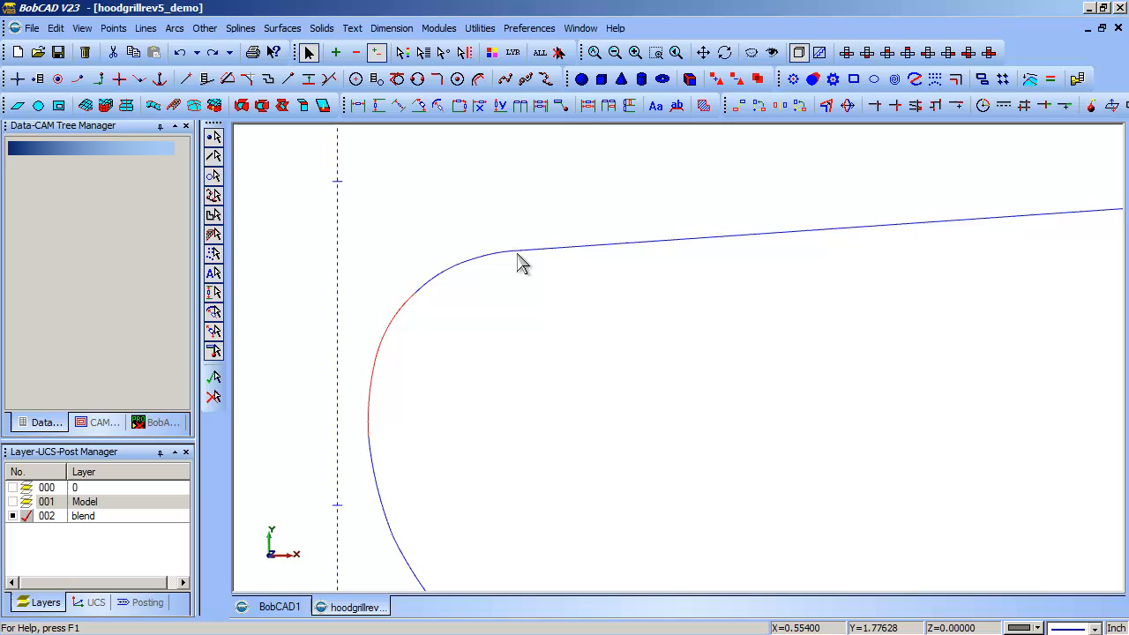
{"action": "mouse_move", "coordinate": [419, 241]}
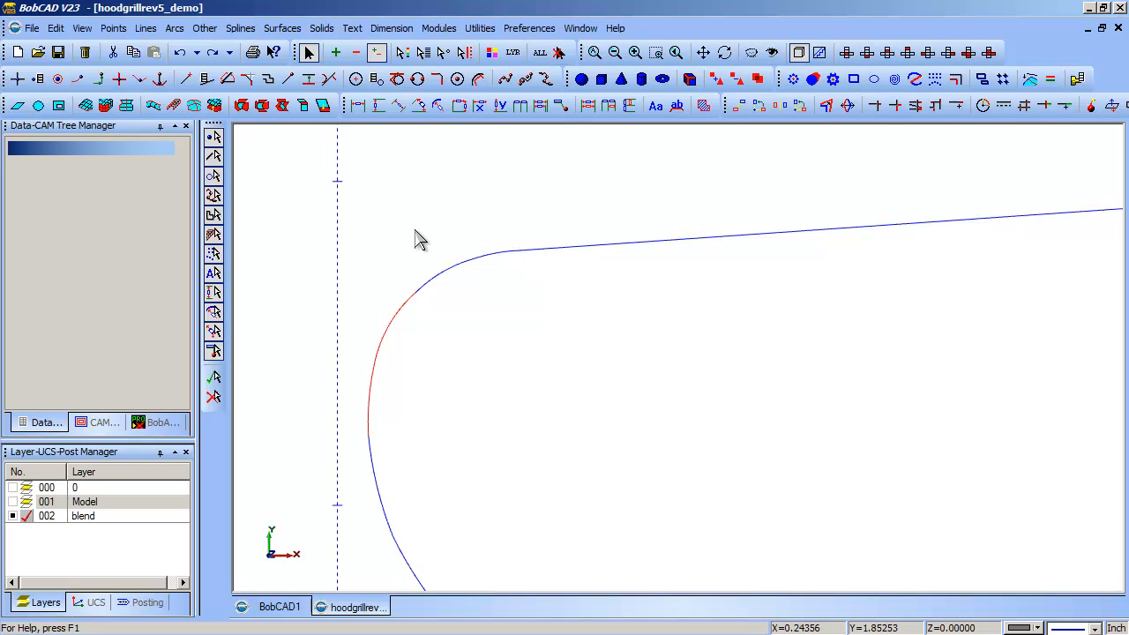
{"action": "left_click", "coordinate": [561, 52]}
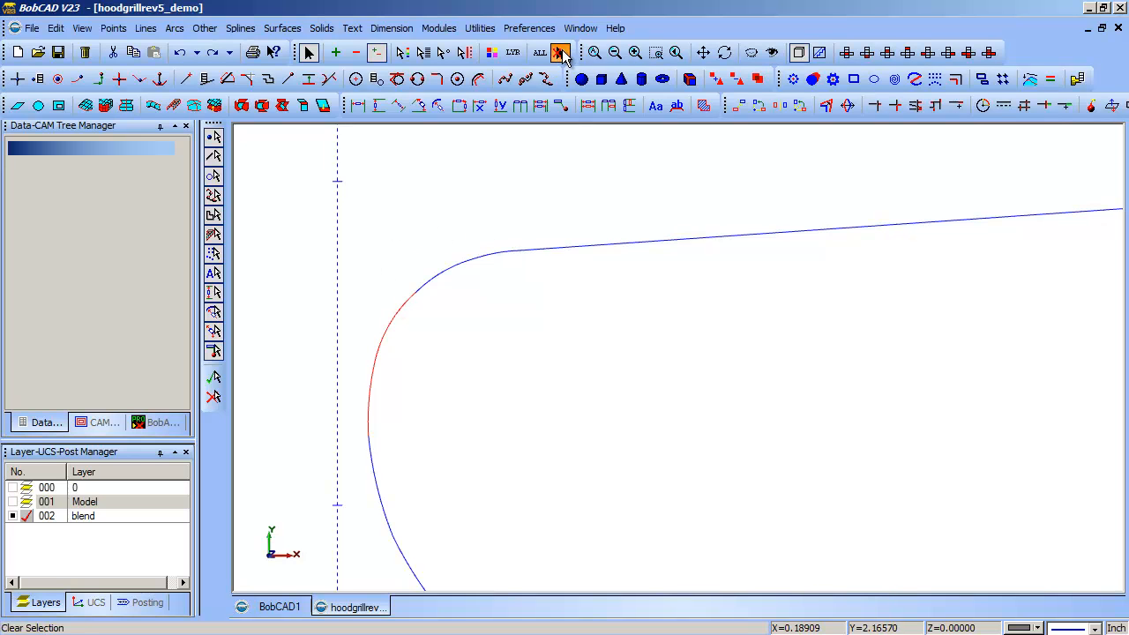
{"action": "left_click", "coordinate": [561, 52]}
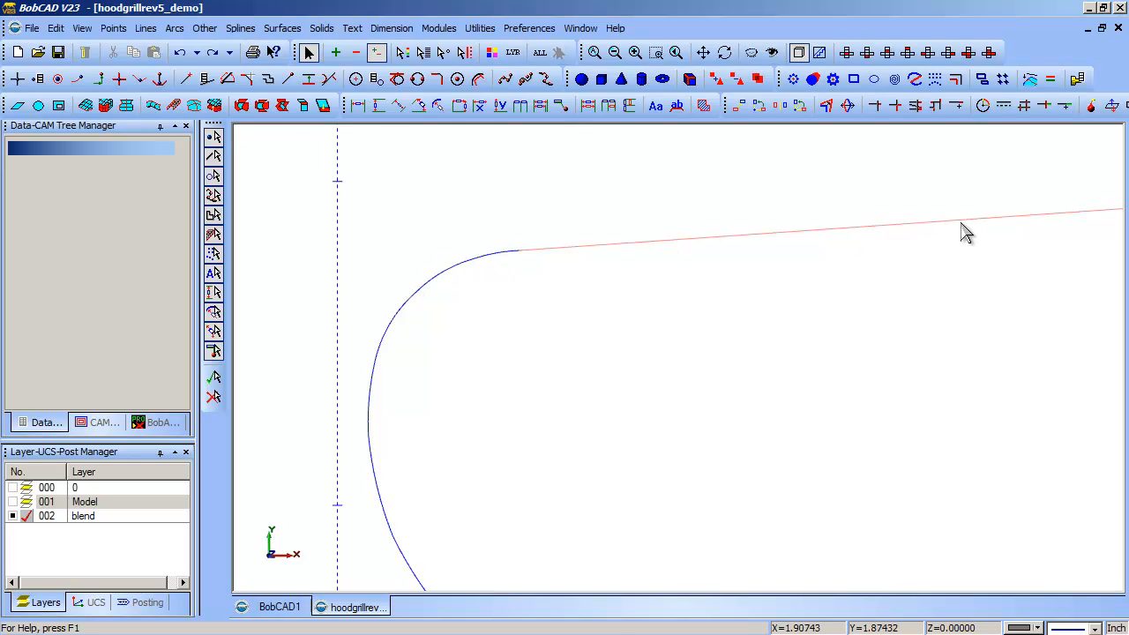
{"action": "mouse_move", "coordinate": [525, 262]}
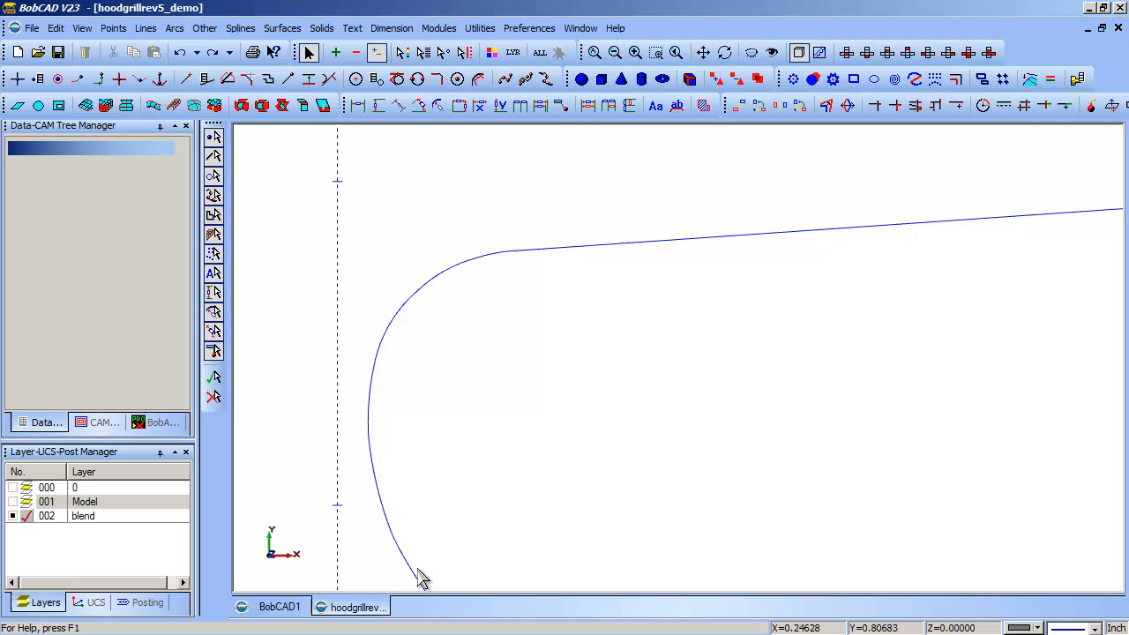
{"action": "mouse_move", "coordinate": [493, 268]}
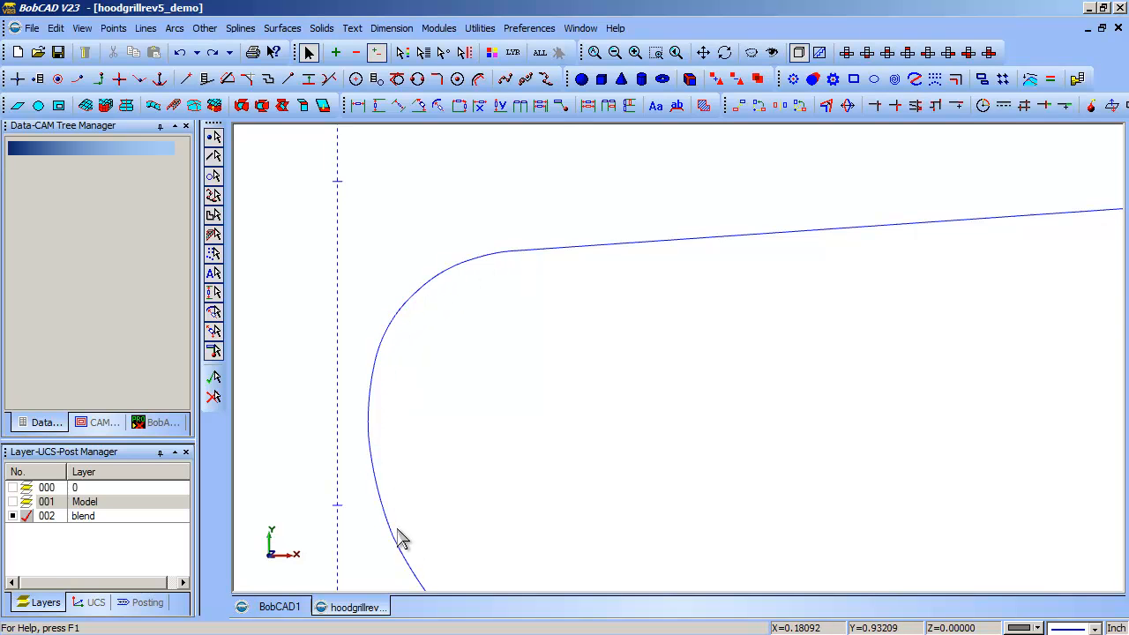
{"action": "mouse_move", "coordinate": [526, 80]}
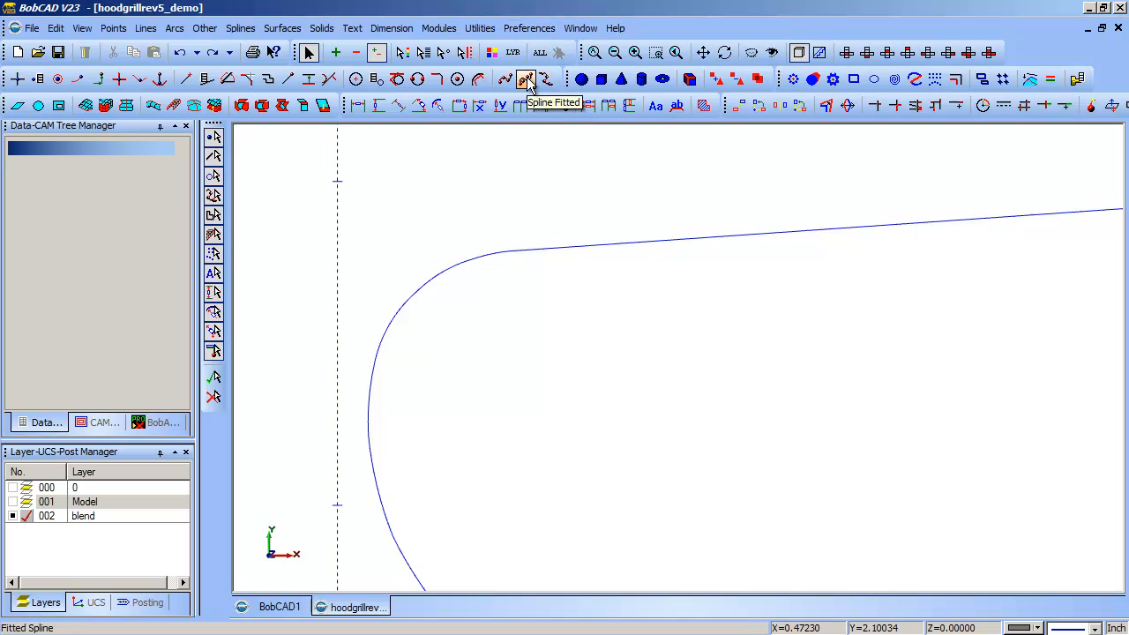
{"action": "mouse_move", "coordinate": [471, 270]}
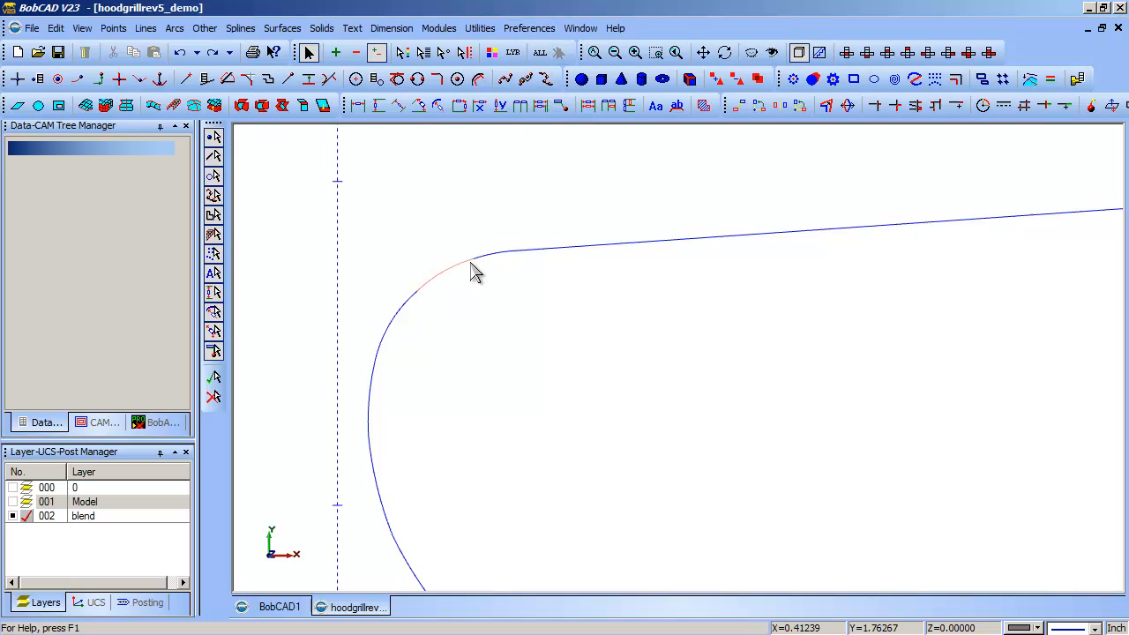
{"action": "mouse_move", "coordinate": [405, 320]}
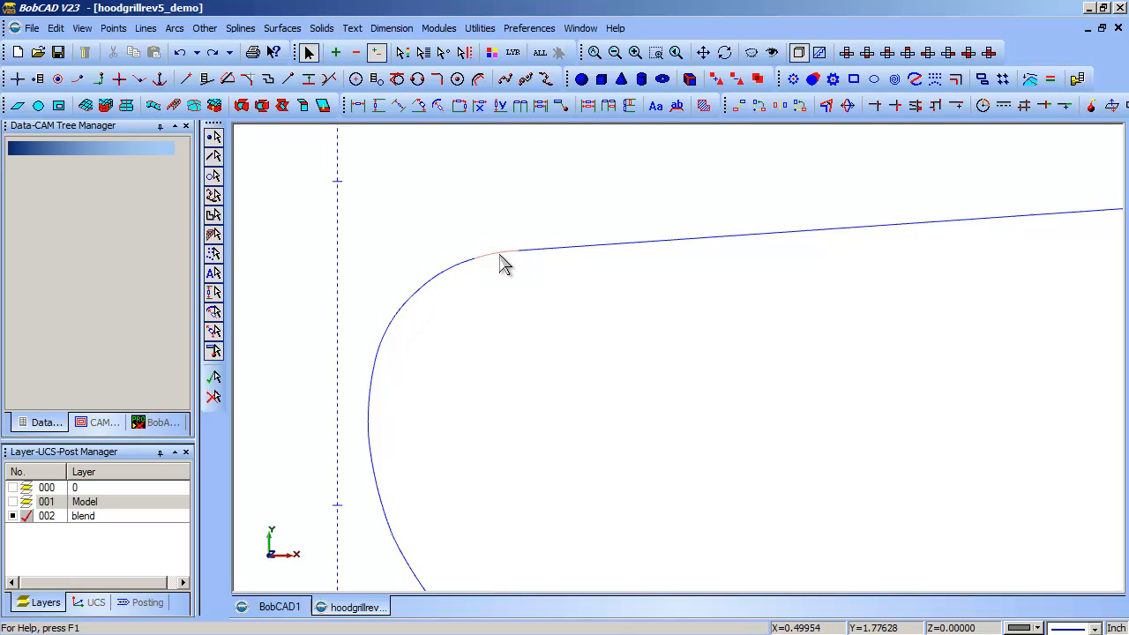
{"action": "mouse_move", "coordinate": [480, 269]}
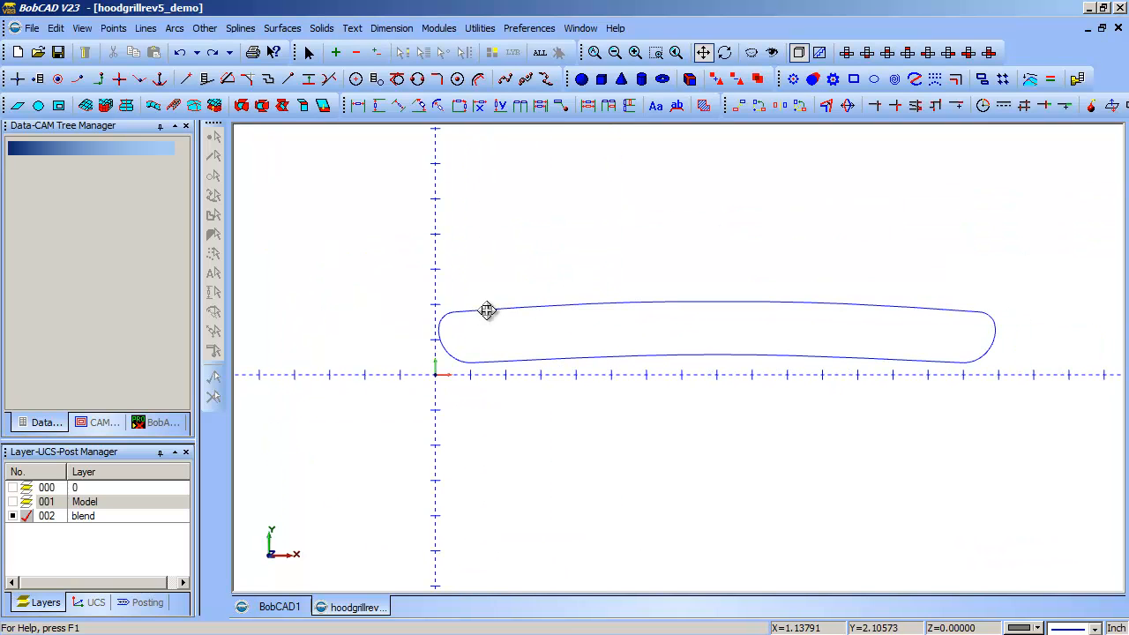
{"action": "mouse_move", "coordinate": [467, 314]}
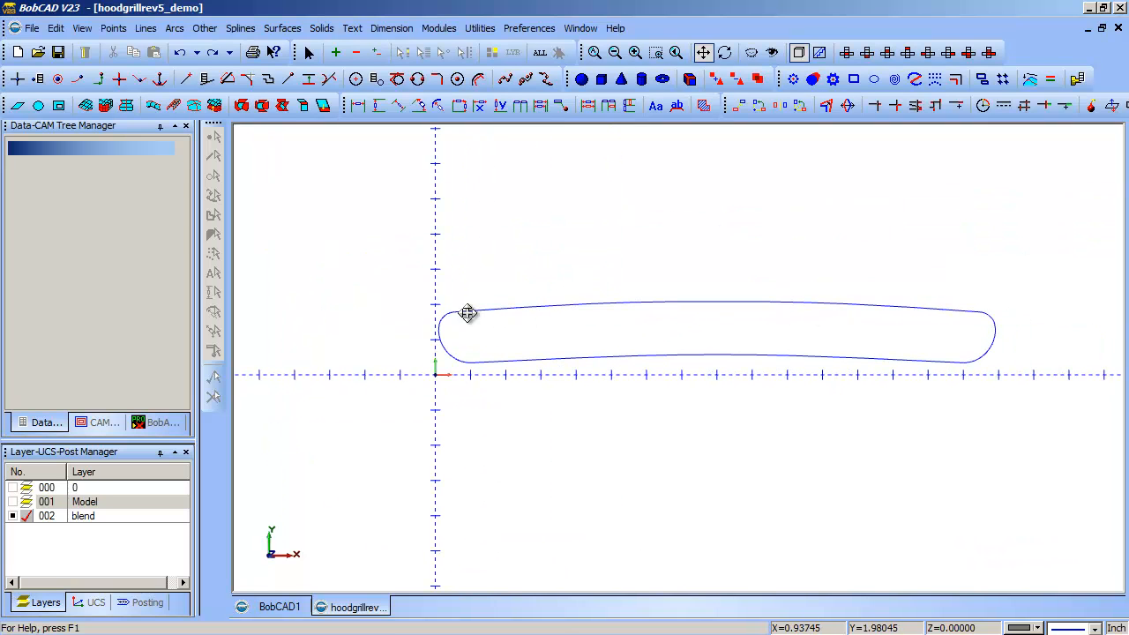
Place a Sketch Fixed circle of radius 2 at the bar's left end.
{"action": "left_click", "coordinate": [174, 28]}
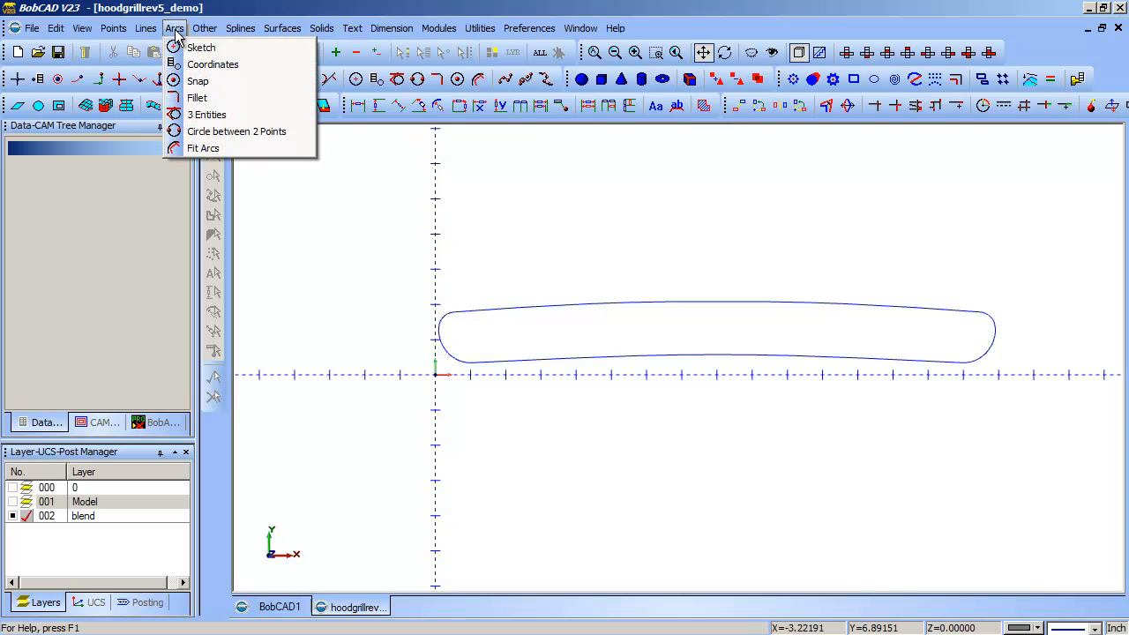
{"action": "mouse_move", "coordinate": [201, 47]}
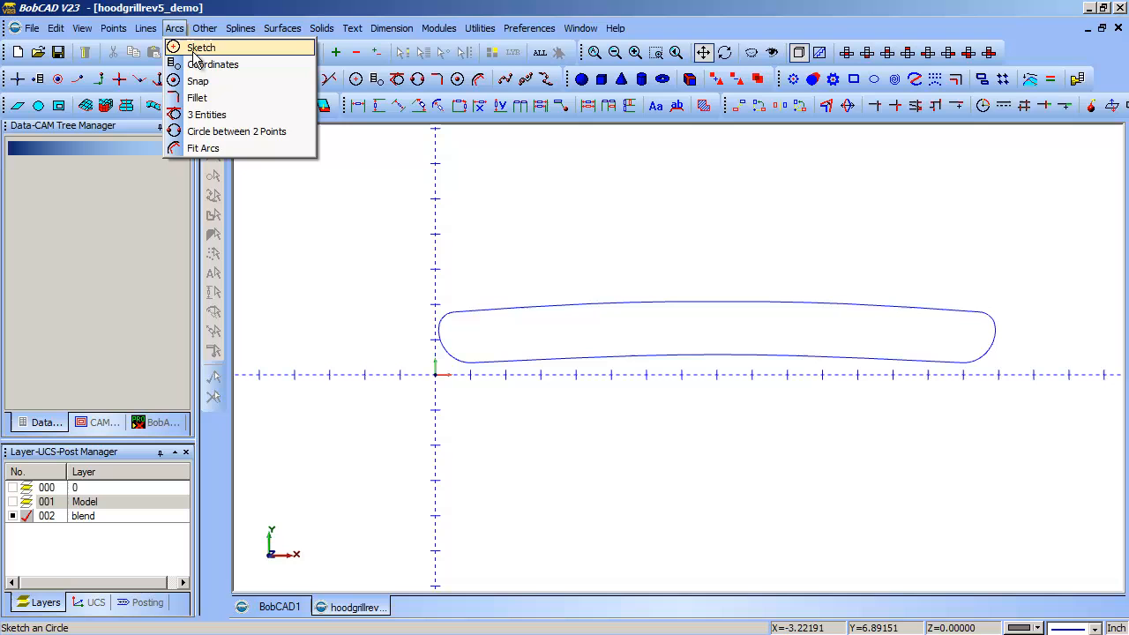
{"action": "left_click", "coordinate": [201, 47]}
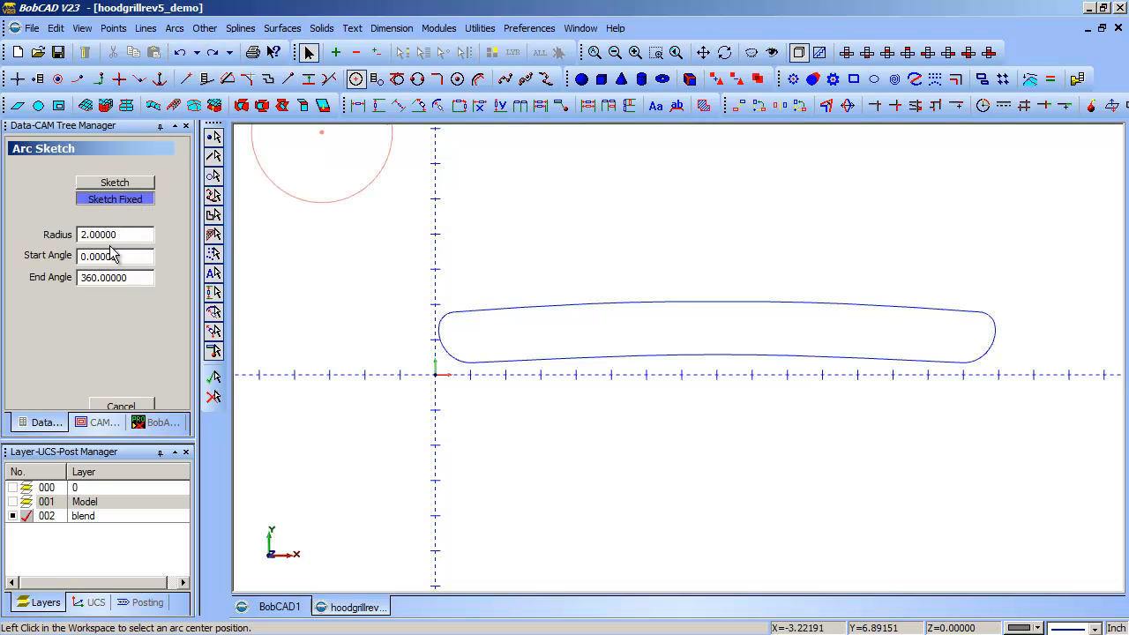
{"action": "mouse_move", "coordinate": [494, 381]}
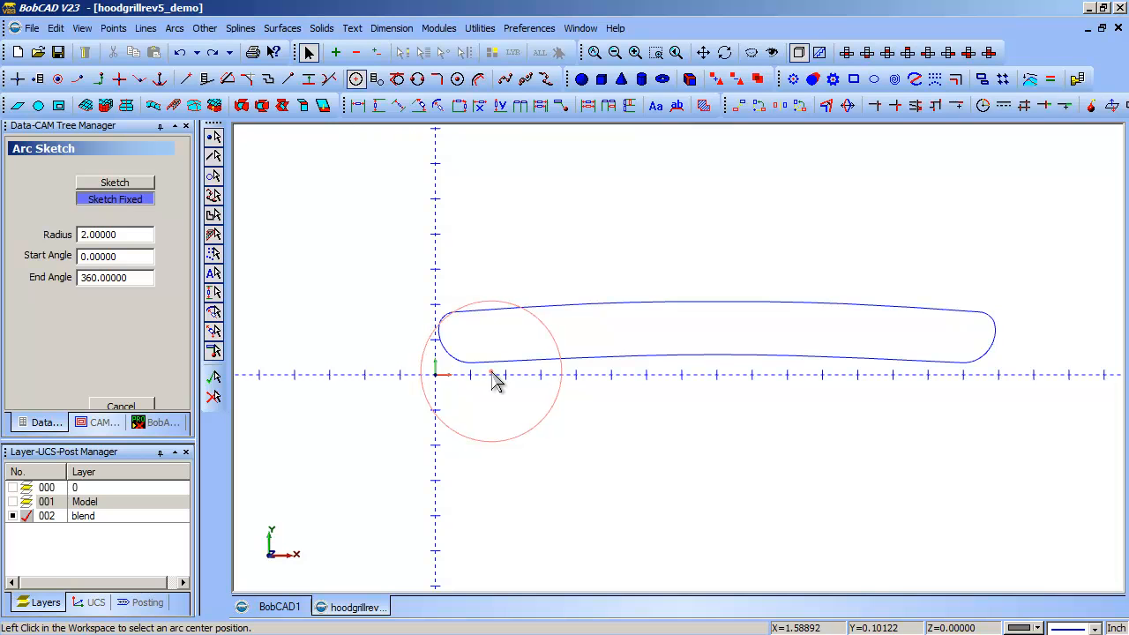
{"action": "mouse_move", "coordinate": [515, 329]}
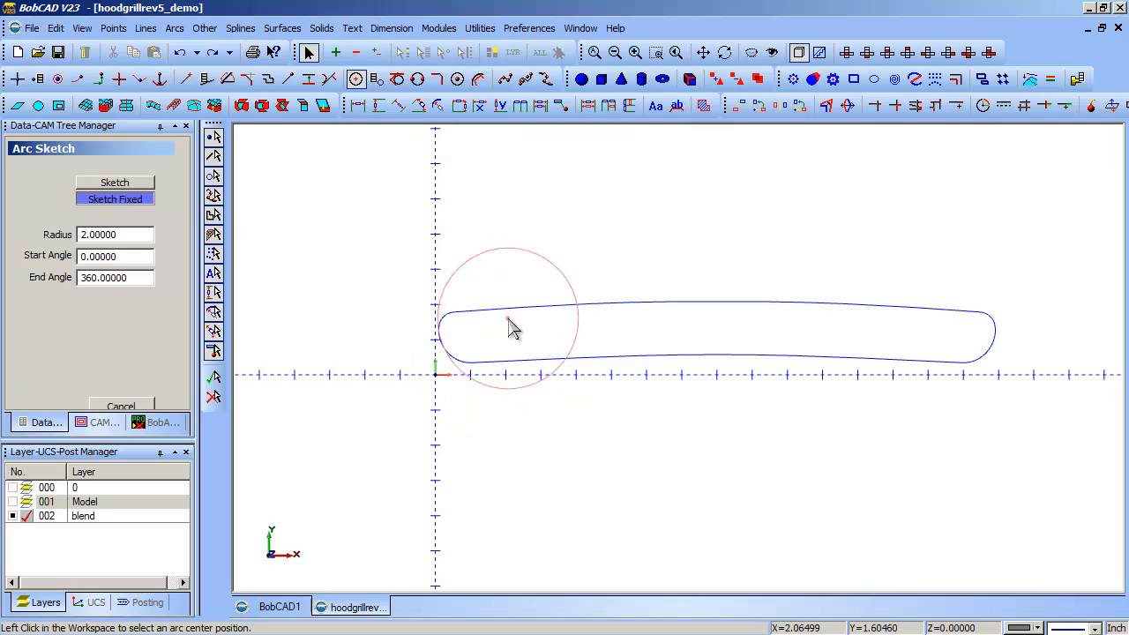
{"action": "mouse_move", "coordinate": [514, 342]}
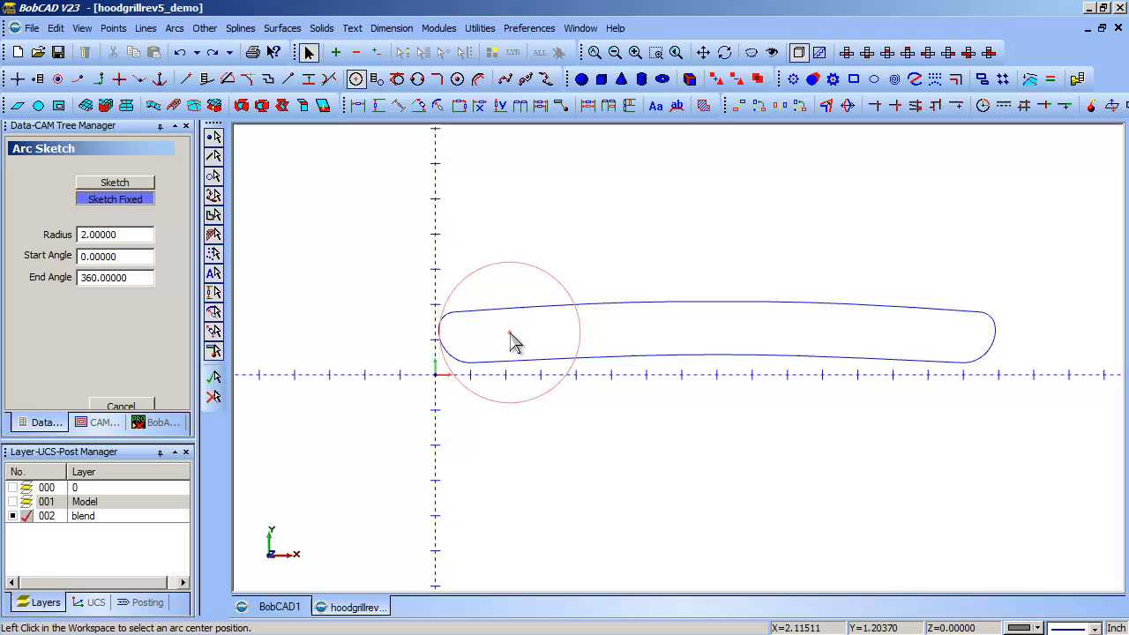
{"action": "mouse_move", "coordinate": [510, 355]}
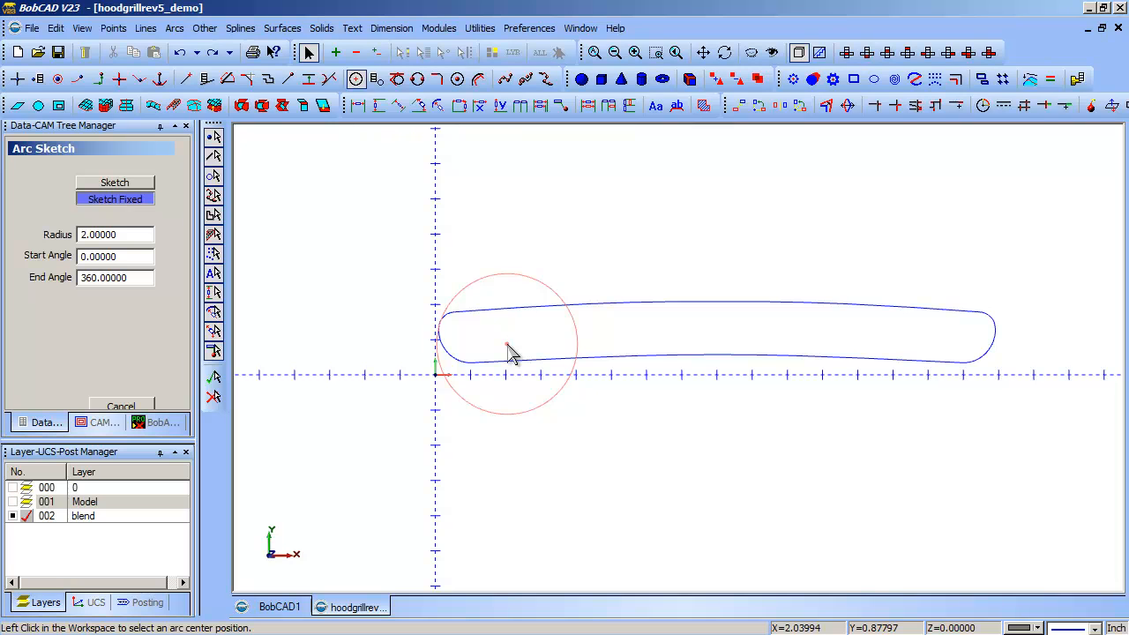
{"action": "mouse_move", "coordinate": [516, 332]}
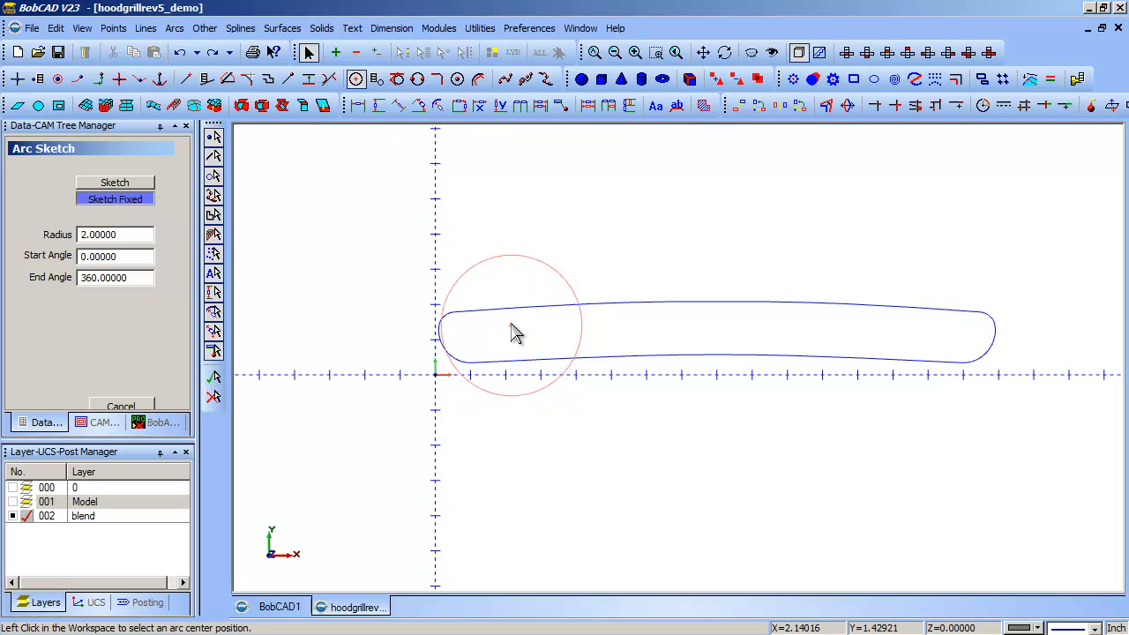
{"action": "mouse_move", "coordinate": [503, 313]}
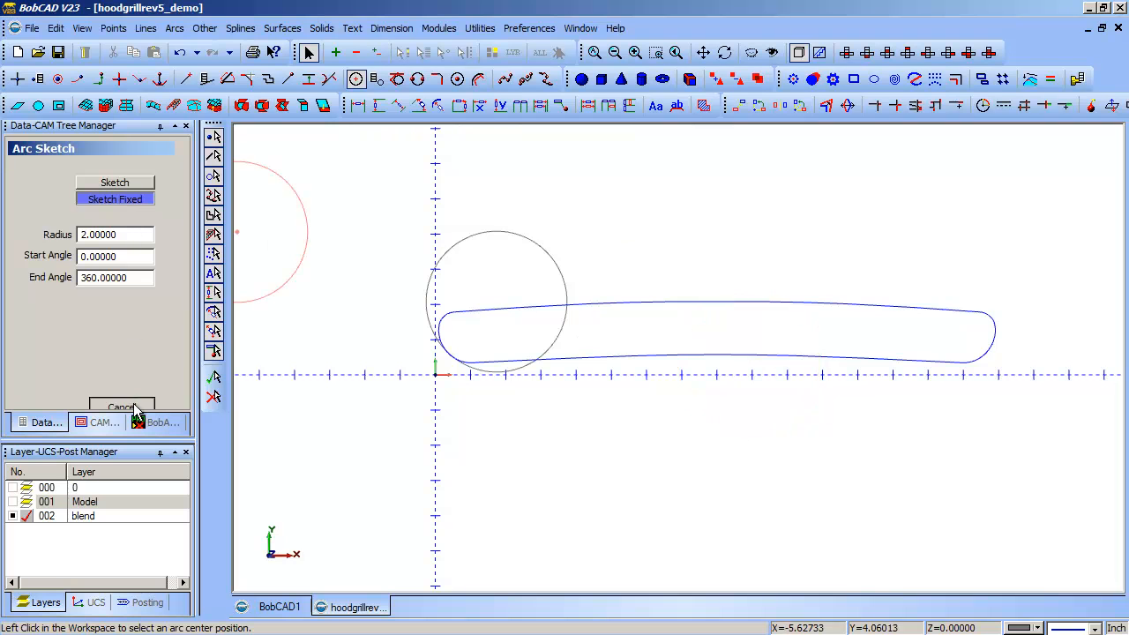
{"action": "left_click", "coordinate": [121, 408]}
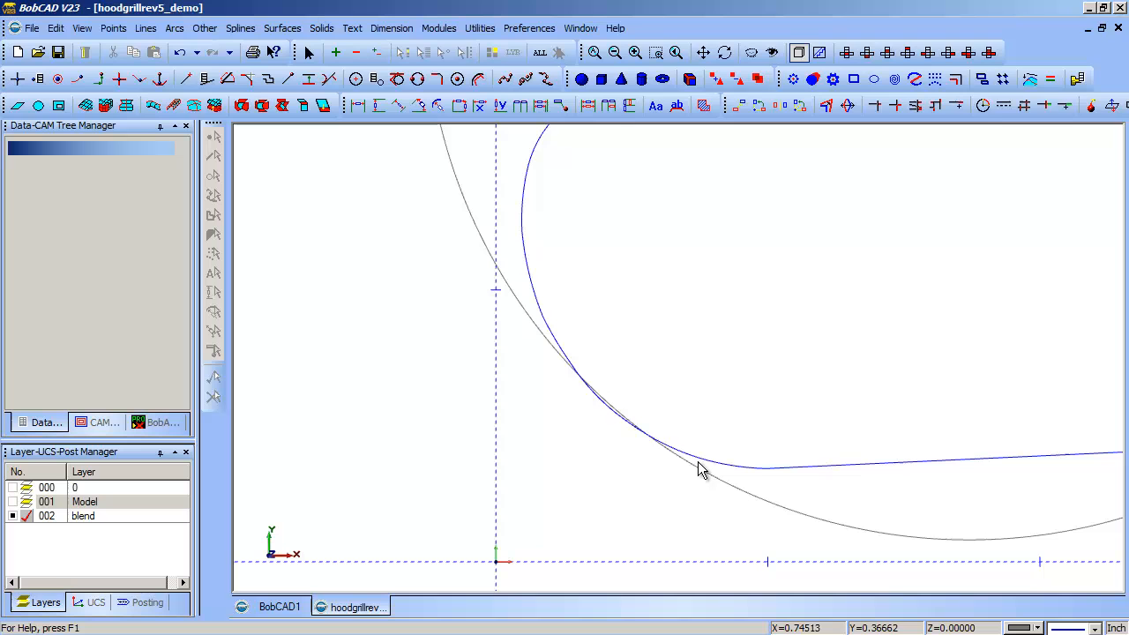
{"action": "mouse_move", "coordinate": [608, 410]}
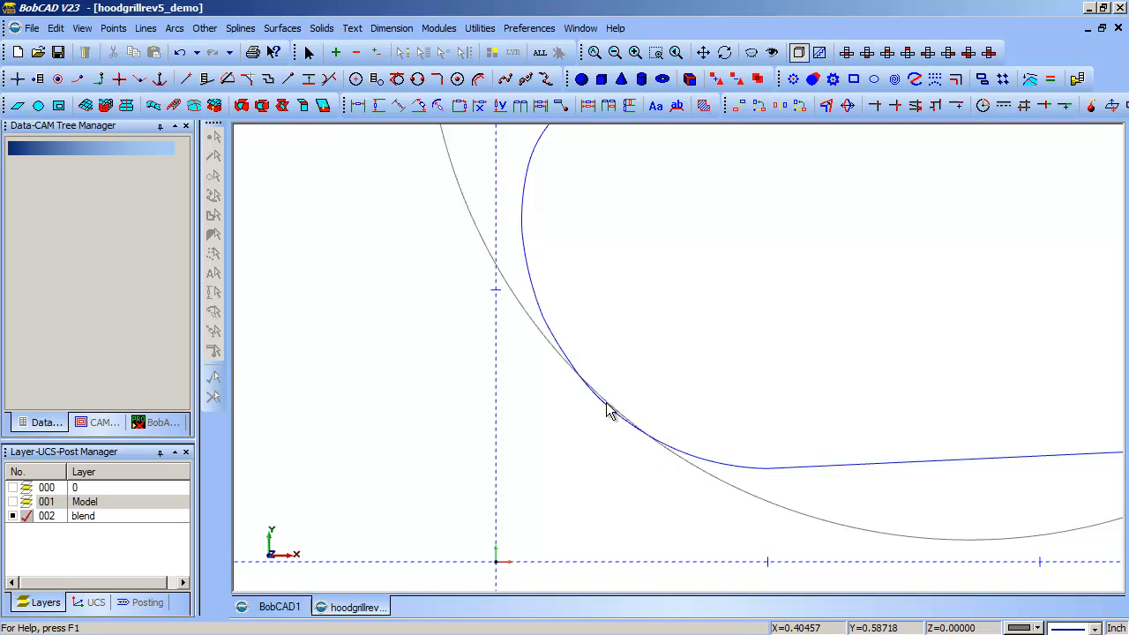
{"action": "mouse_move", "coordinate": [594, 397]}
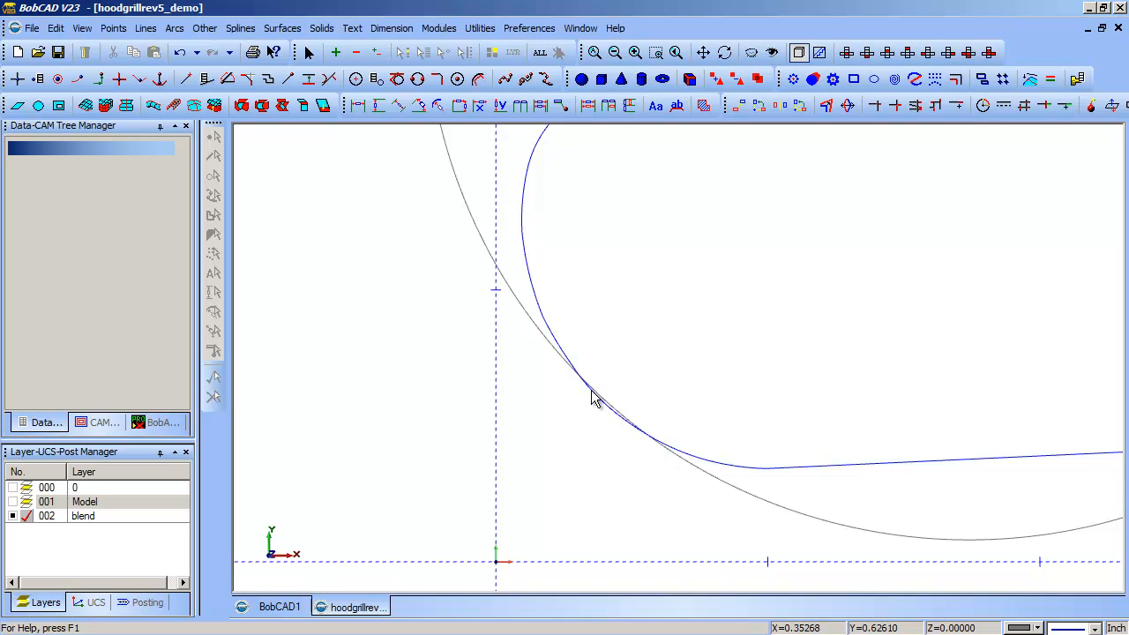
{"action": "mouse_move", "coordinate": [648, 441]}
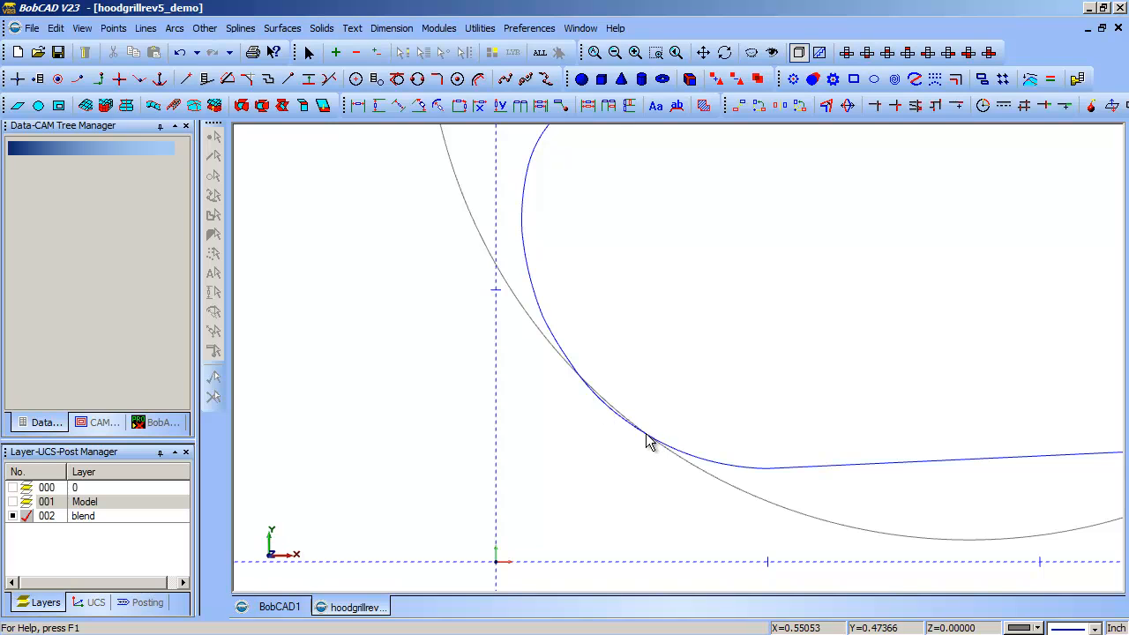
{"action": "mouse_move", "coordinate": [612, 410]}
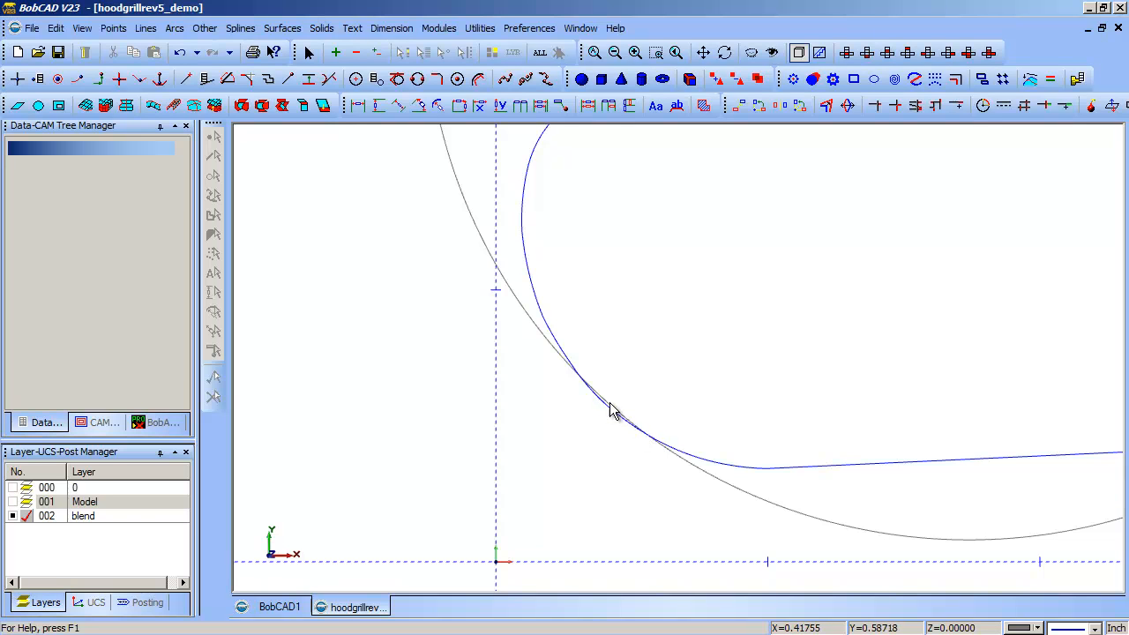
{"action": "mouse_move", "coordinate": [617, 415]}
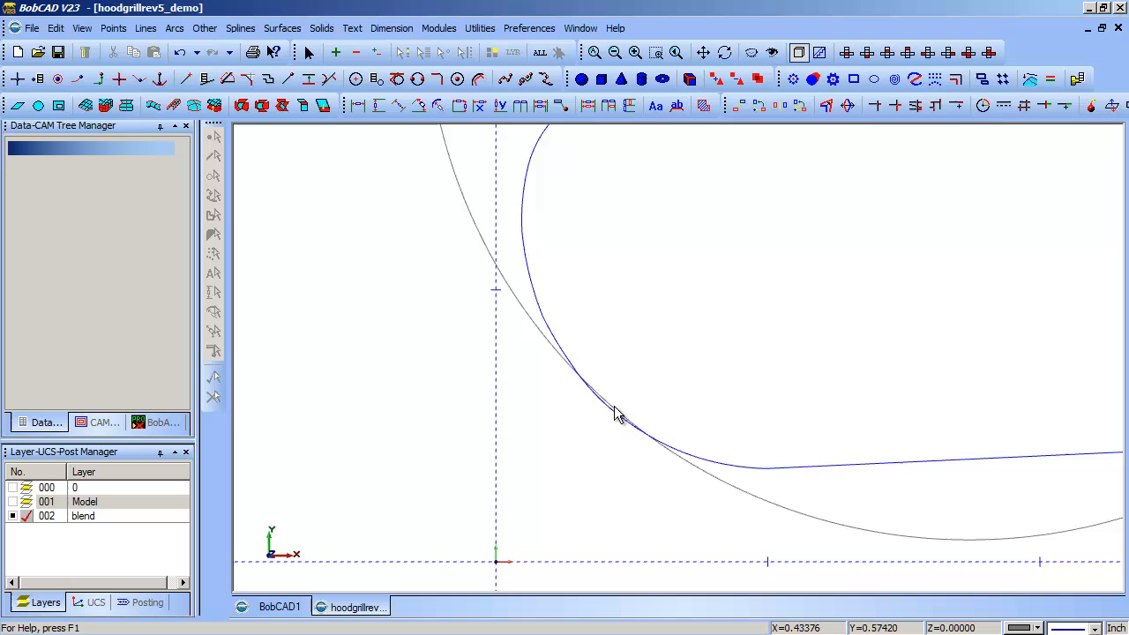
{"action": "mouse_move", "coordinate": [569, 370]}
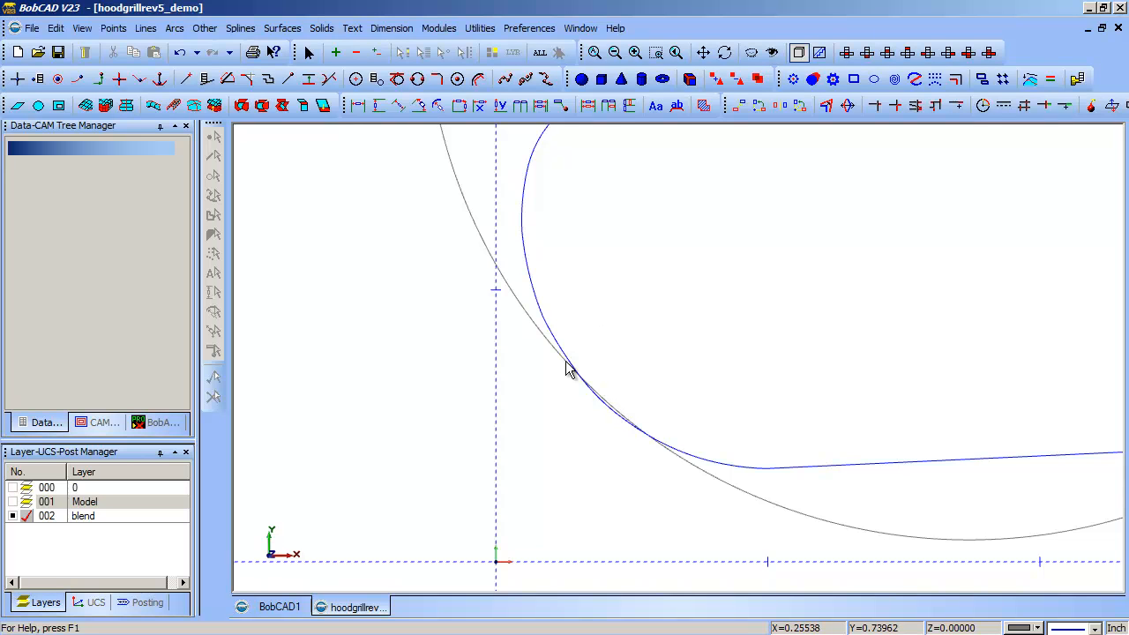
{"action": "mouse_move", "coordinate": [648, 448]}
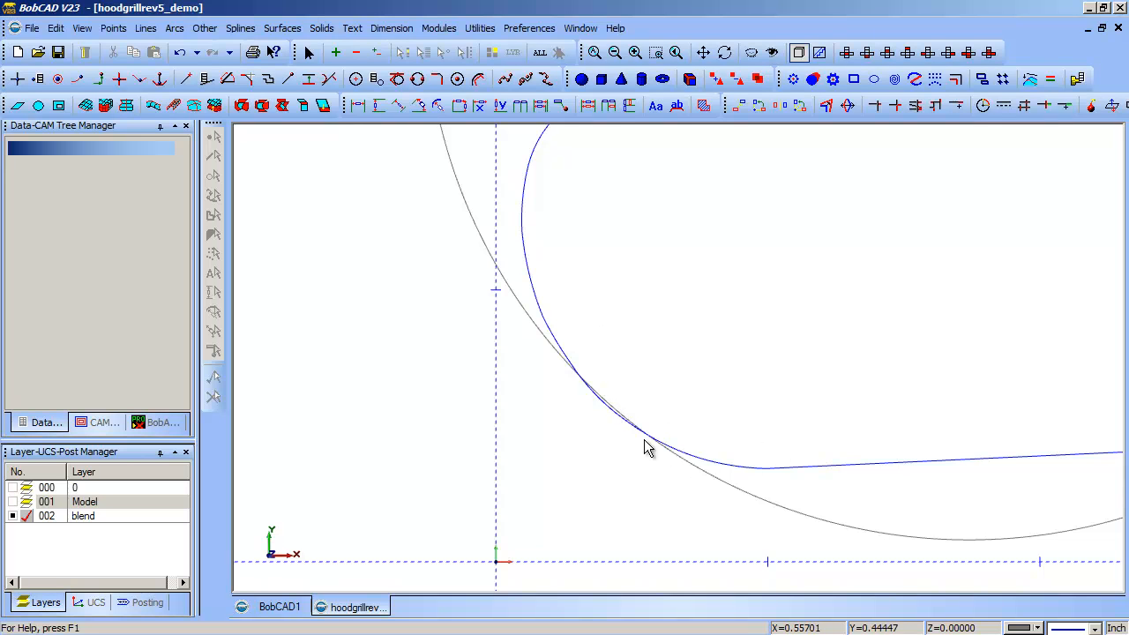
{"action": "mouse_move", "coordinate": [683, 452]}
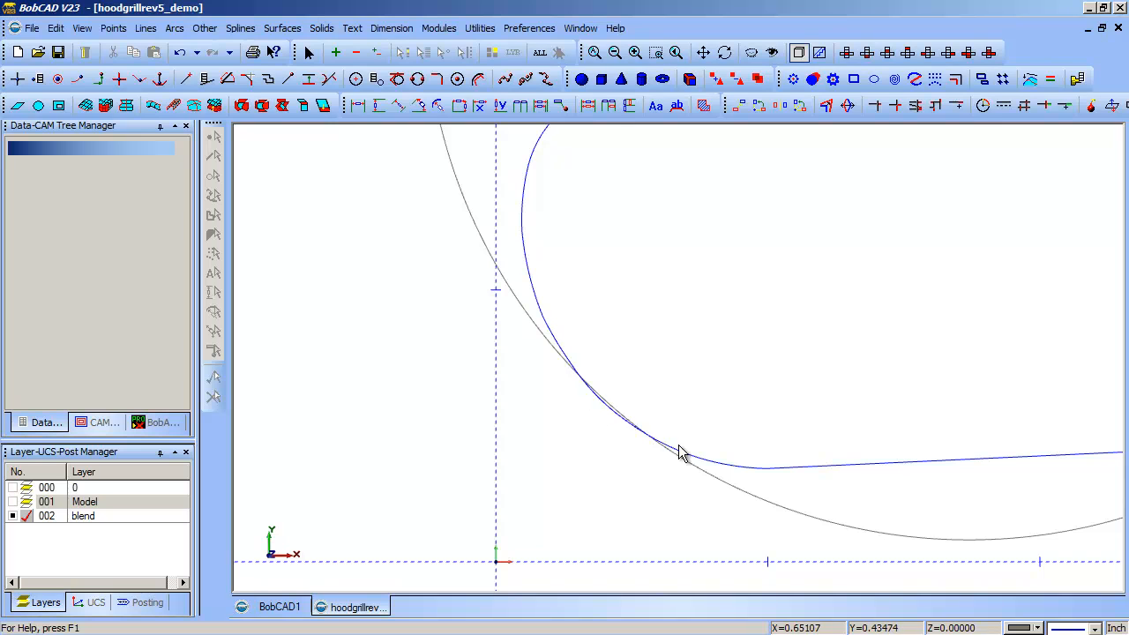
{"action": "mouse_move", "coordinate": [732, 472]}
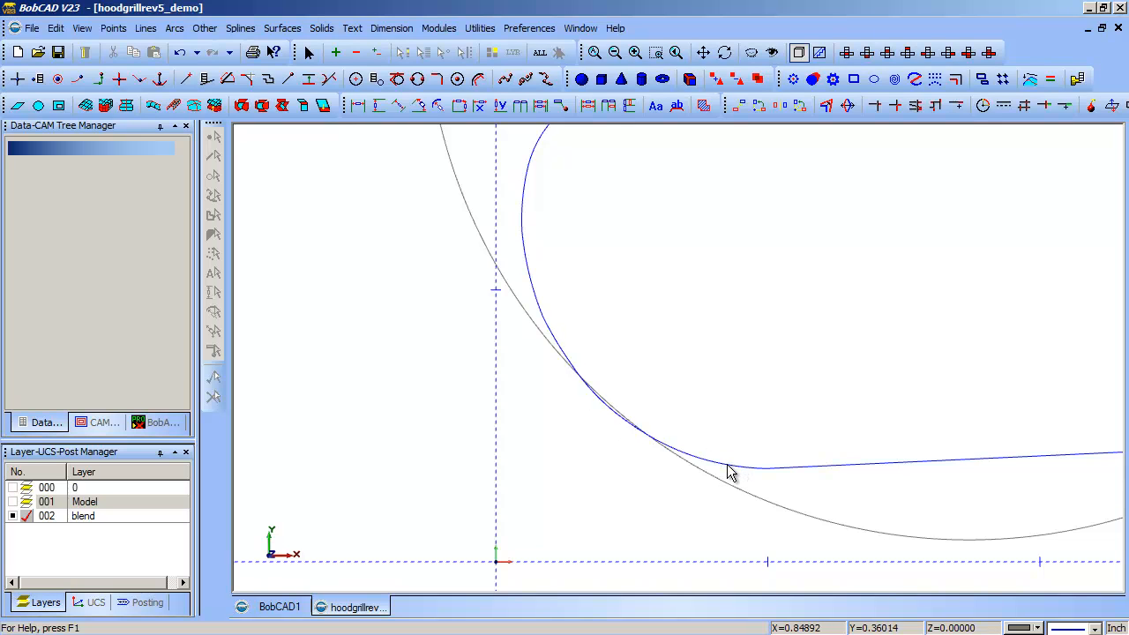
{"action": "mouse_move", "coordinate": [551, 342]}
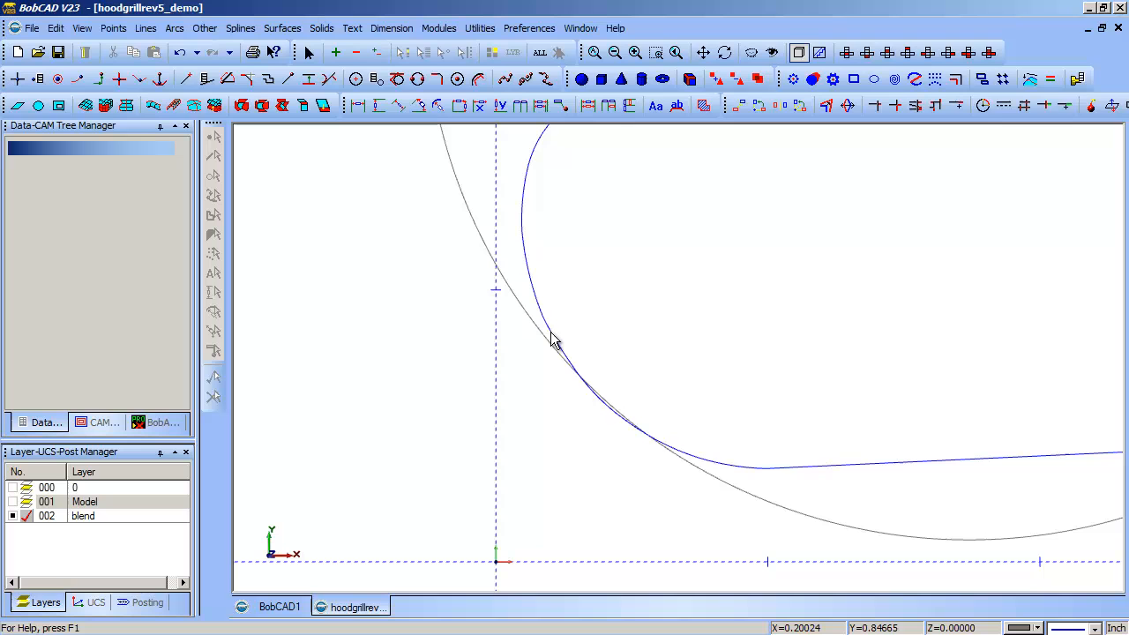
{"action": "mouse_move", "coordinate": [560, 344]}
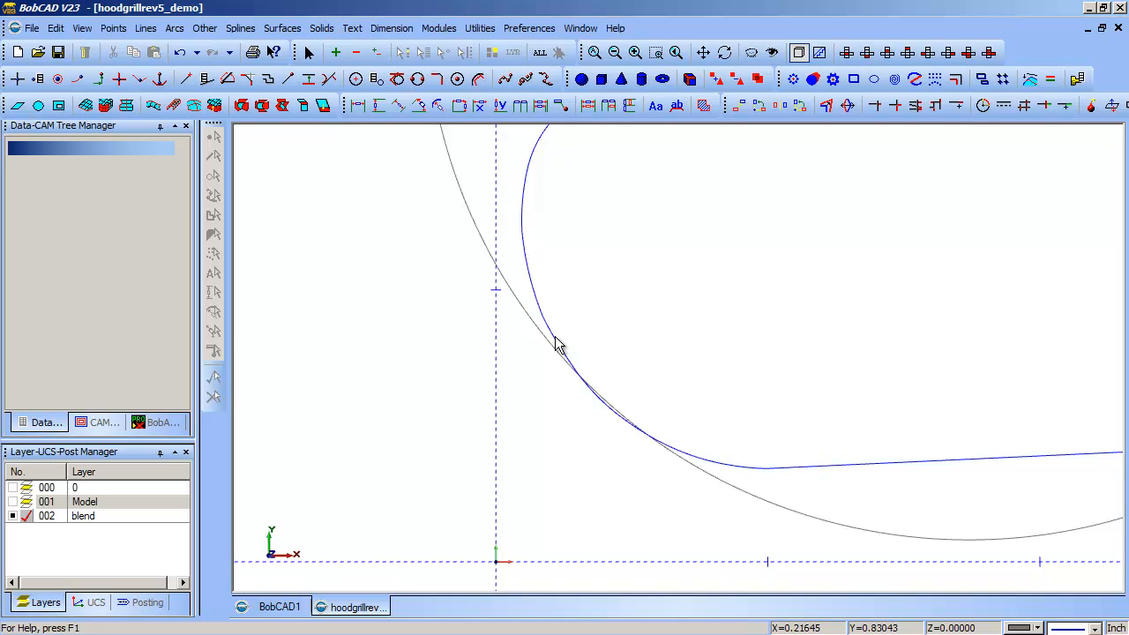
{"action": "mouse_move", "coordinate": [648, 428]}
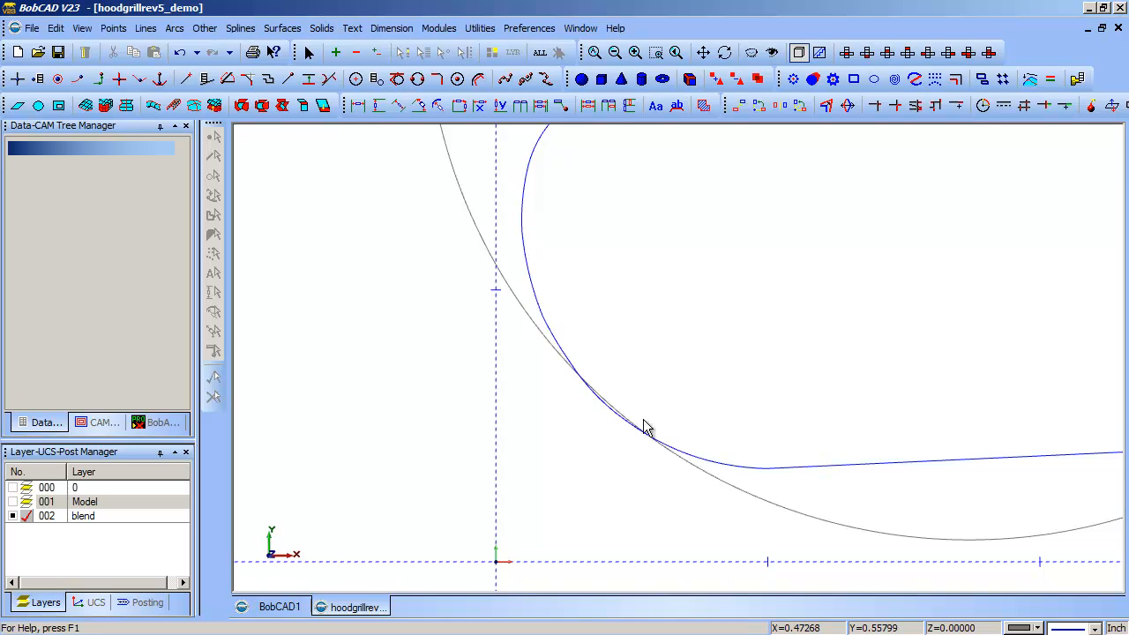
{"action": "mouse_move", "coordinate": [721, 456]}
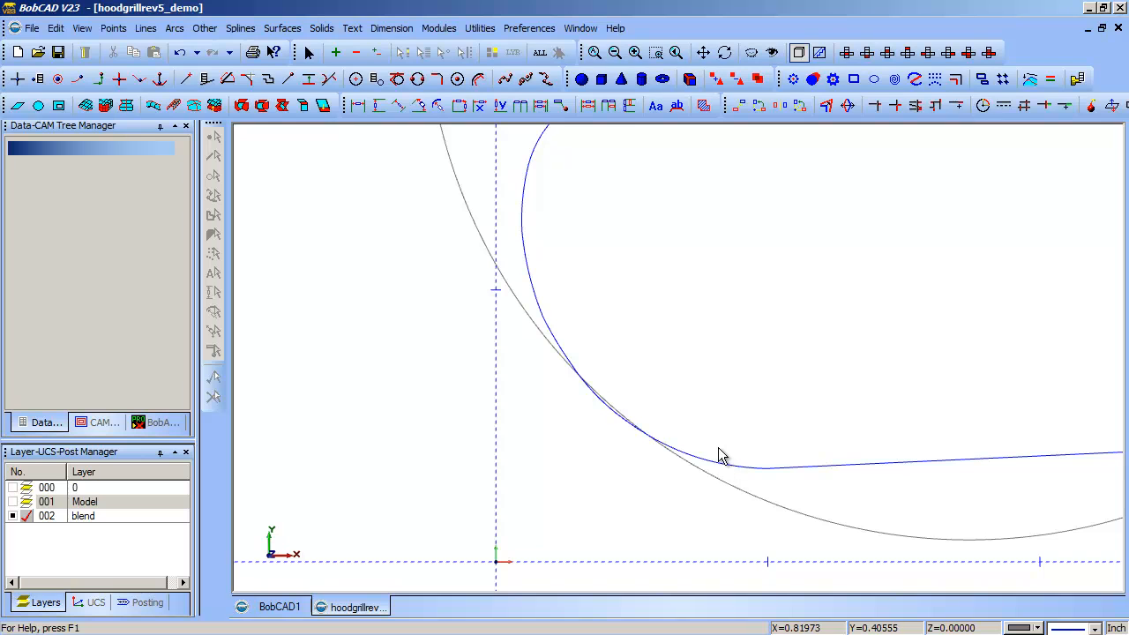
{"action": "mouse_move", "coordinate": [538, 149]}
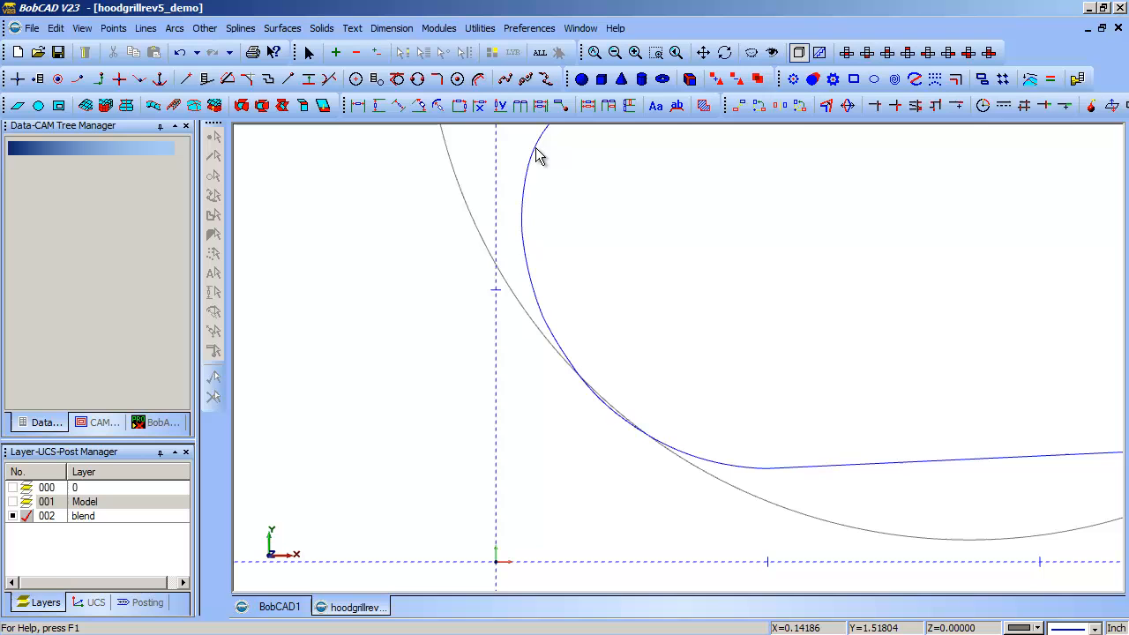
{"action": "mouse_move", "coordinate": [540, 167]}
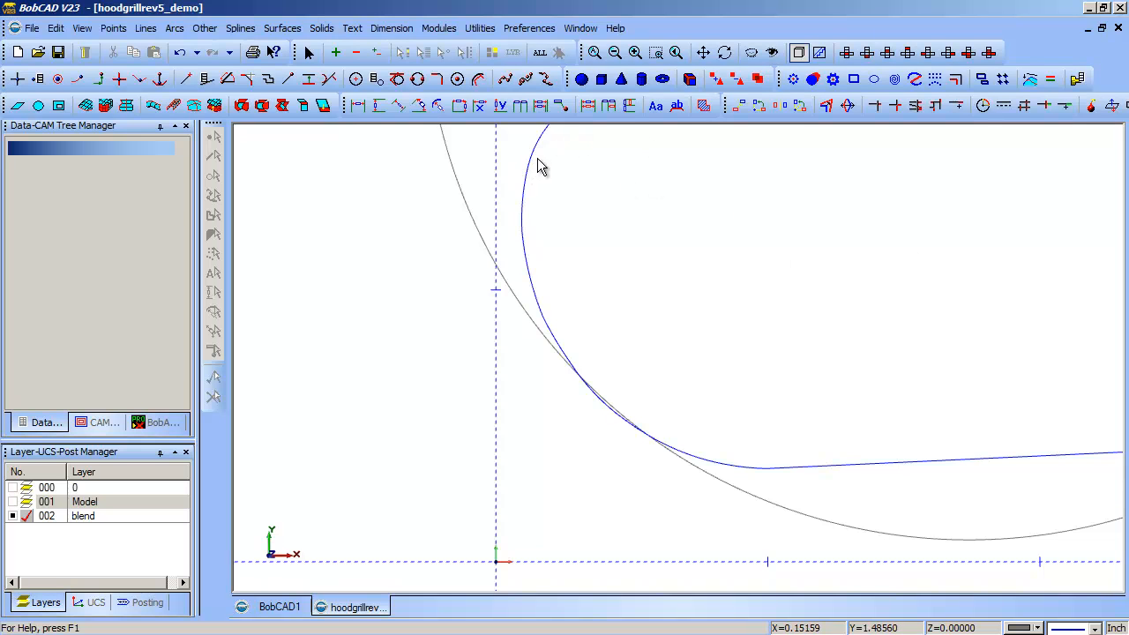
{"action": "mouse_move", "coordinate": [540, 262]}
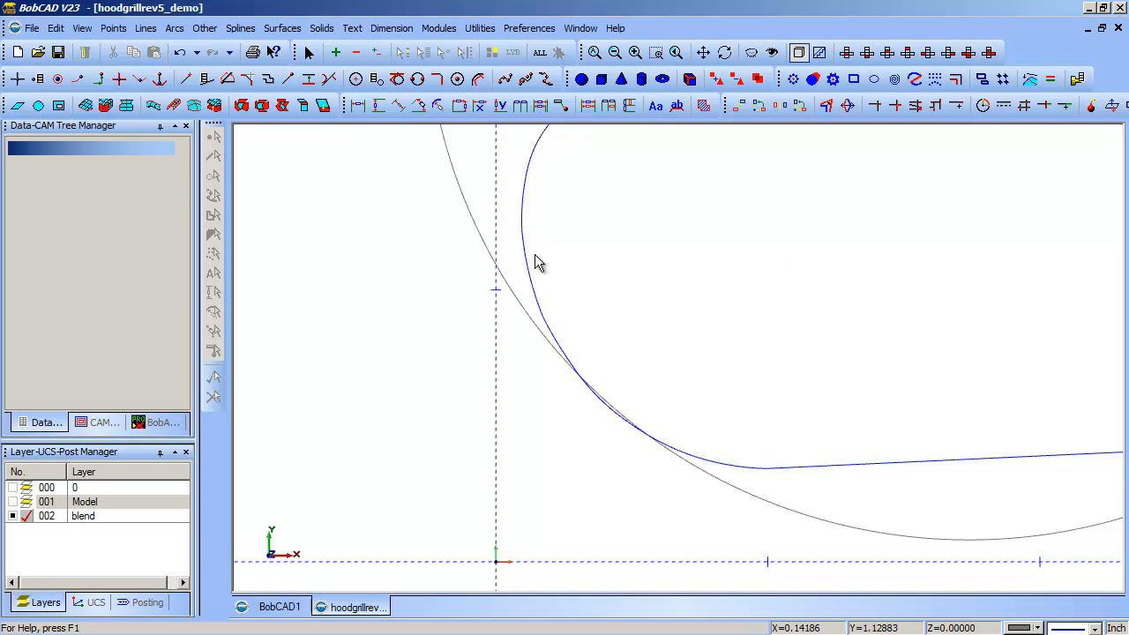
{"action": "mouse_move", "coordinate": [542, 294]}
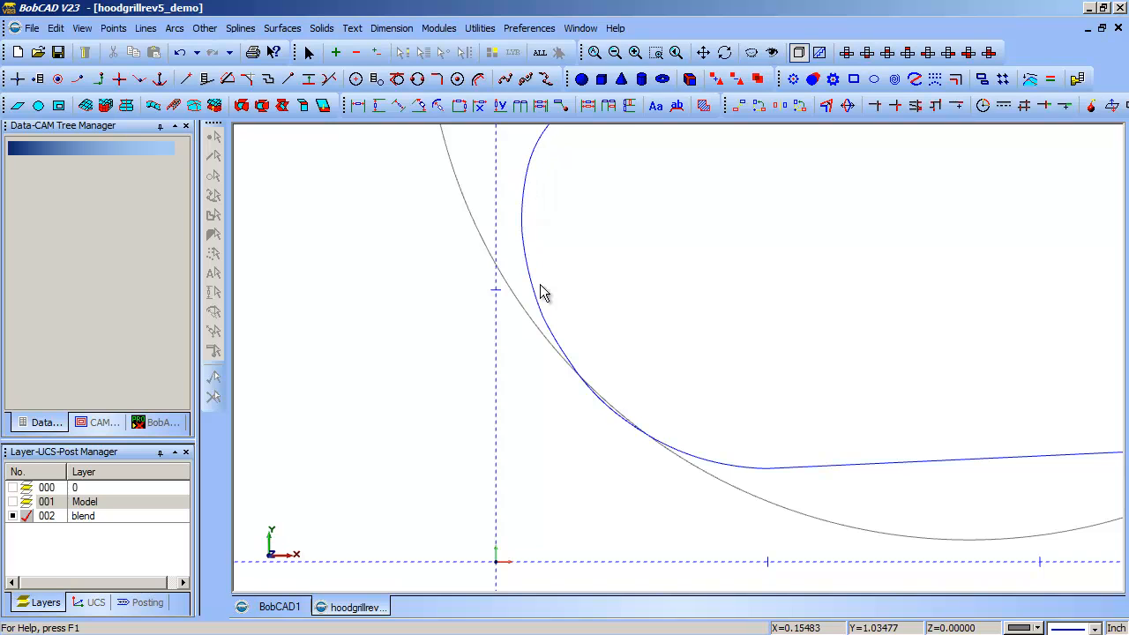
{"action": "mouse_move", "coordinate": [530, 246]}
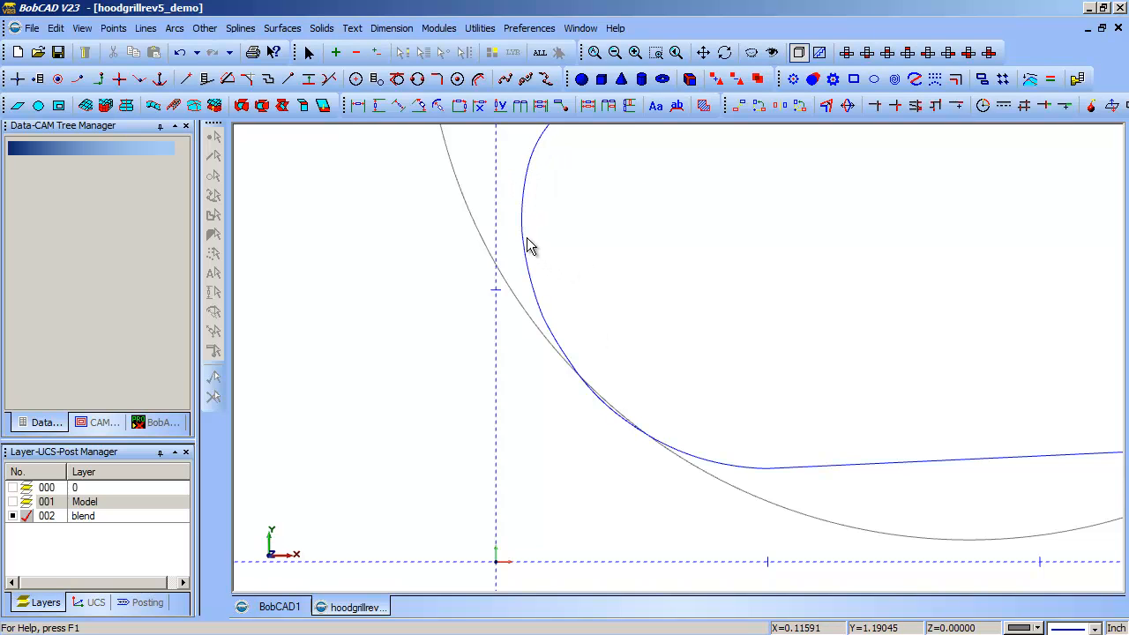
{"action": "mouse_move", "coordinate": [597, 406]}
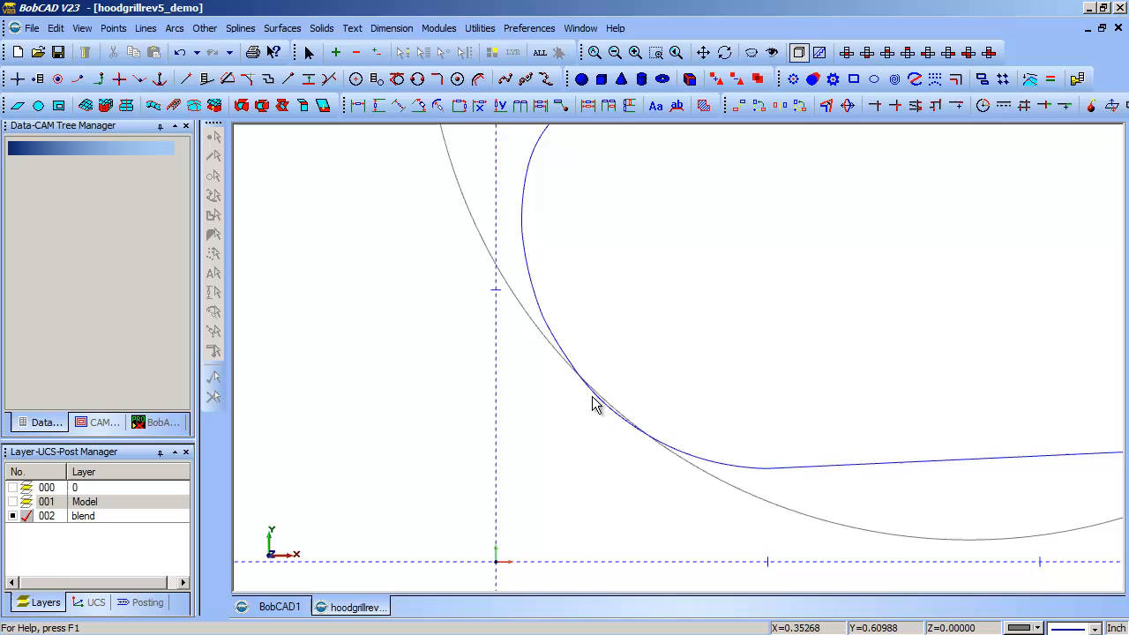
{"action": "mouse_move", "coordinate": [769, 477]}
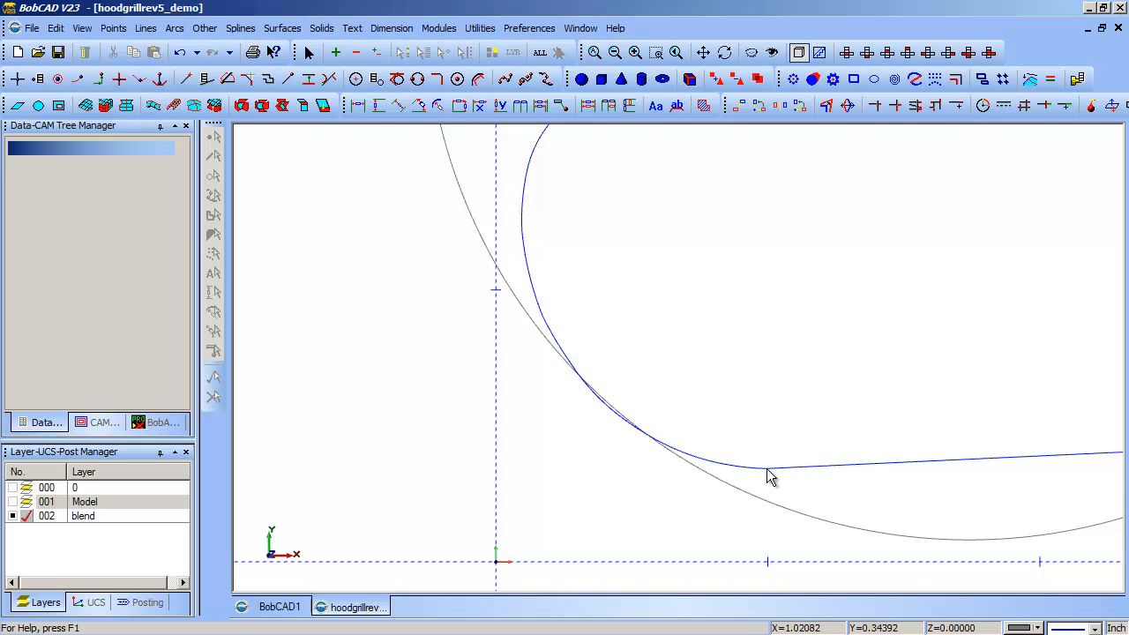
{"action": "mouse_move", "coordinate": [505, 236]}
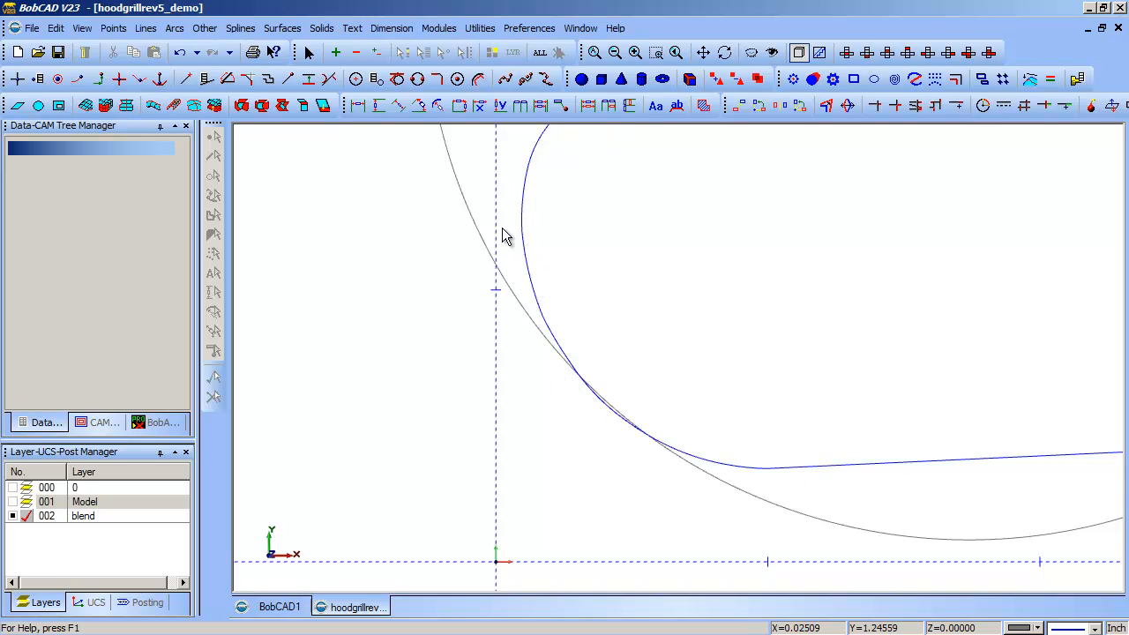
{"action": "mouse_move", "coordinate": [534, 224]}
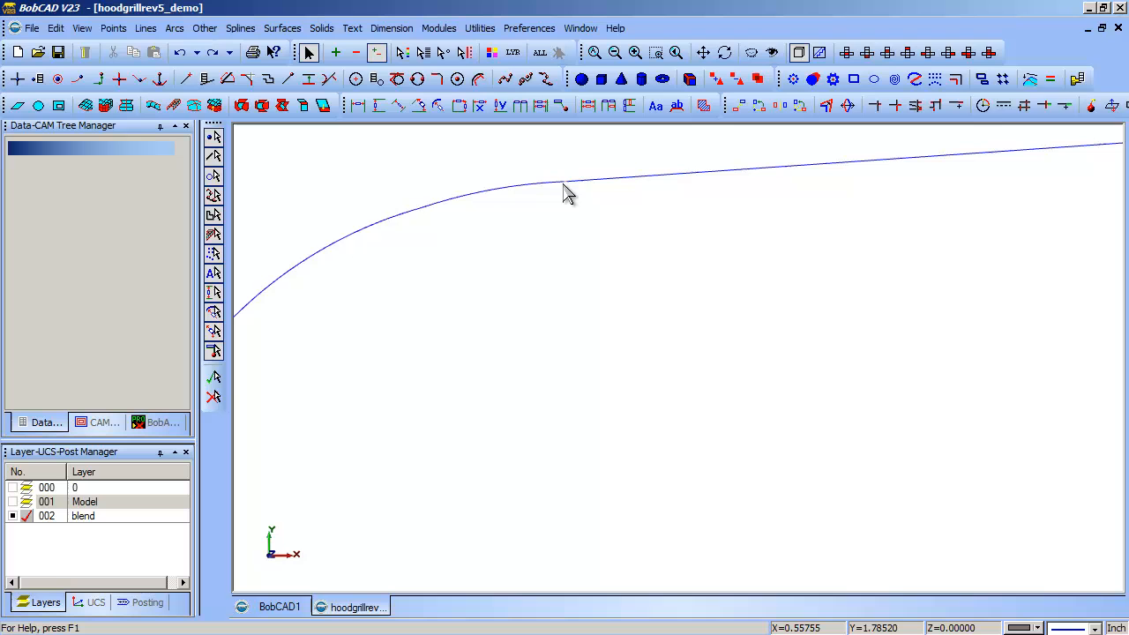
Zoom out and pan to show the full rounded corner beside the dashed Y axis.
{"action": "left_click", "coordinate": [326, 246]}
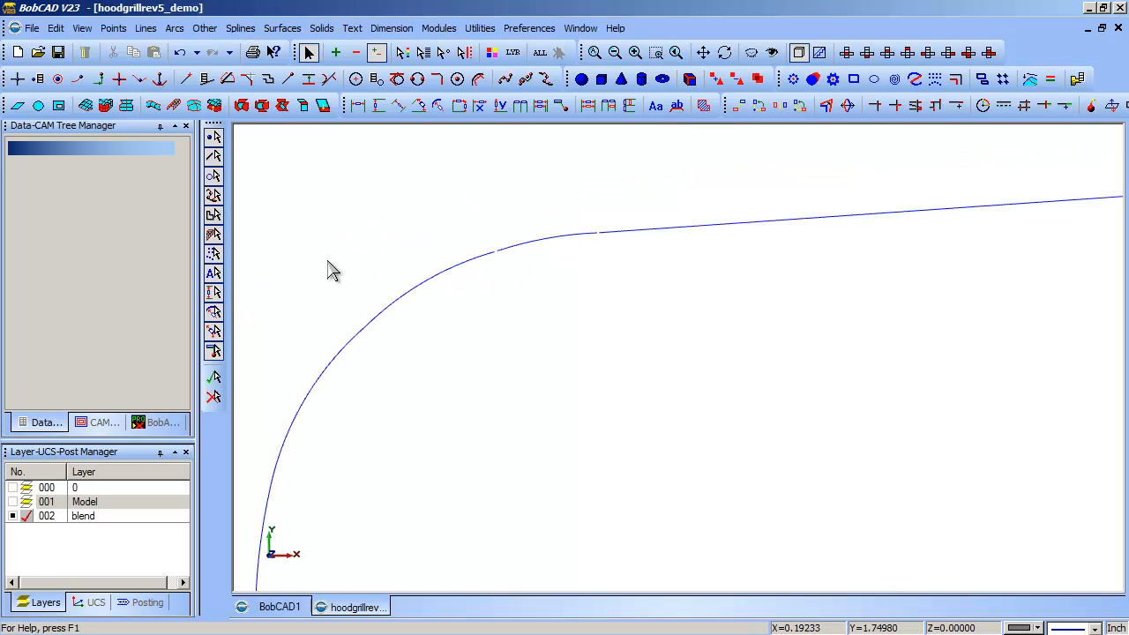
{"action": "mouse_move", "coordinate": [367, 338]}
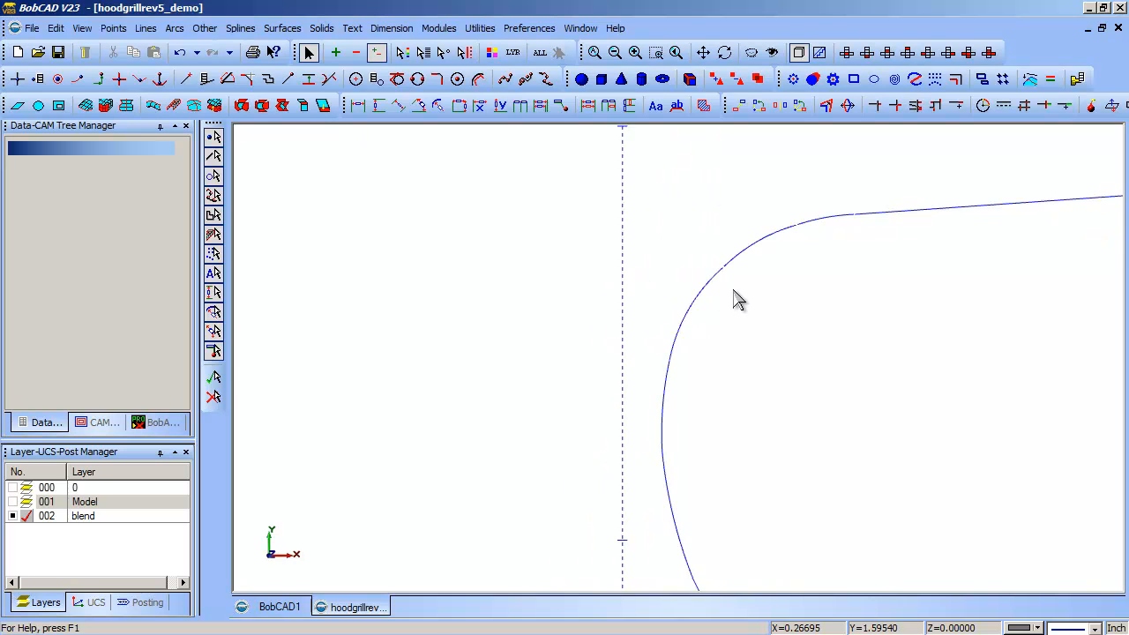
Create a Spline Blended piece joining the corner curve end to the long top edge.
{"action": "left_click", "coordinate": [703, 52]}
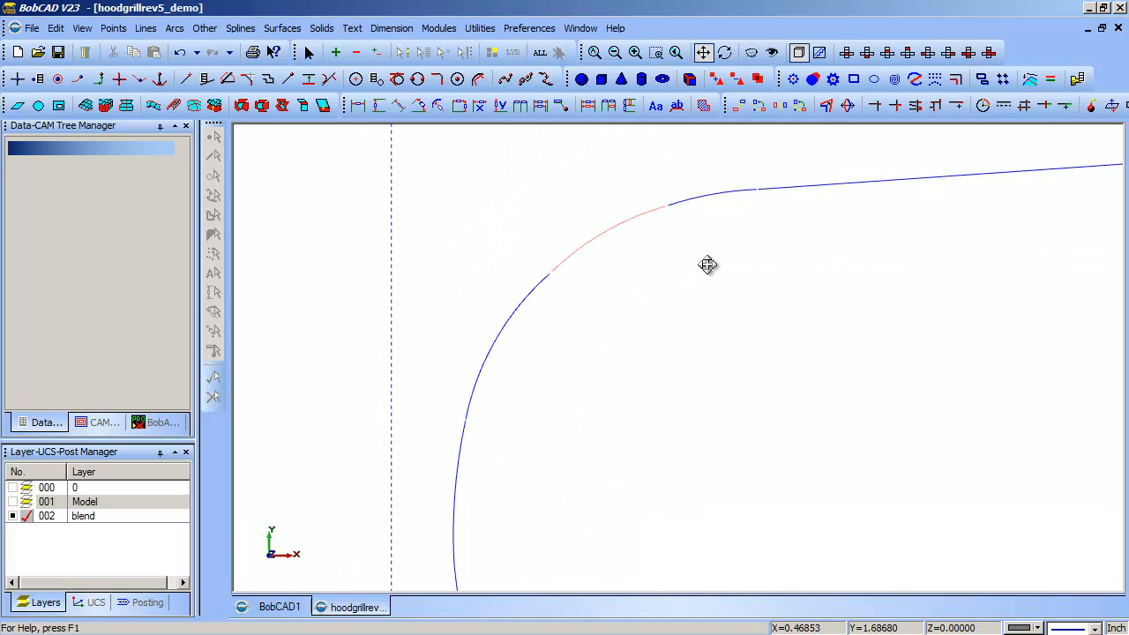
{"action": "mouse_move", "coordinate": [704, 191]}
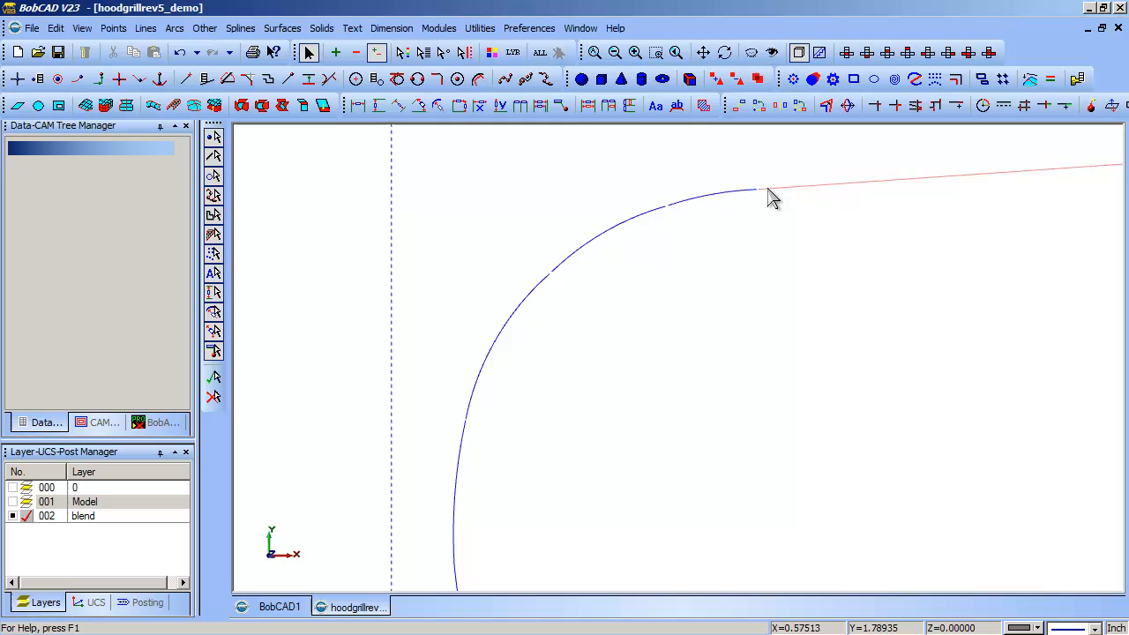
{"action": "mouse_move", "coordinate": [765, 201]}
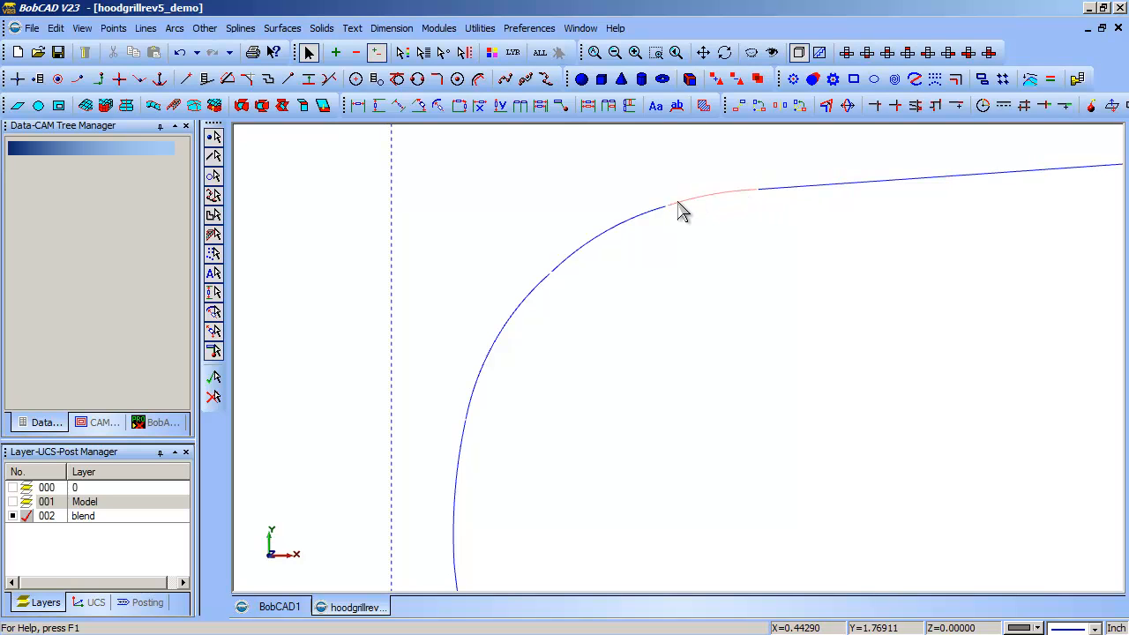
{"action": "mouse_move", "coordinate": [760, 201]}
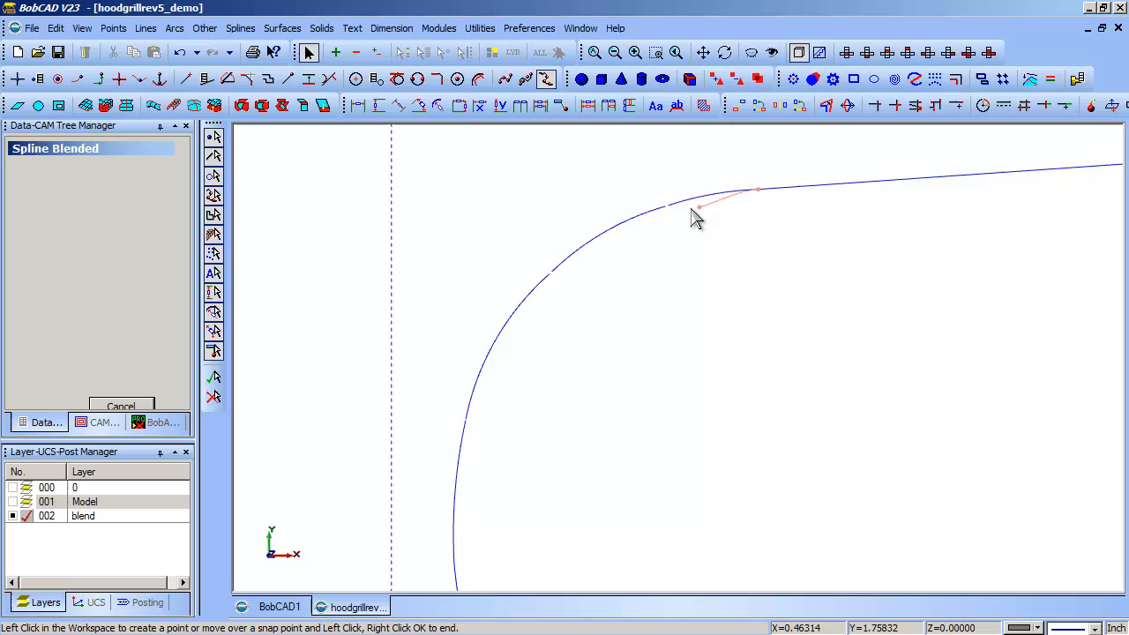
{"action": "mouse_move", "coordinate": [666, 211]}
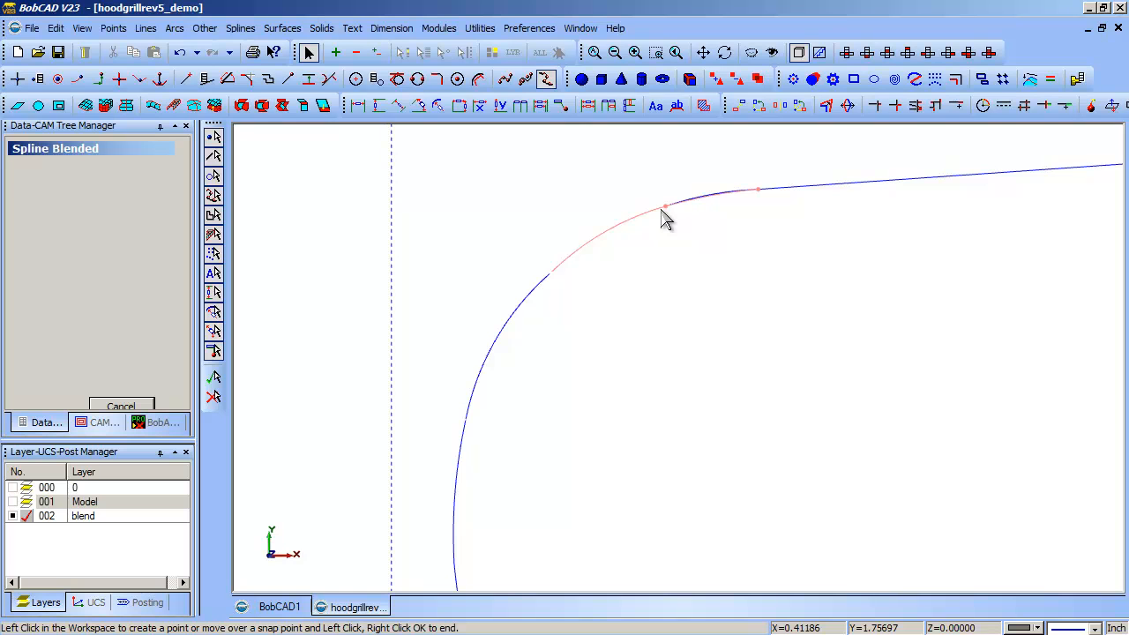
{"action": "left_click", "coordinate": [663, 210]}
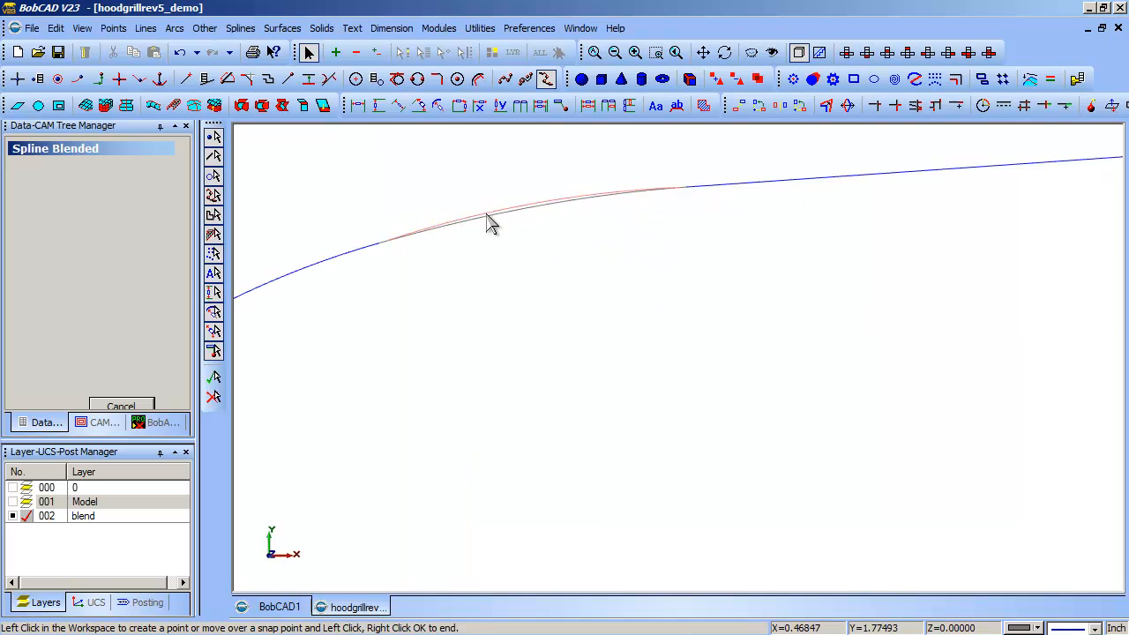
{"action": "right_click", "coordinate": [491, 223]}
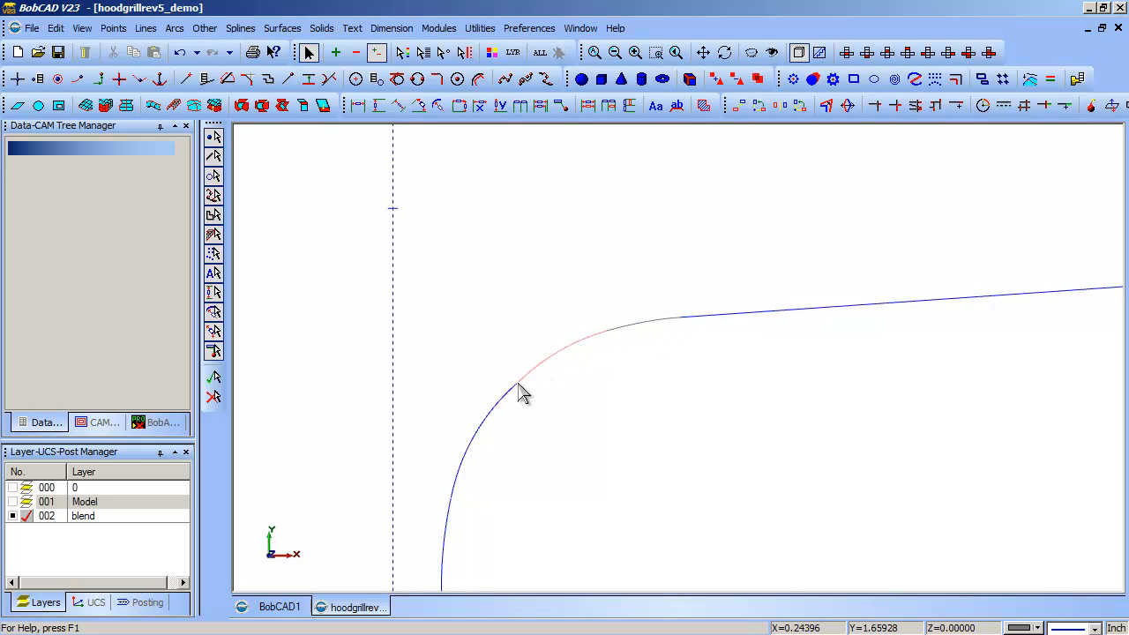
{"action": "mouse_move", "coordinate": [548, 368]}
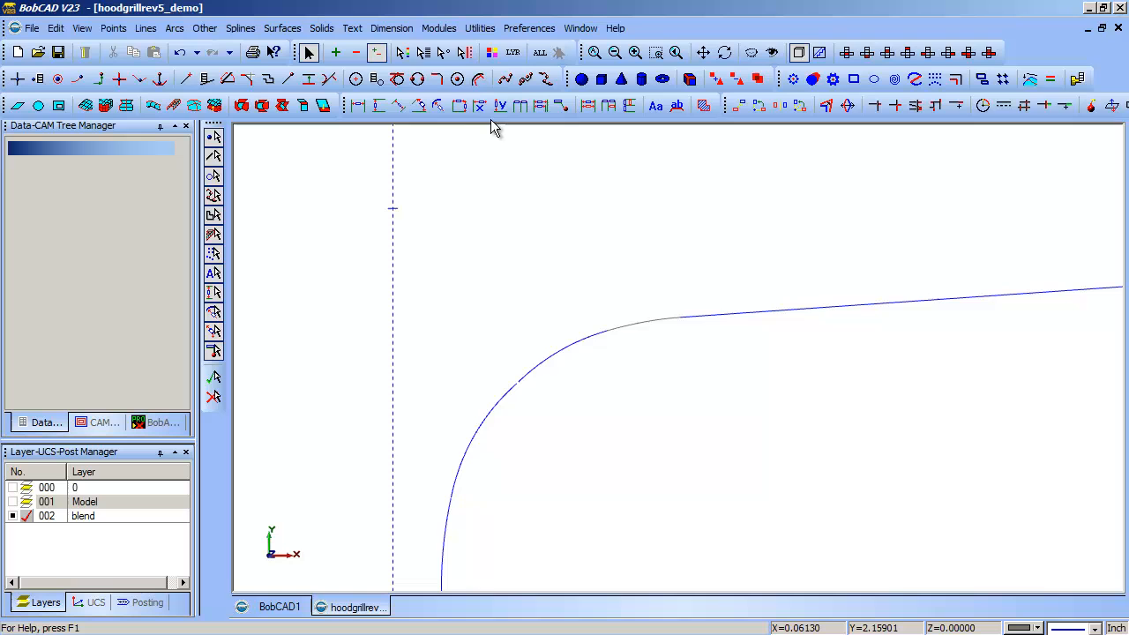
{"action": "mouse_move", "coordinate": [542, 370]}
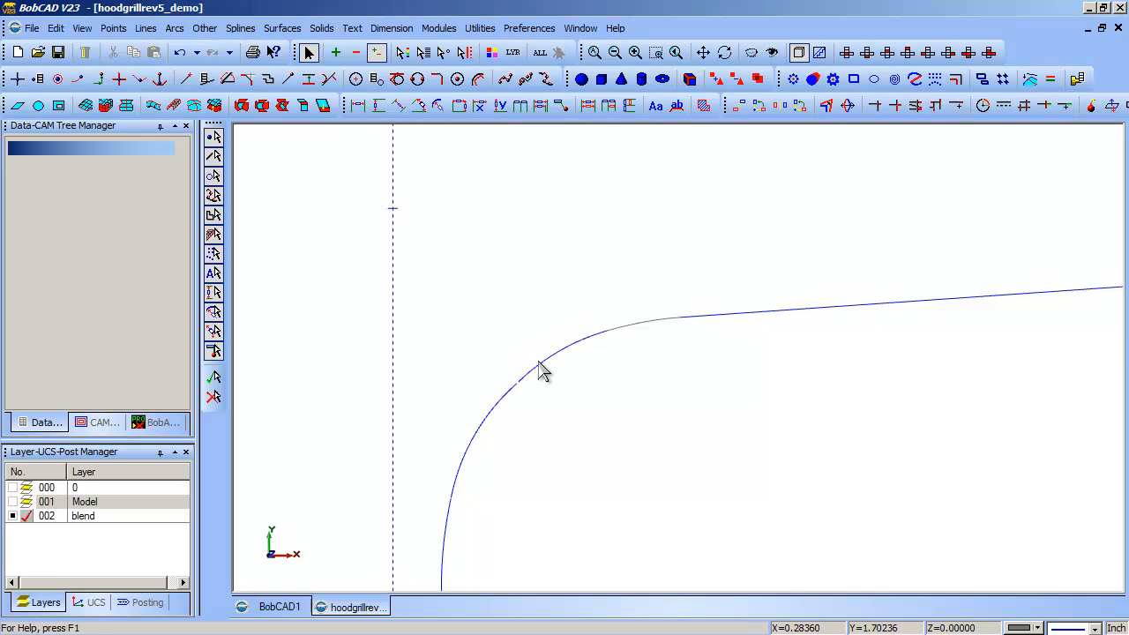
{"action": "mouse_move", "coordinate": [520, 378]}
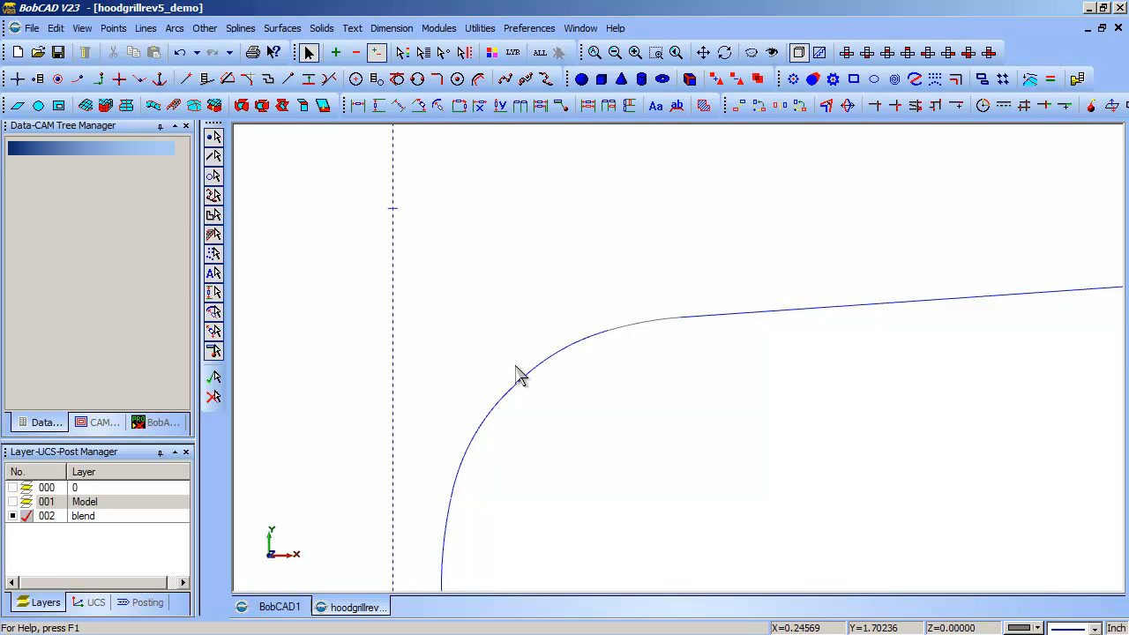
{"action": "mouse_move", "coordinate": [589, 276]}
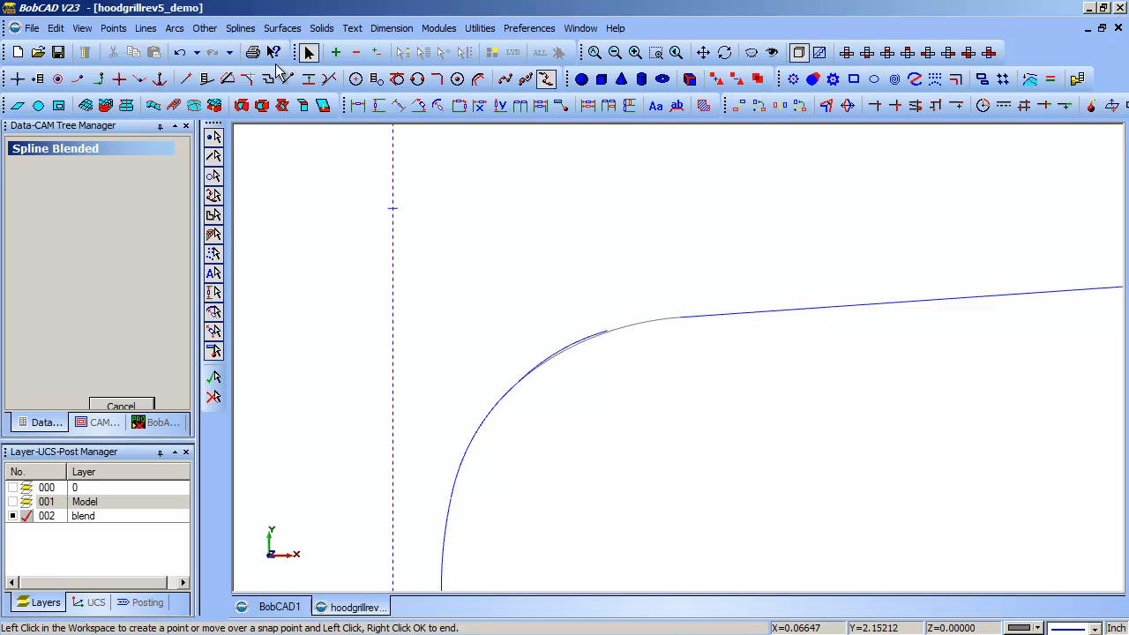
Return to Select Mode, undo the last action, and pan toward the outline's left end.
{"action": "left_click", "coordinate": [308, 52]}
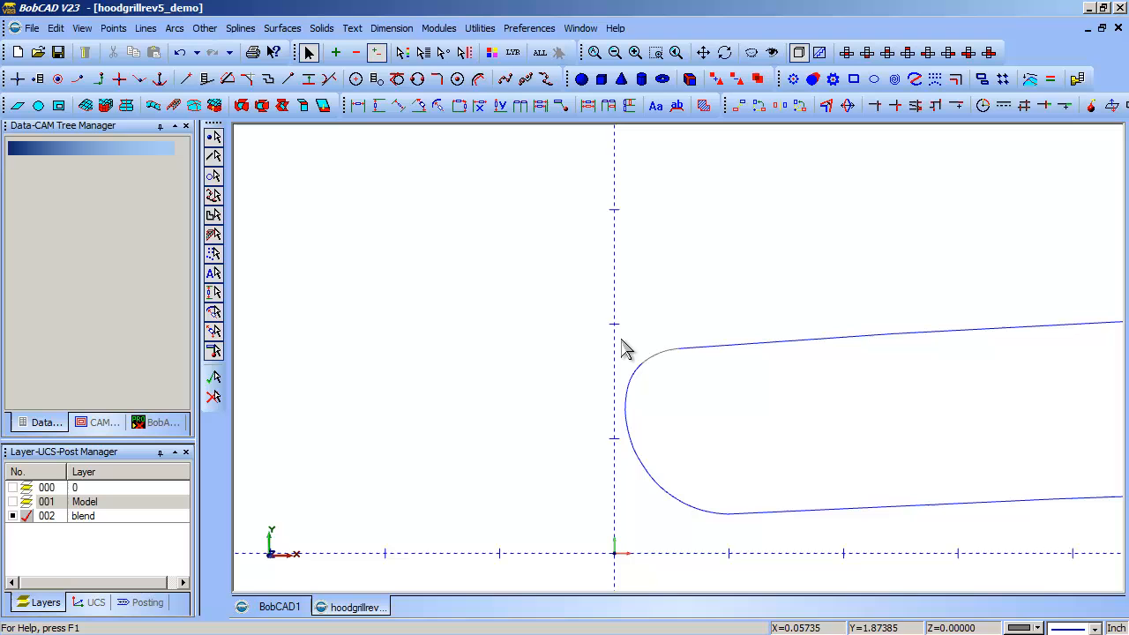
{"action": "mouse_move", "coordinate": [550, 73]}
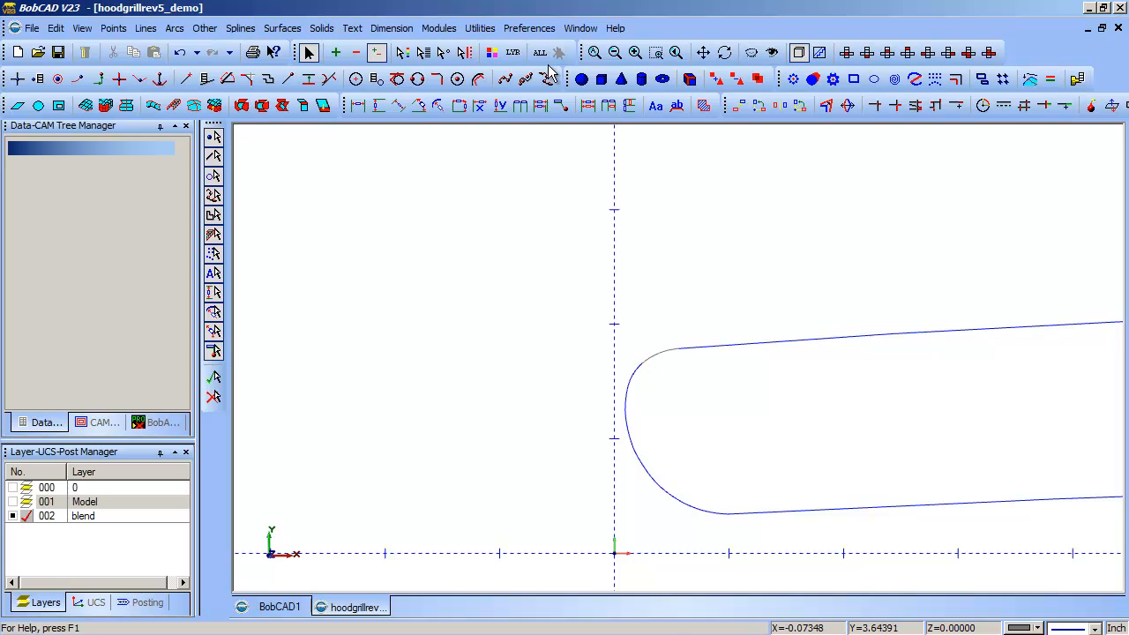
{"action": "left_click", "coordinate": [704, 52]}
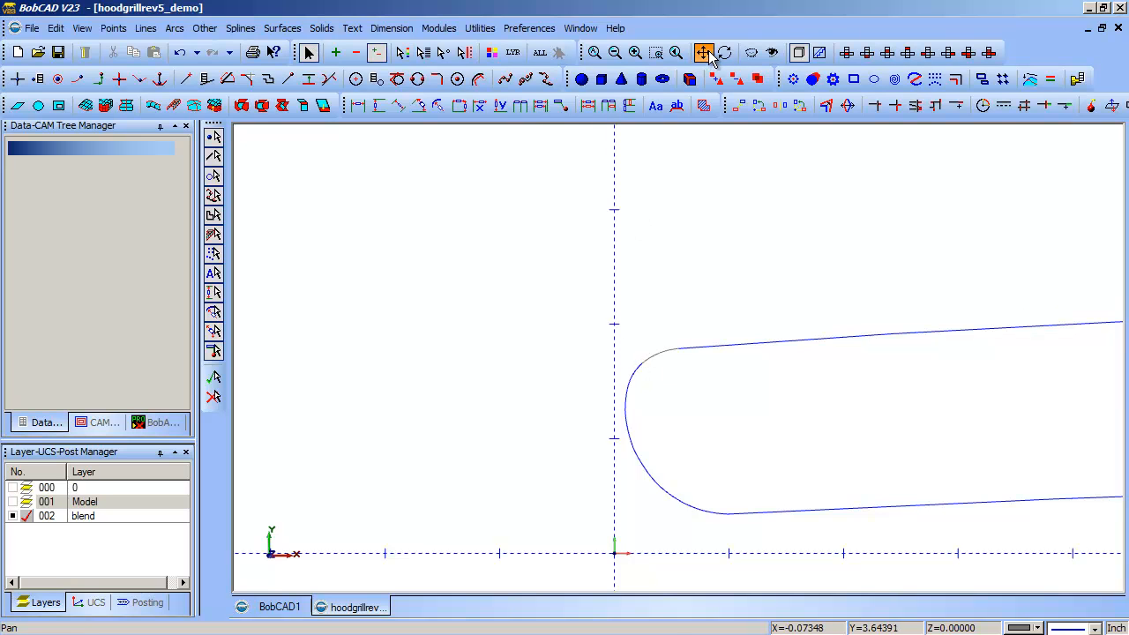
{"action": "left_click", "coordinate": [309, 52]}
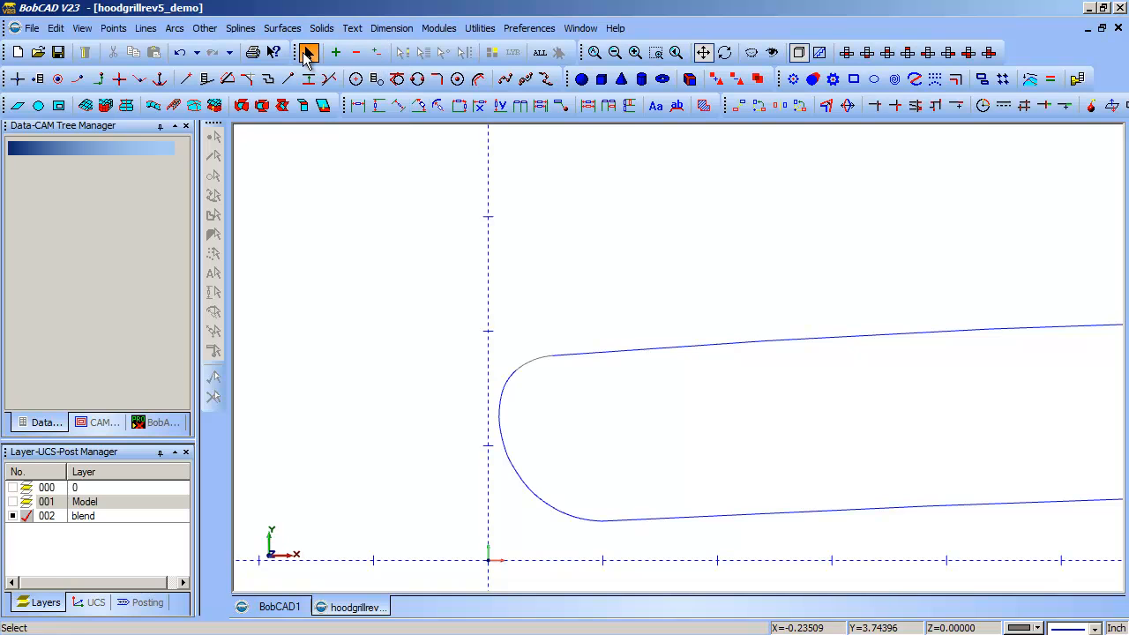
{"action": "mouse_move", "coordinate": [181, 53]}
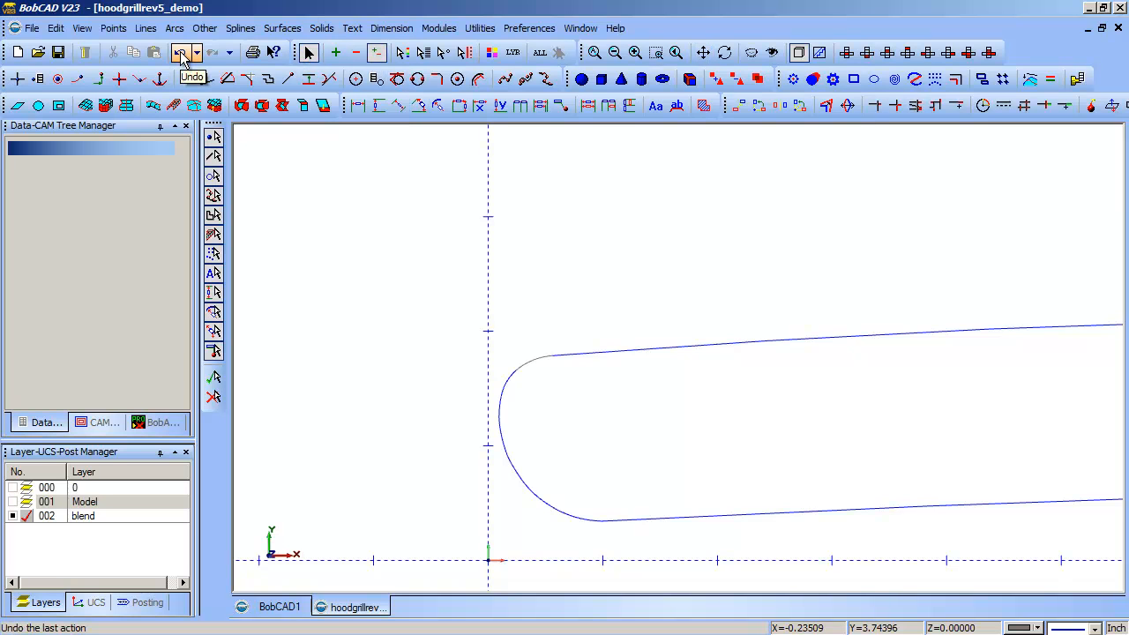
{"action": "left_click", "coordinate": [181, 52]}
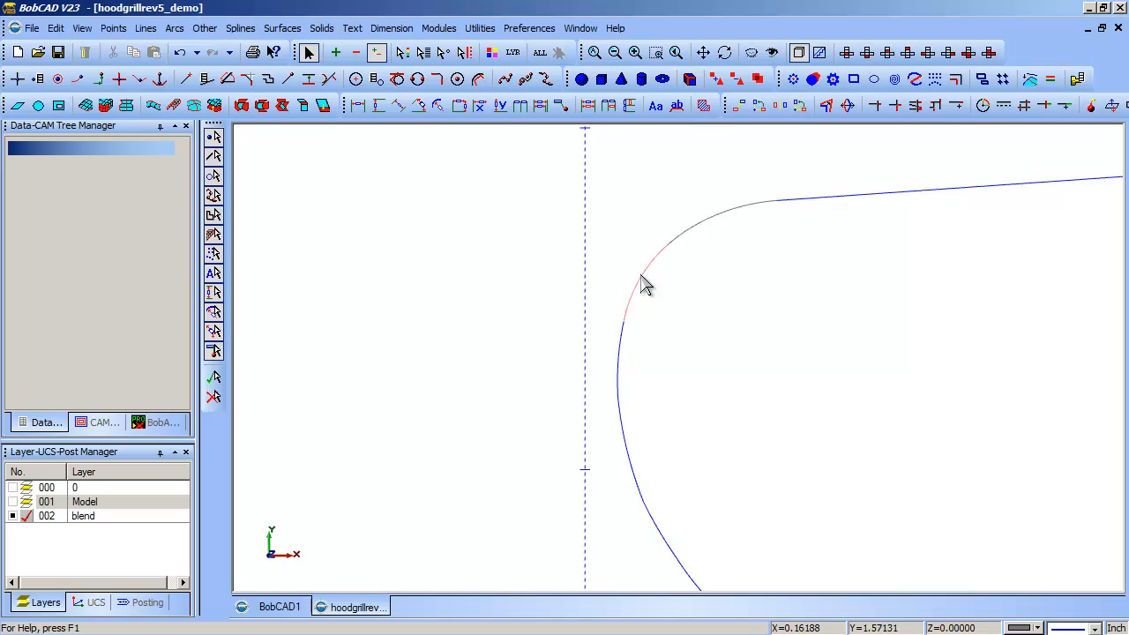
{"action": "mouse_move", "coordinate": [677, 254]}
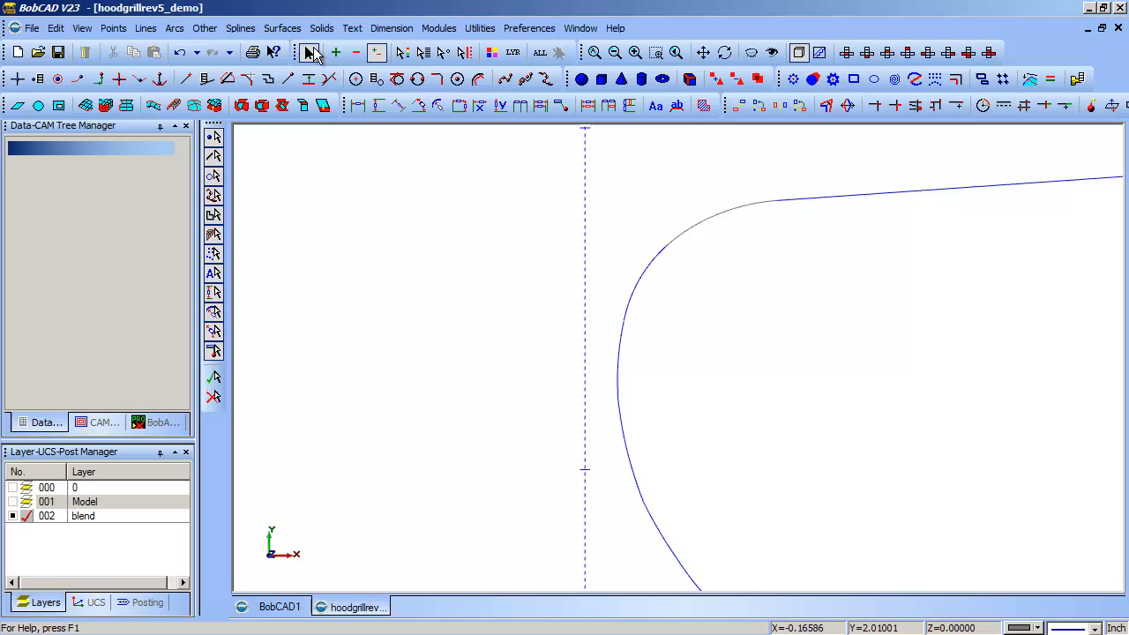
{"action": "mouse_move", "coordinate": [309, 52]}
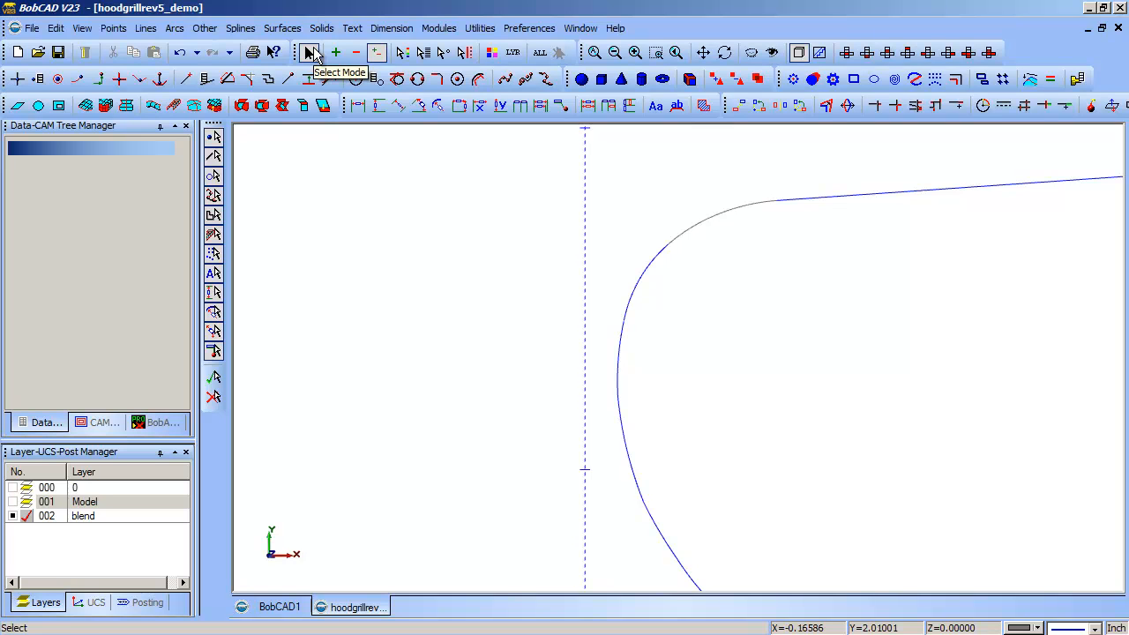
{"action": "mouse_move", "coordinate": [648, 338]}
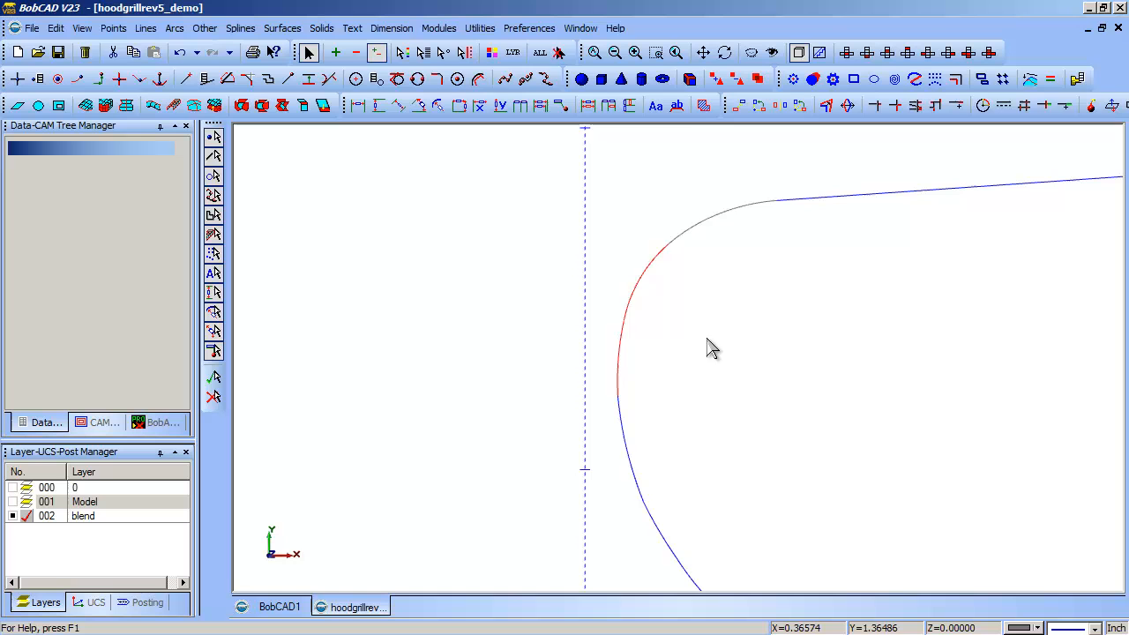
Delete the faulty corner piece, bridge the gap with a blend spline, and fit the view.
{"action": "left_click", "coordinate": [547, 80]}
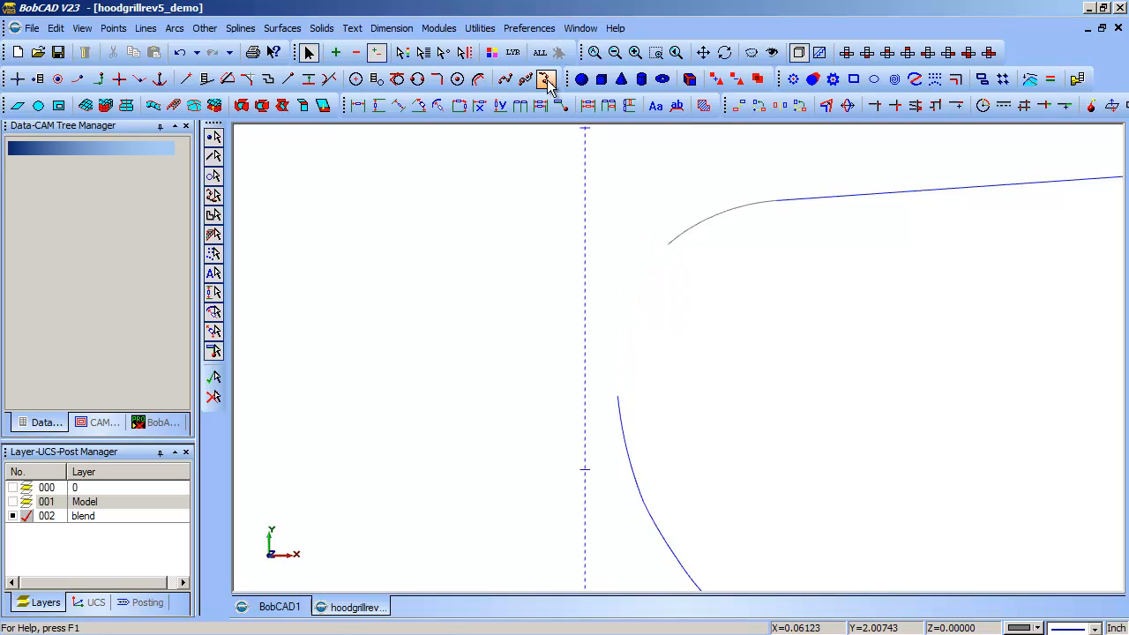
{"action": "left_click", "coordinate": [546, 79]}
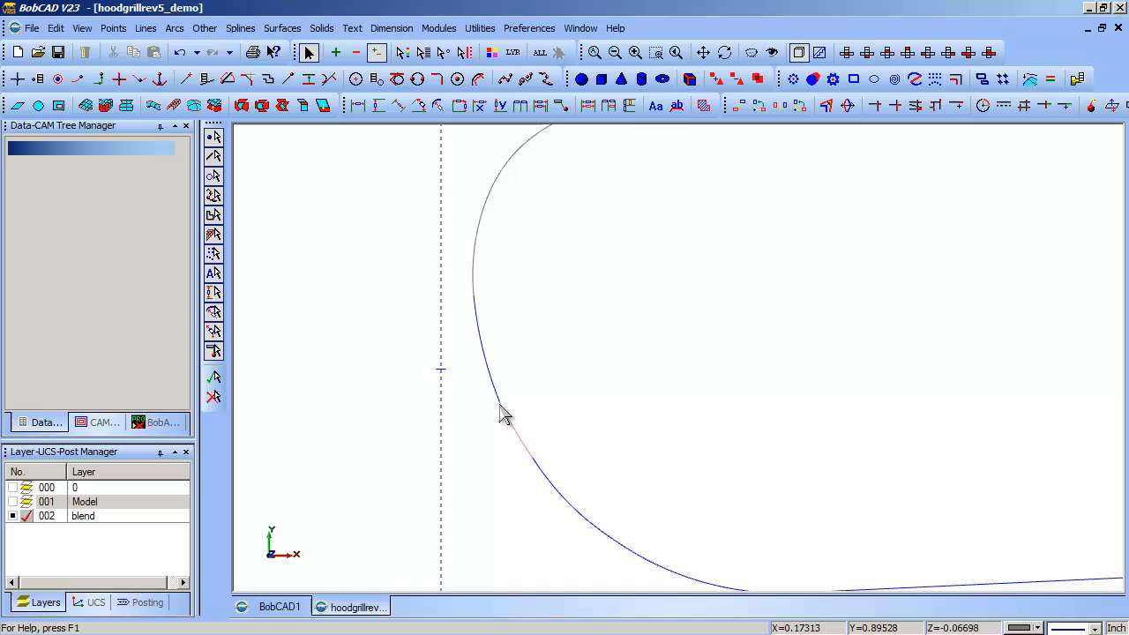
{"action": "mouse_move", "coordinate": [611, 542]}
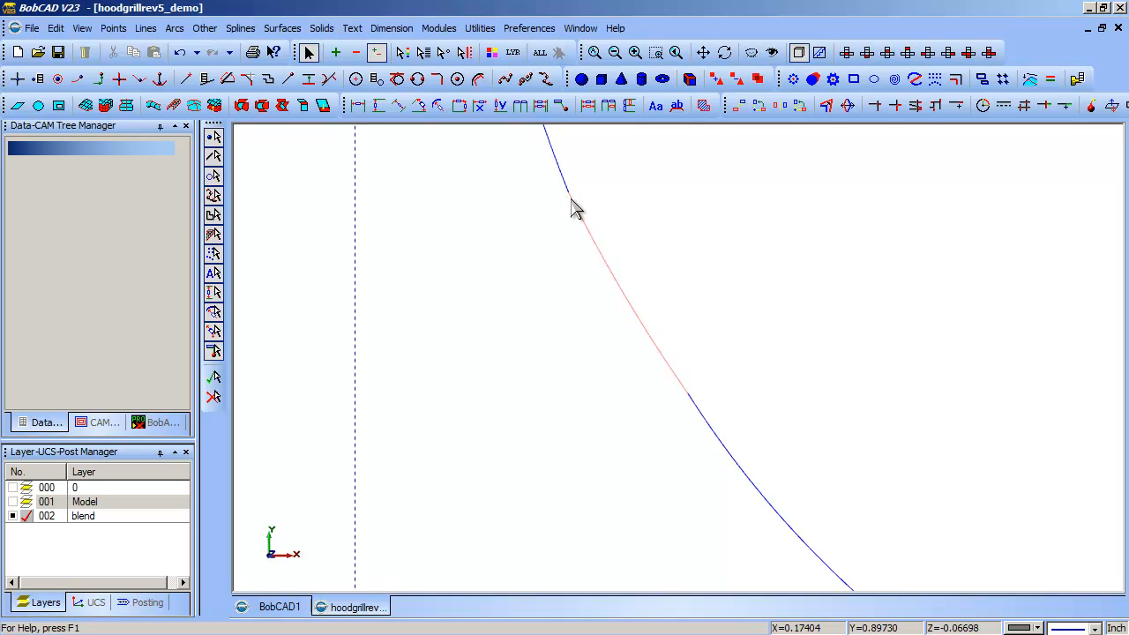
{"action": "left_click", "coordinate": [595, 52]}
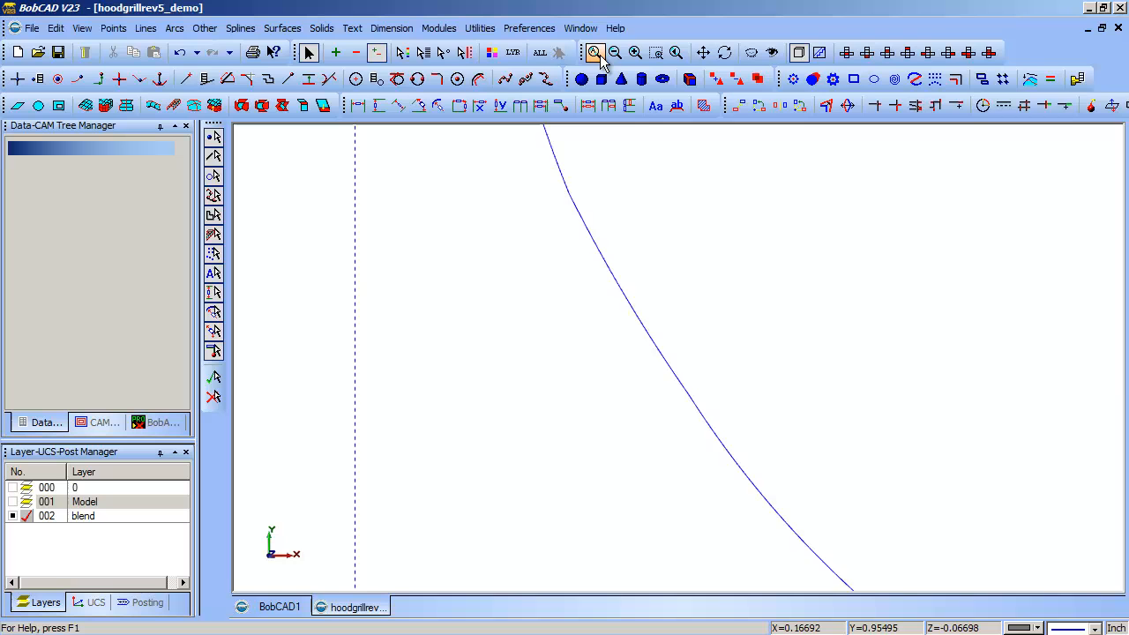
{"action": "left_click", "coordinate": [595, 52]}
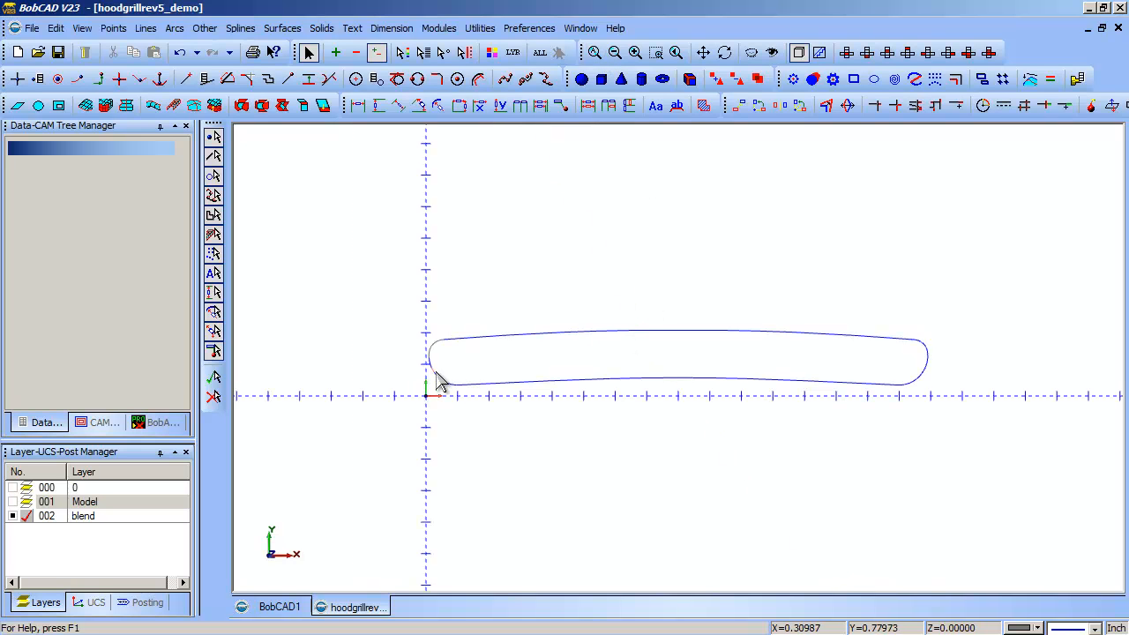
{"action": "mouse_move", "coordinate": [453, 394]}
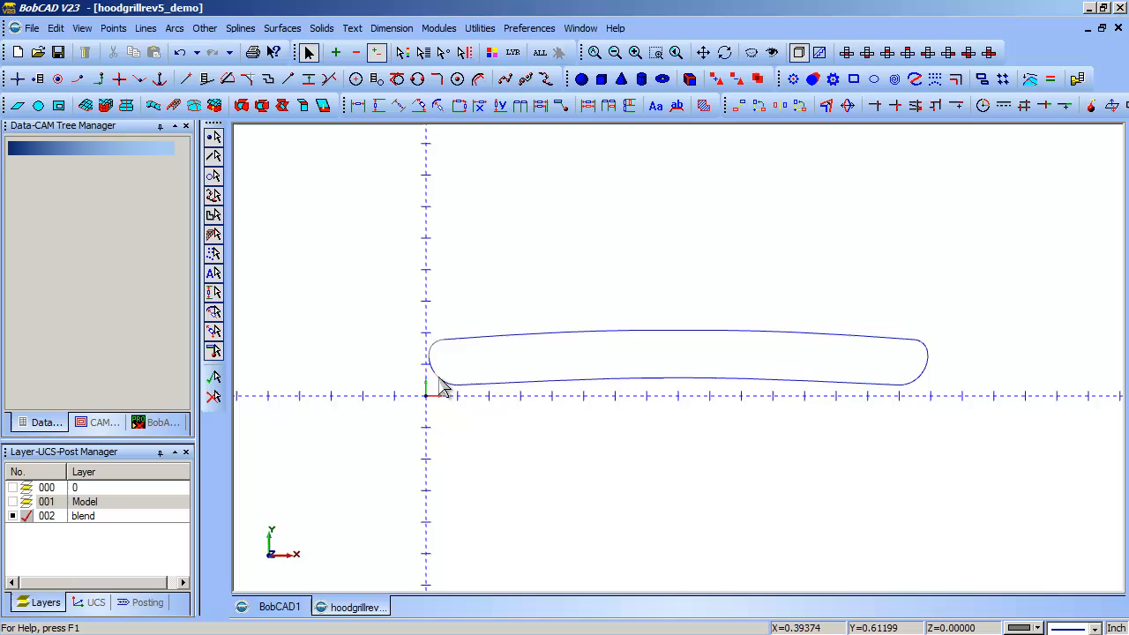
{"action": "mouse_move", "coordinate": [437, 381]}
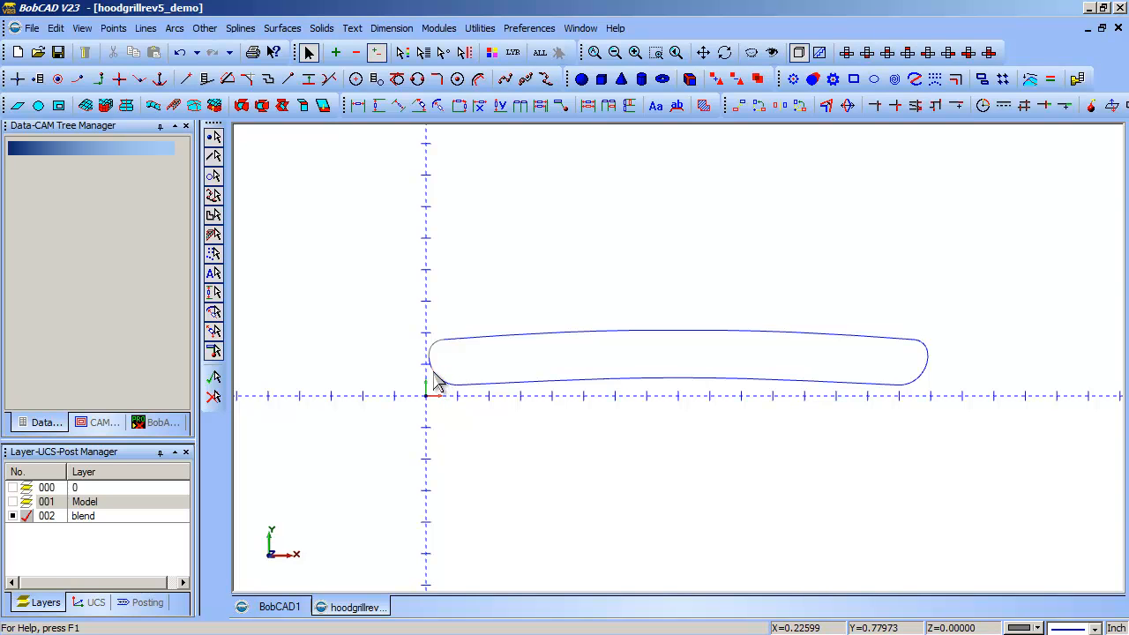
{"action": "mouse_move", "coordinate": [449, 357]}
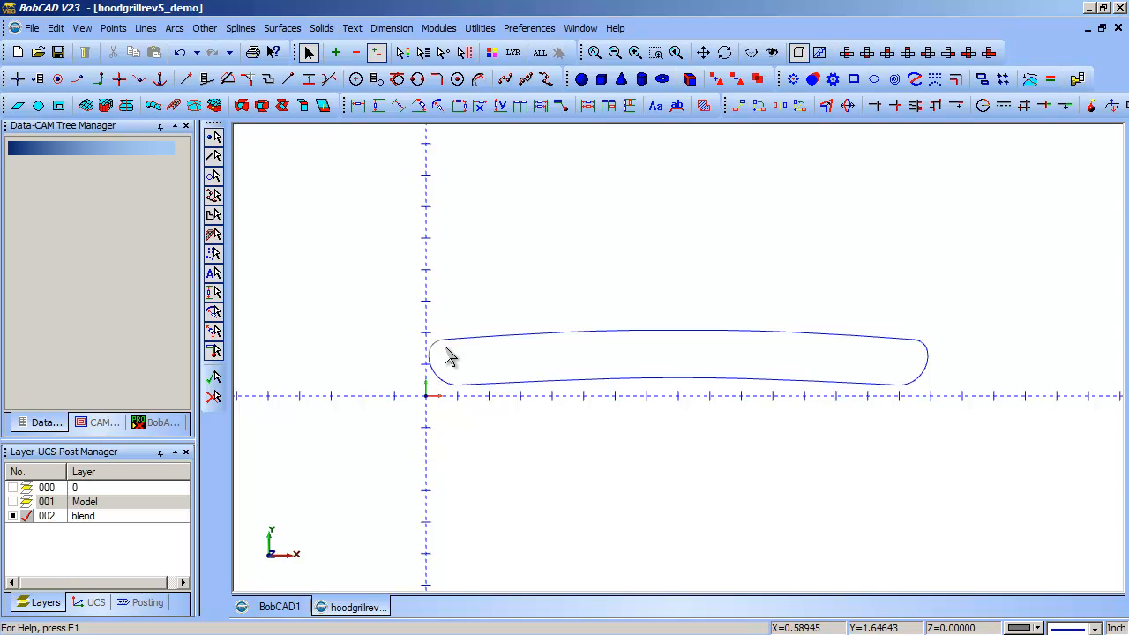
{"action": "mouse_move", "coordinate": [507, 346]}
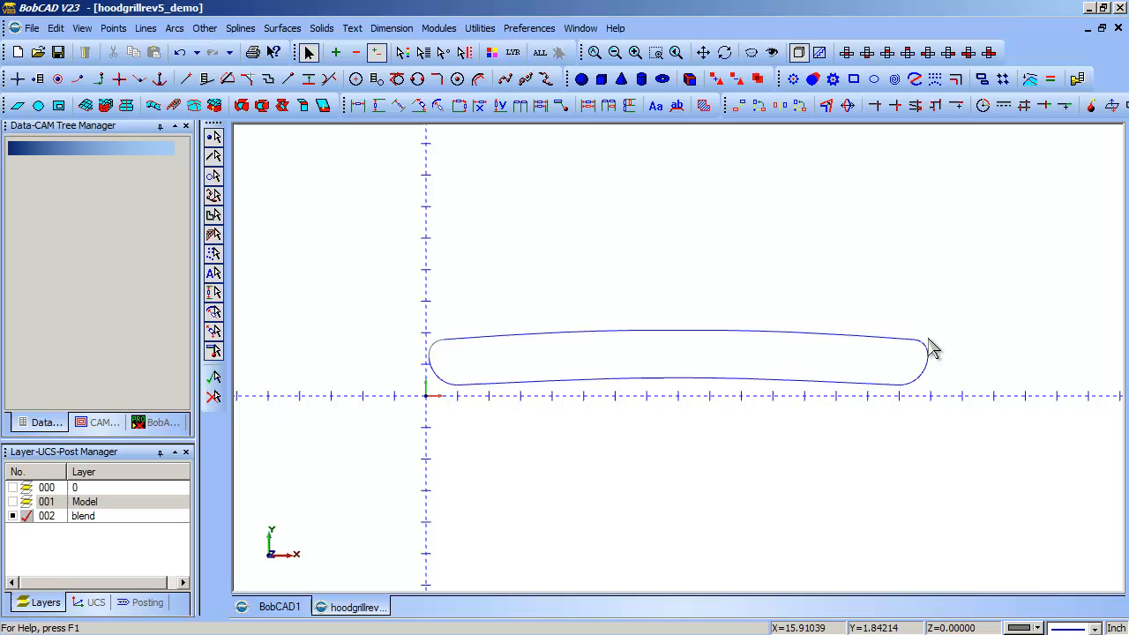
{"action": "mouse_move", "coordinate": [655, 355]}
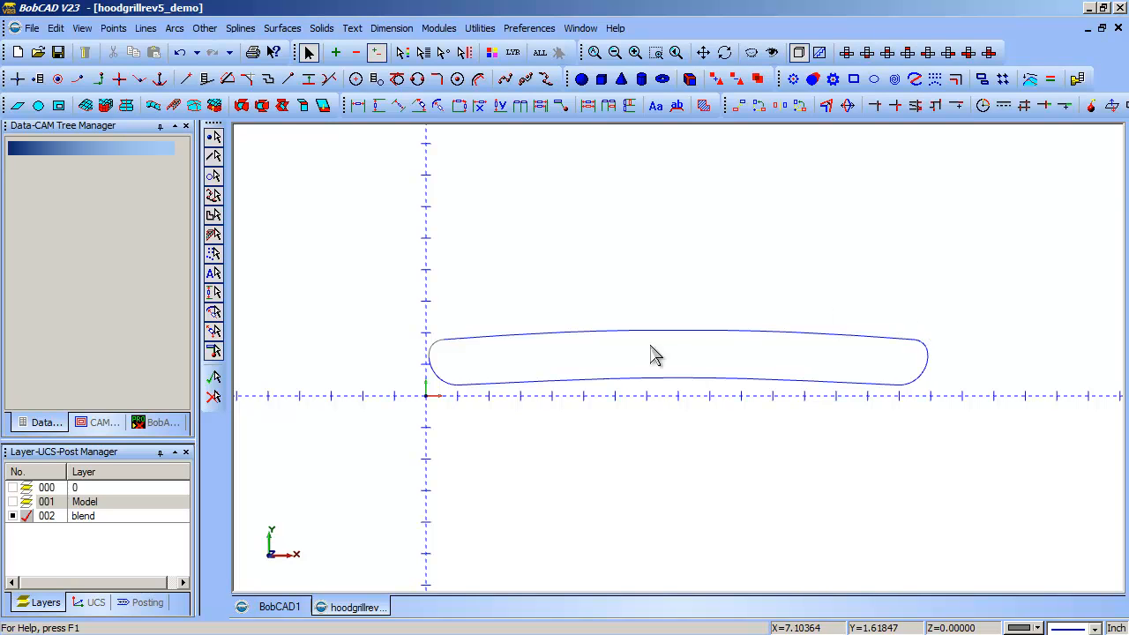
{"action": "mouse_move", "coordinate": [438, 353]}
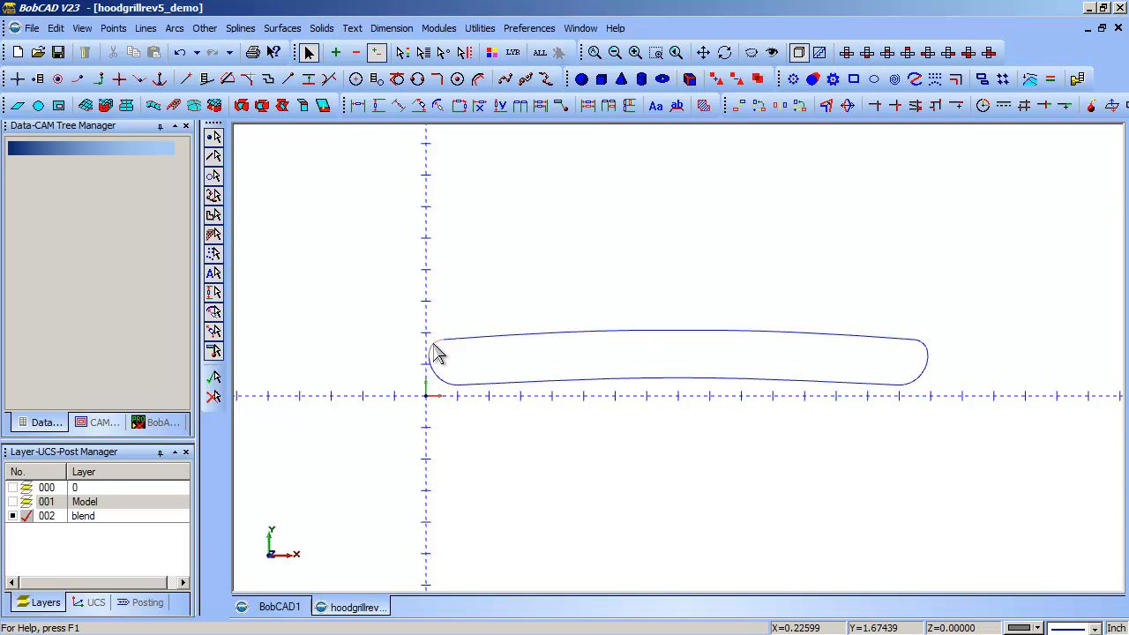
{"action": "mouse_move", "coordinate": [430, 302]}
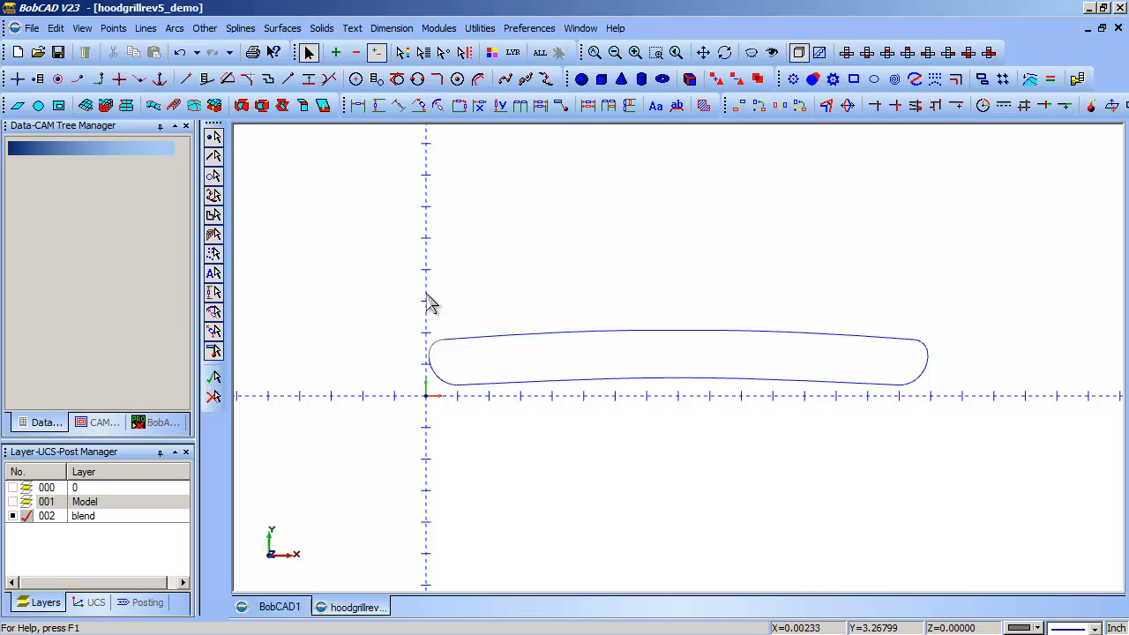
{"action": "mouse_move", "coordinate": [427, 352]}
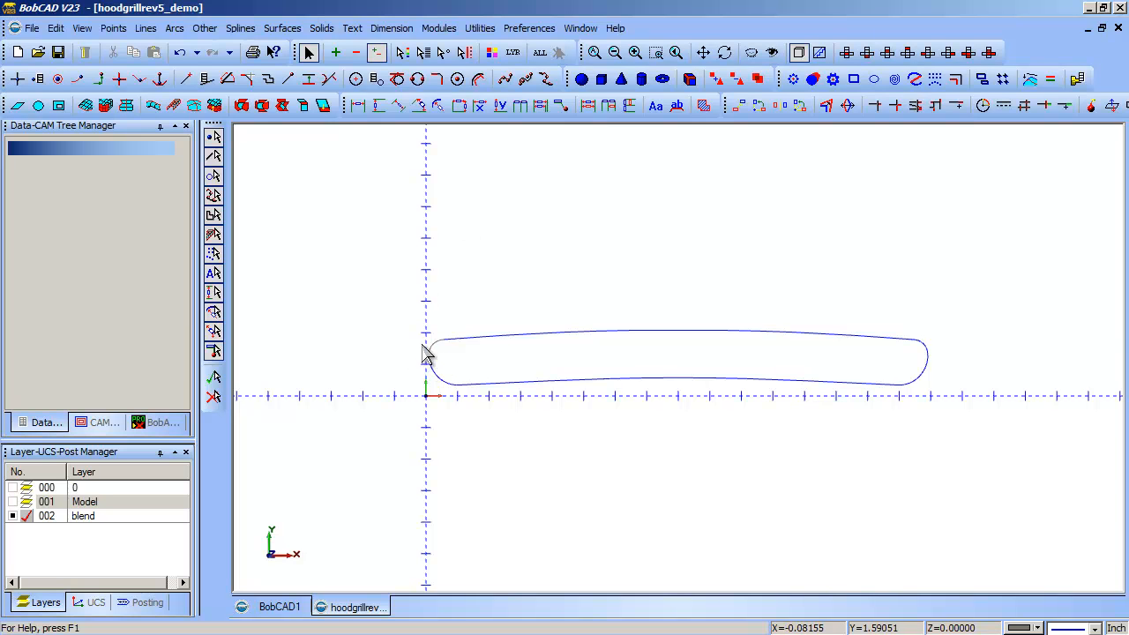
{"action": "mouse_move", "coordinate": [1009, 359]}
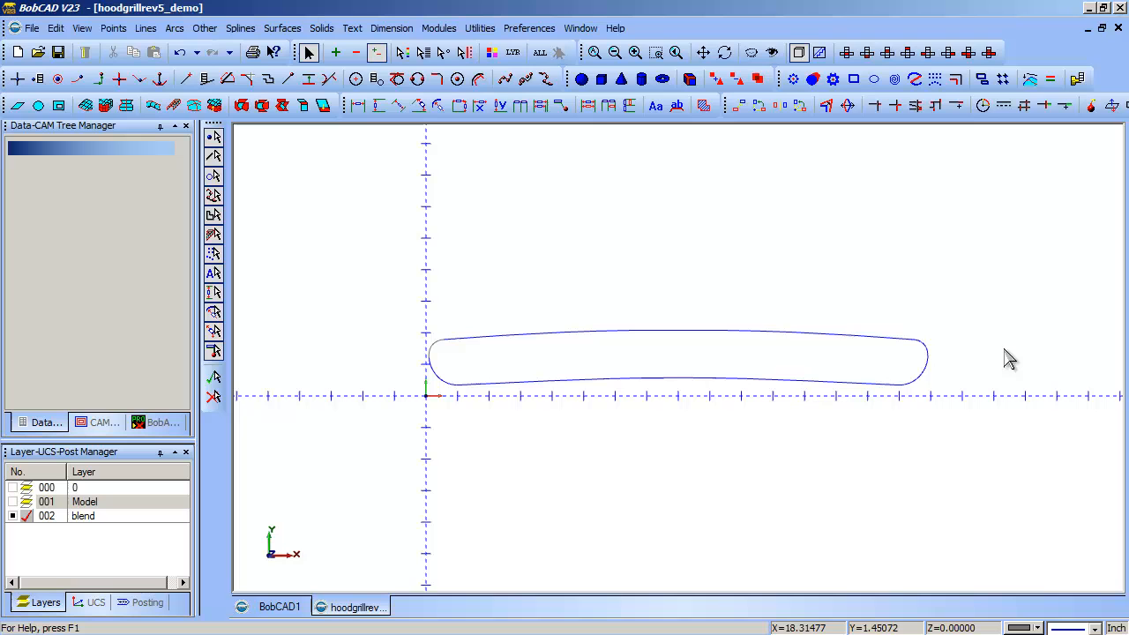
{"action": "mouse_move", "coordinate": [930, 358]}
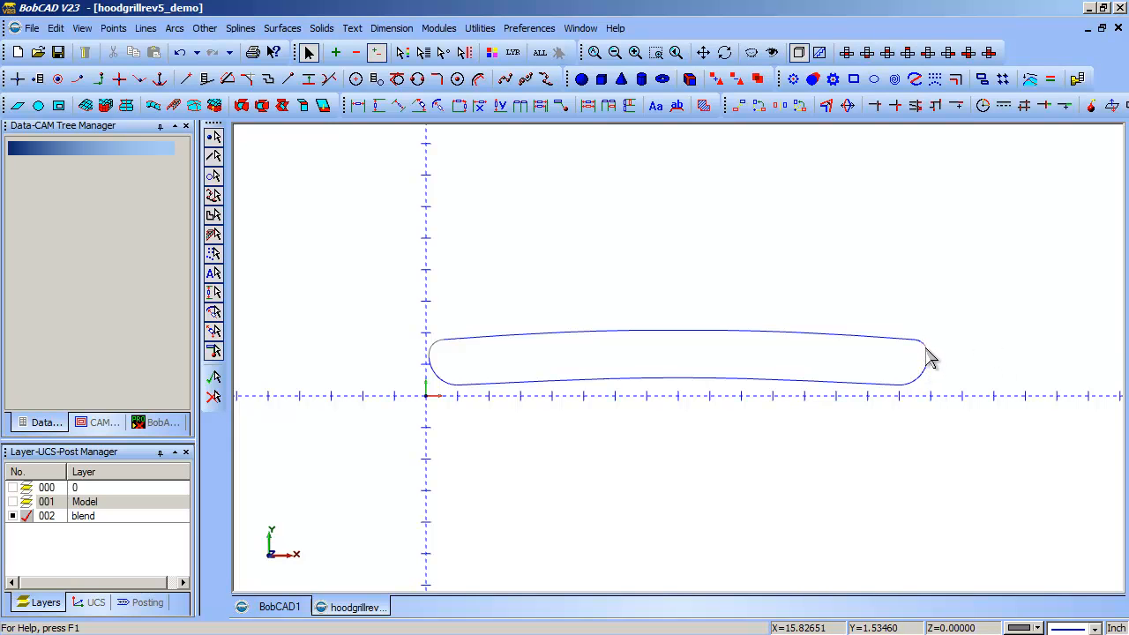
{"action": "mouse_move", "coordinate": [518, 347]}
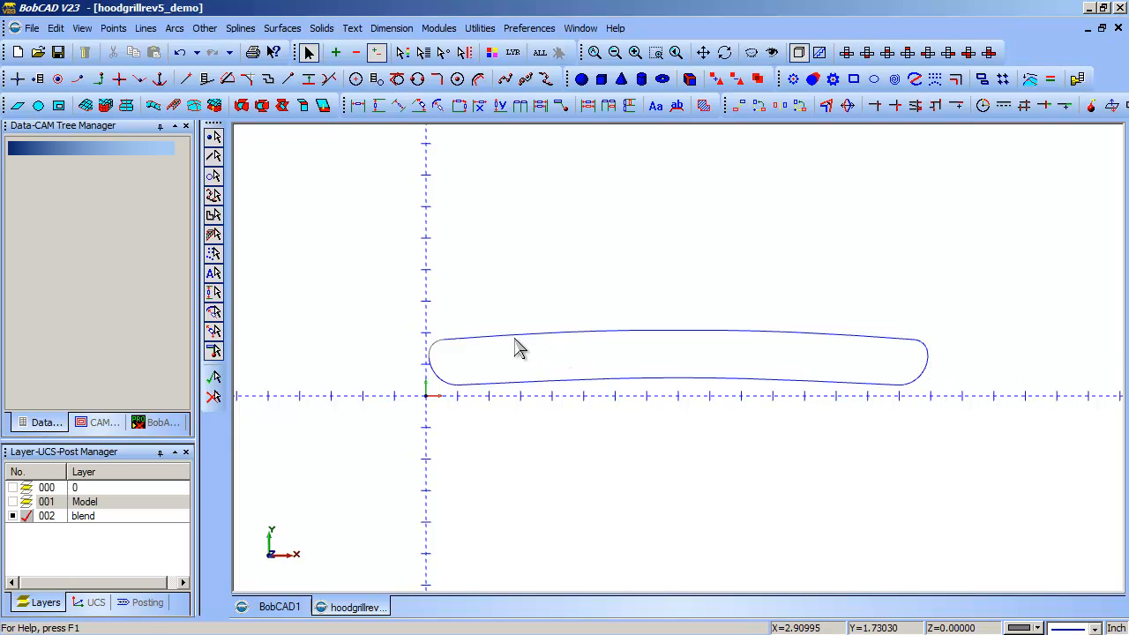
{"action": "left_click", "coordinate": [86, 105]}
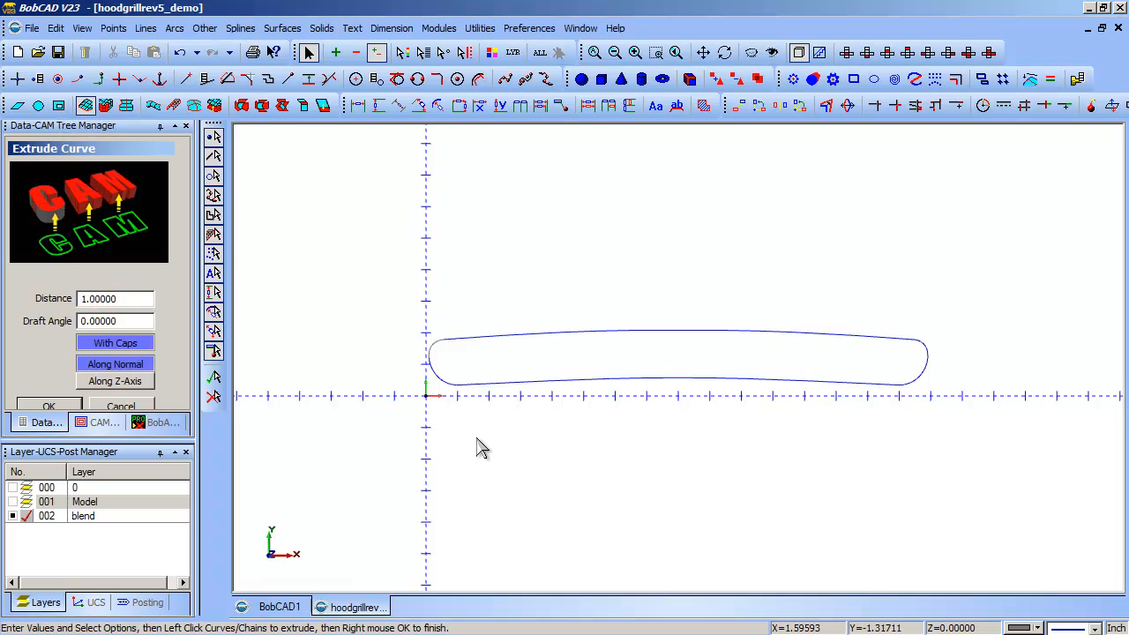
Extrude the outline chain 1 inch with caps, orbit to inspect, and fit the solid.
{"action": "left_click", "coordinate": [494, 343]}
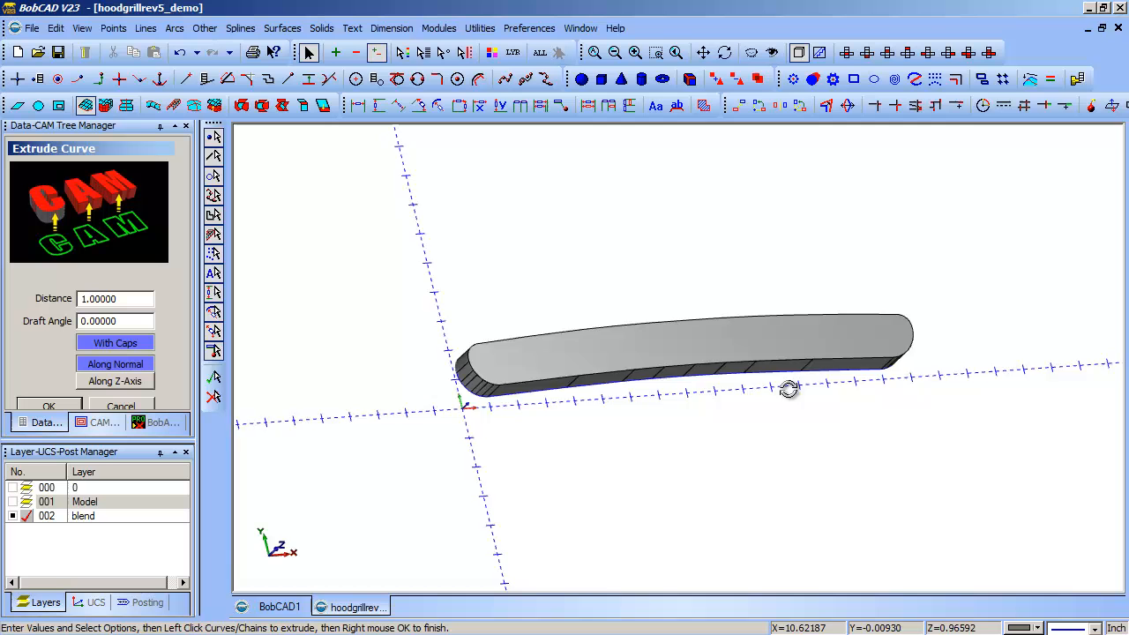
{"action": "left_click_drag", "start_coordinate": [788, 388], "coordinate": [718, 465]}
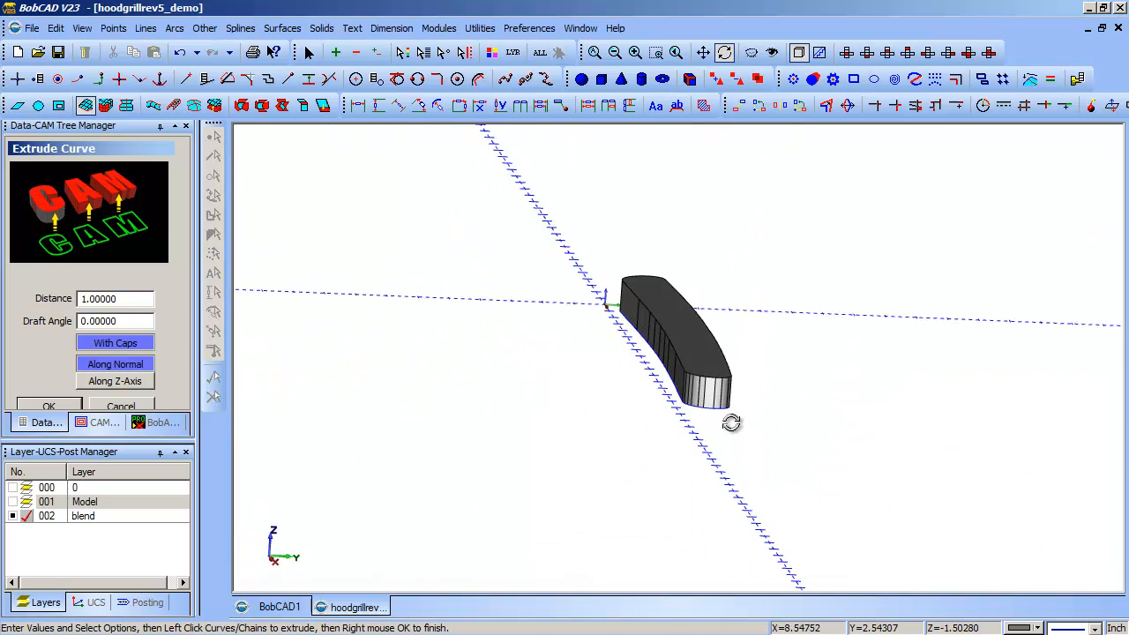
{"action": "left_click_drag", "start_coordinate": [730, 423], "coordinate": [647, 425]}
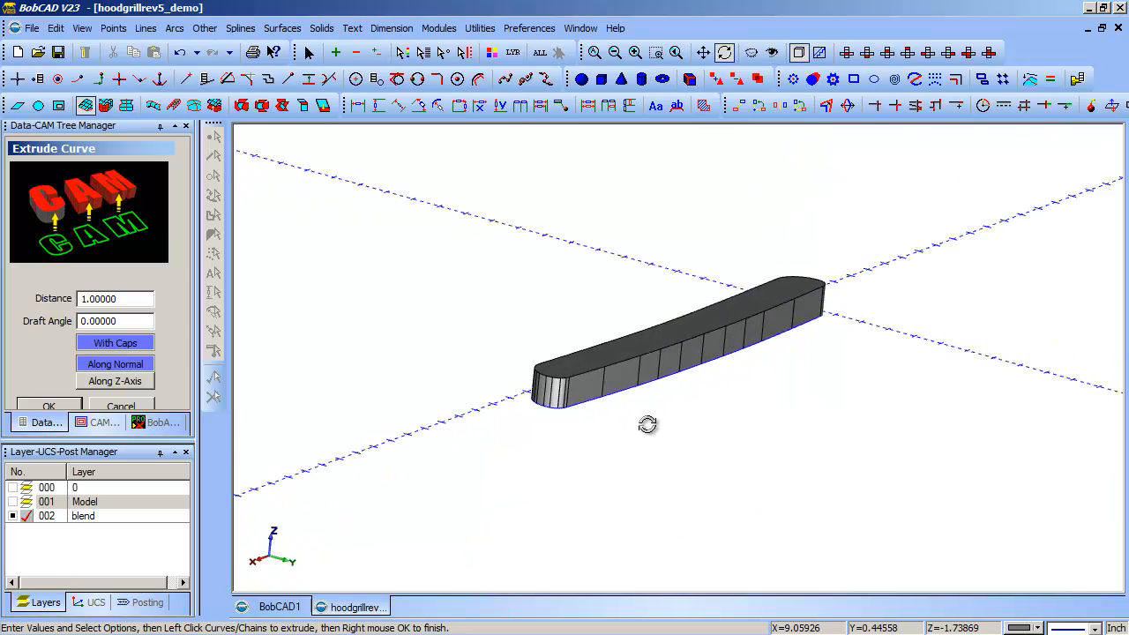
{"action": "left_click_drag", "start_coordinate": [647, 423], "coordinate": [855, 426]}
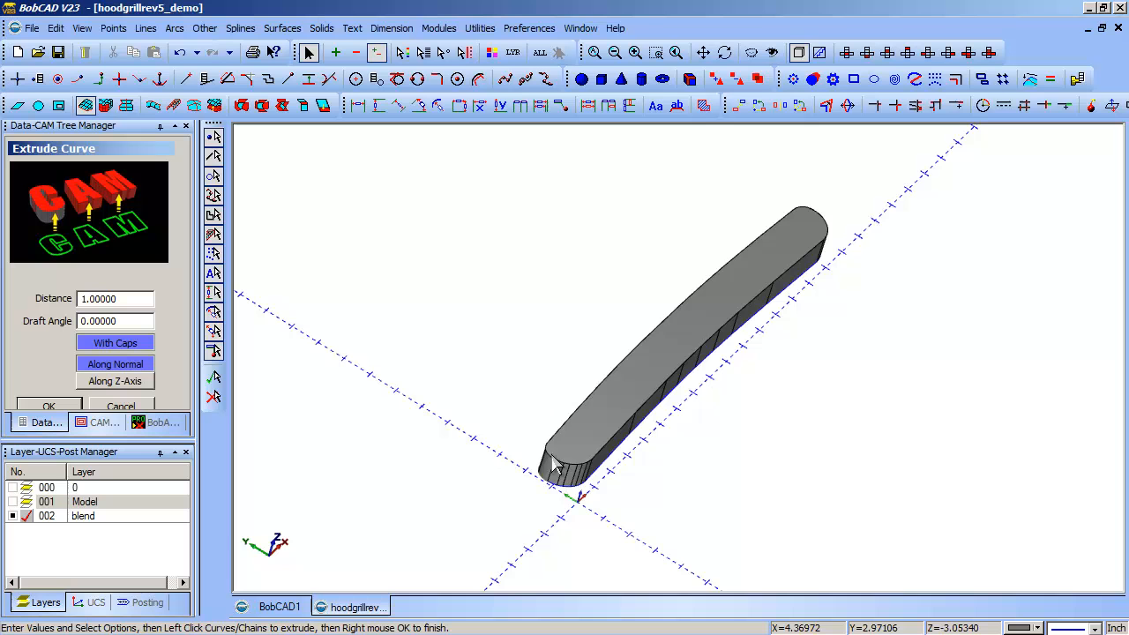
{"action": "mouse_move", "coordinate": [648, 326]}
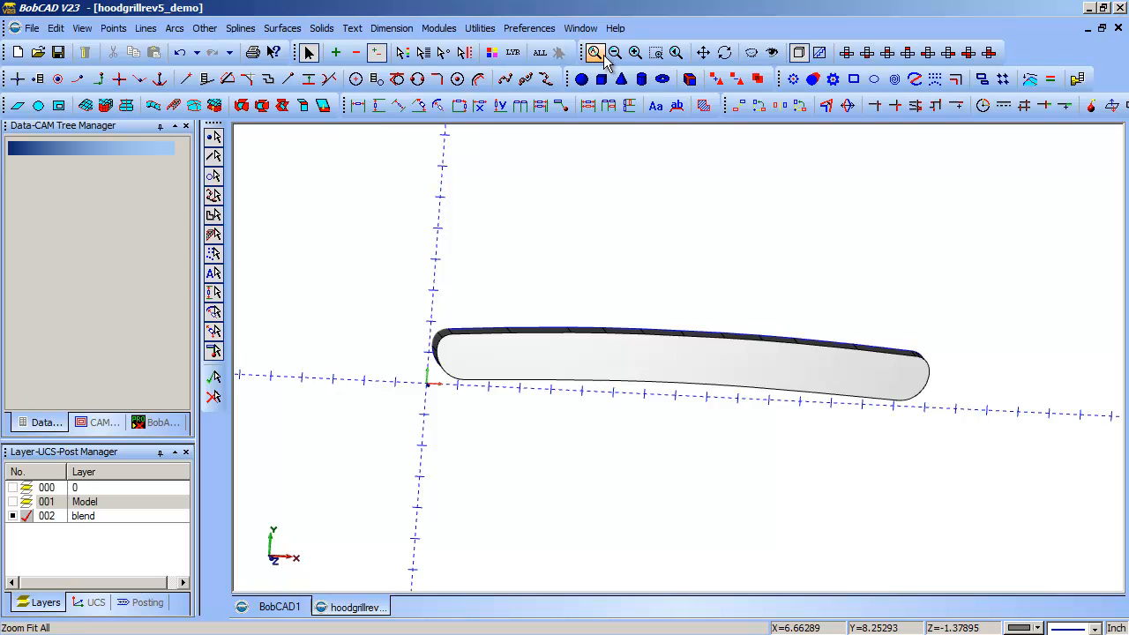
{"action": "left_click", "coordinate": [606, 344]}
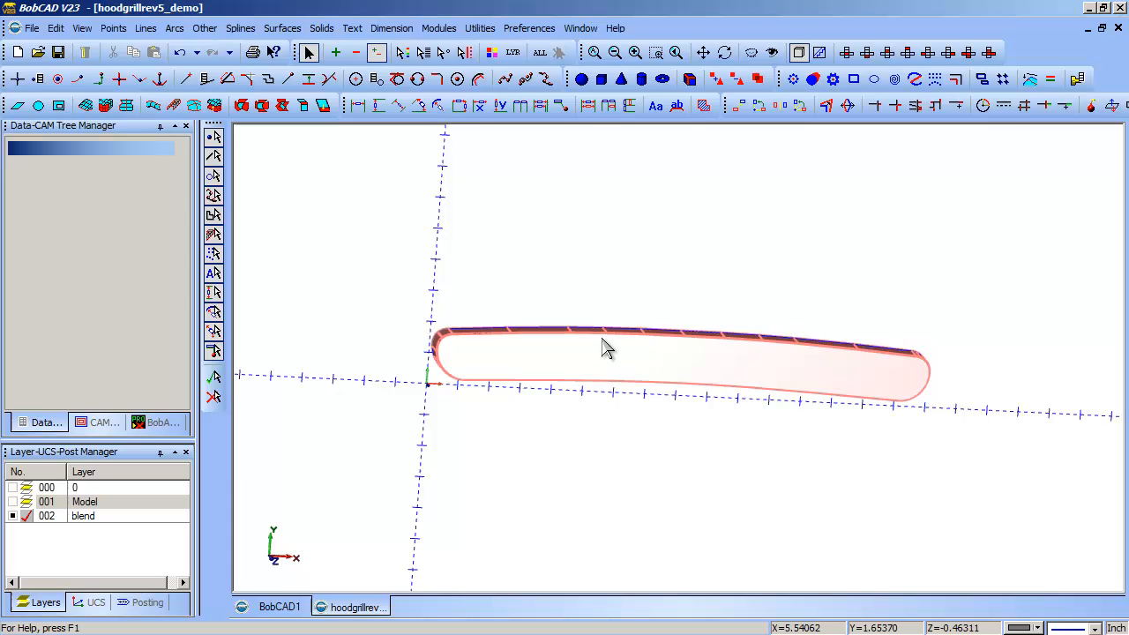